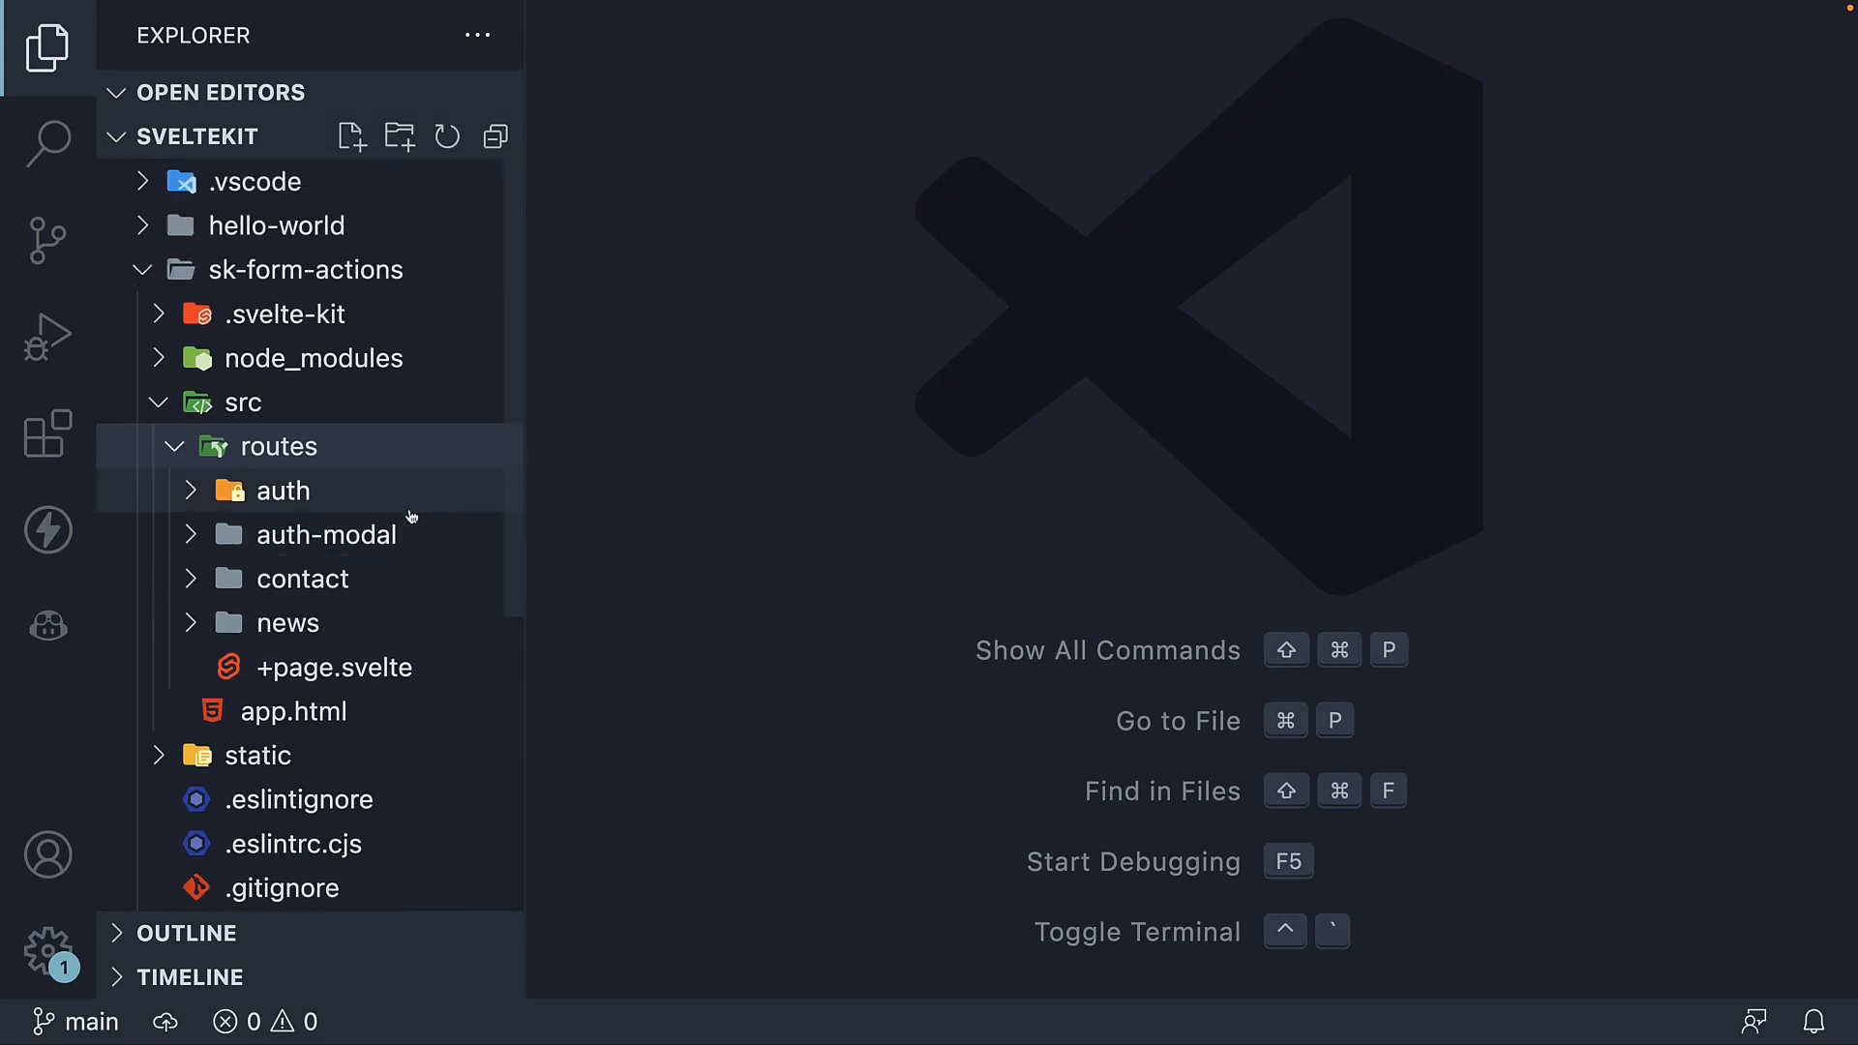
- Create an empty .env file at the root of sk-form-actions and open it for editing
left_click(306, 269)
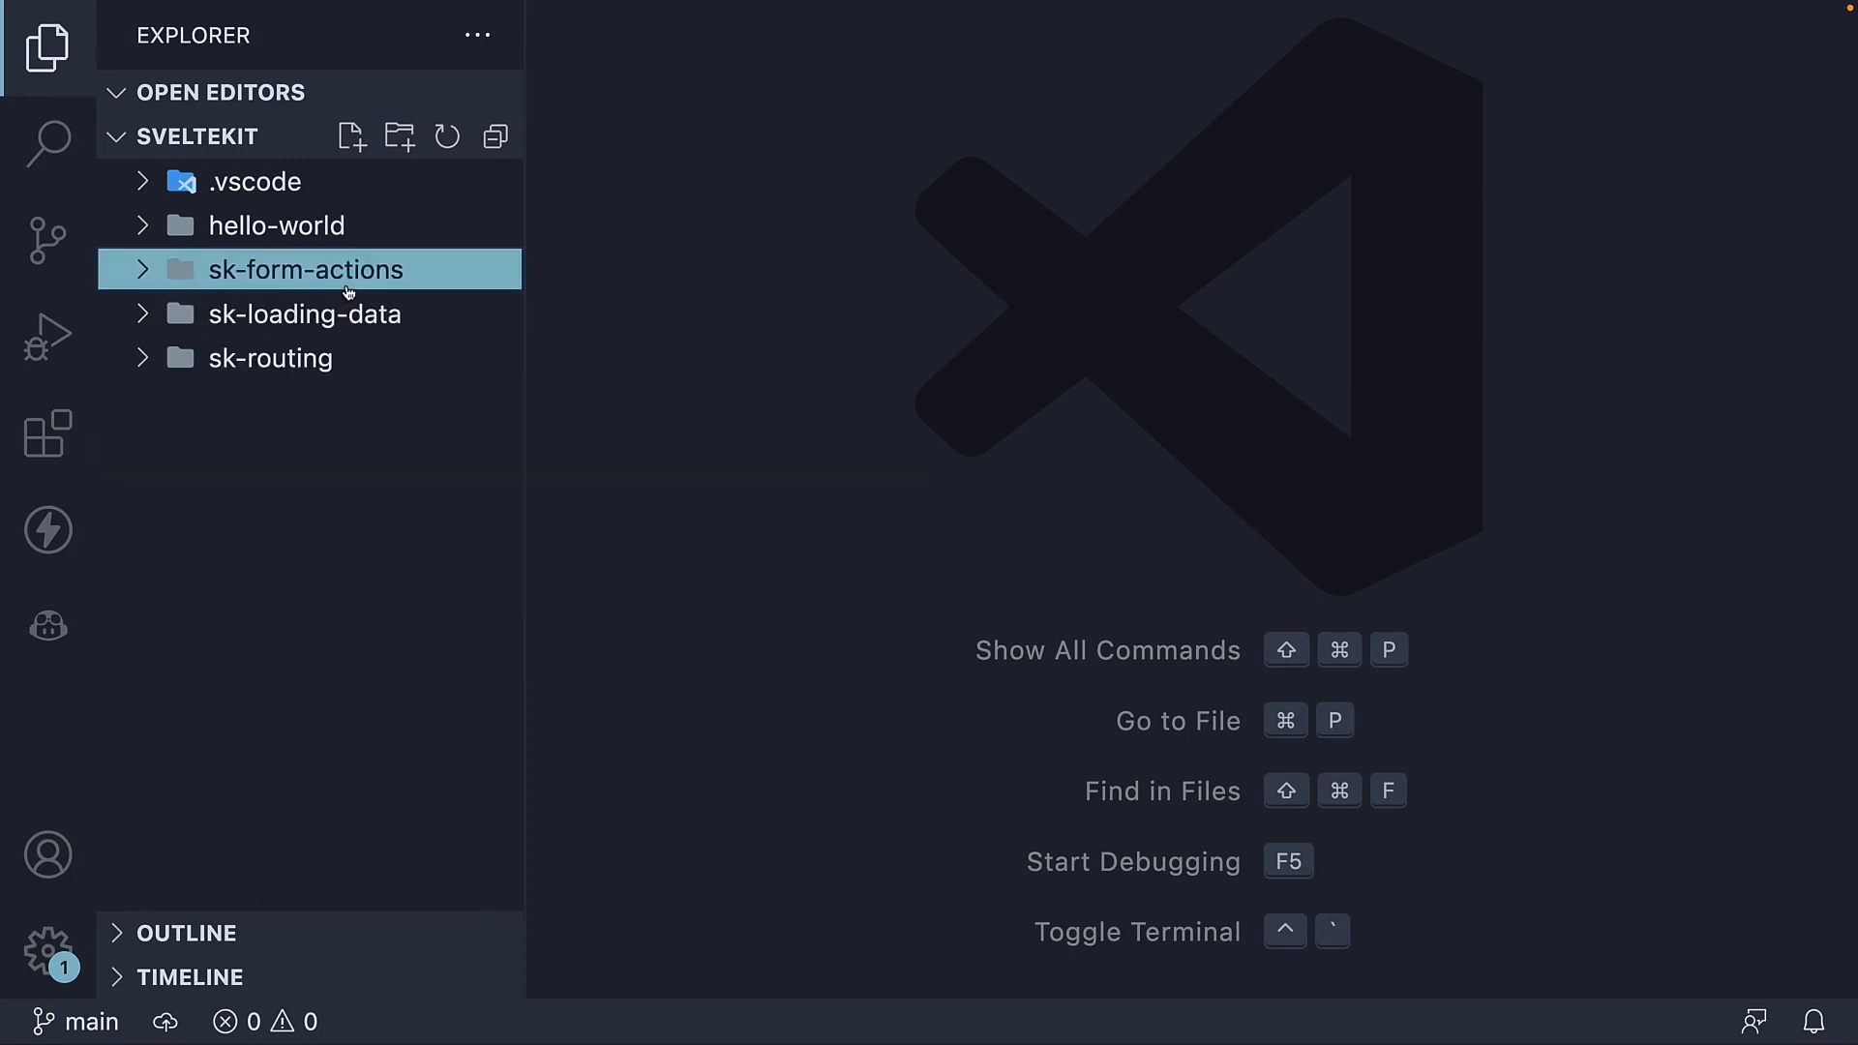
left_click(350, 135)
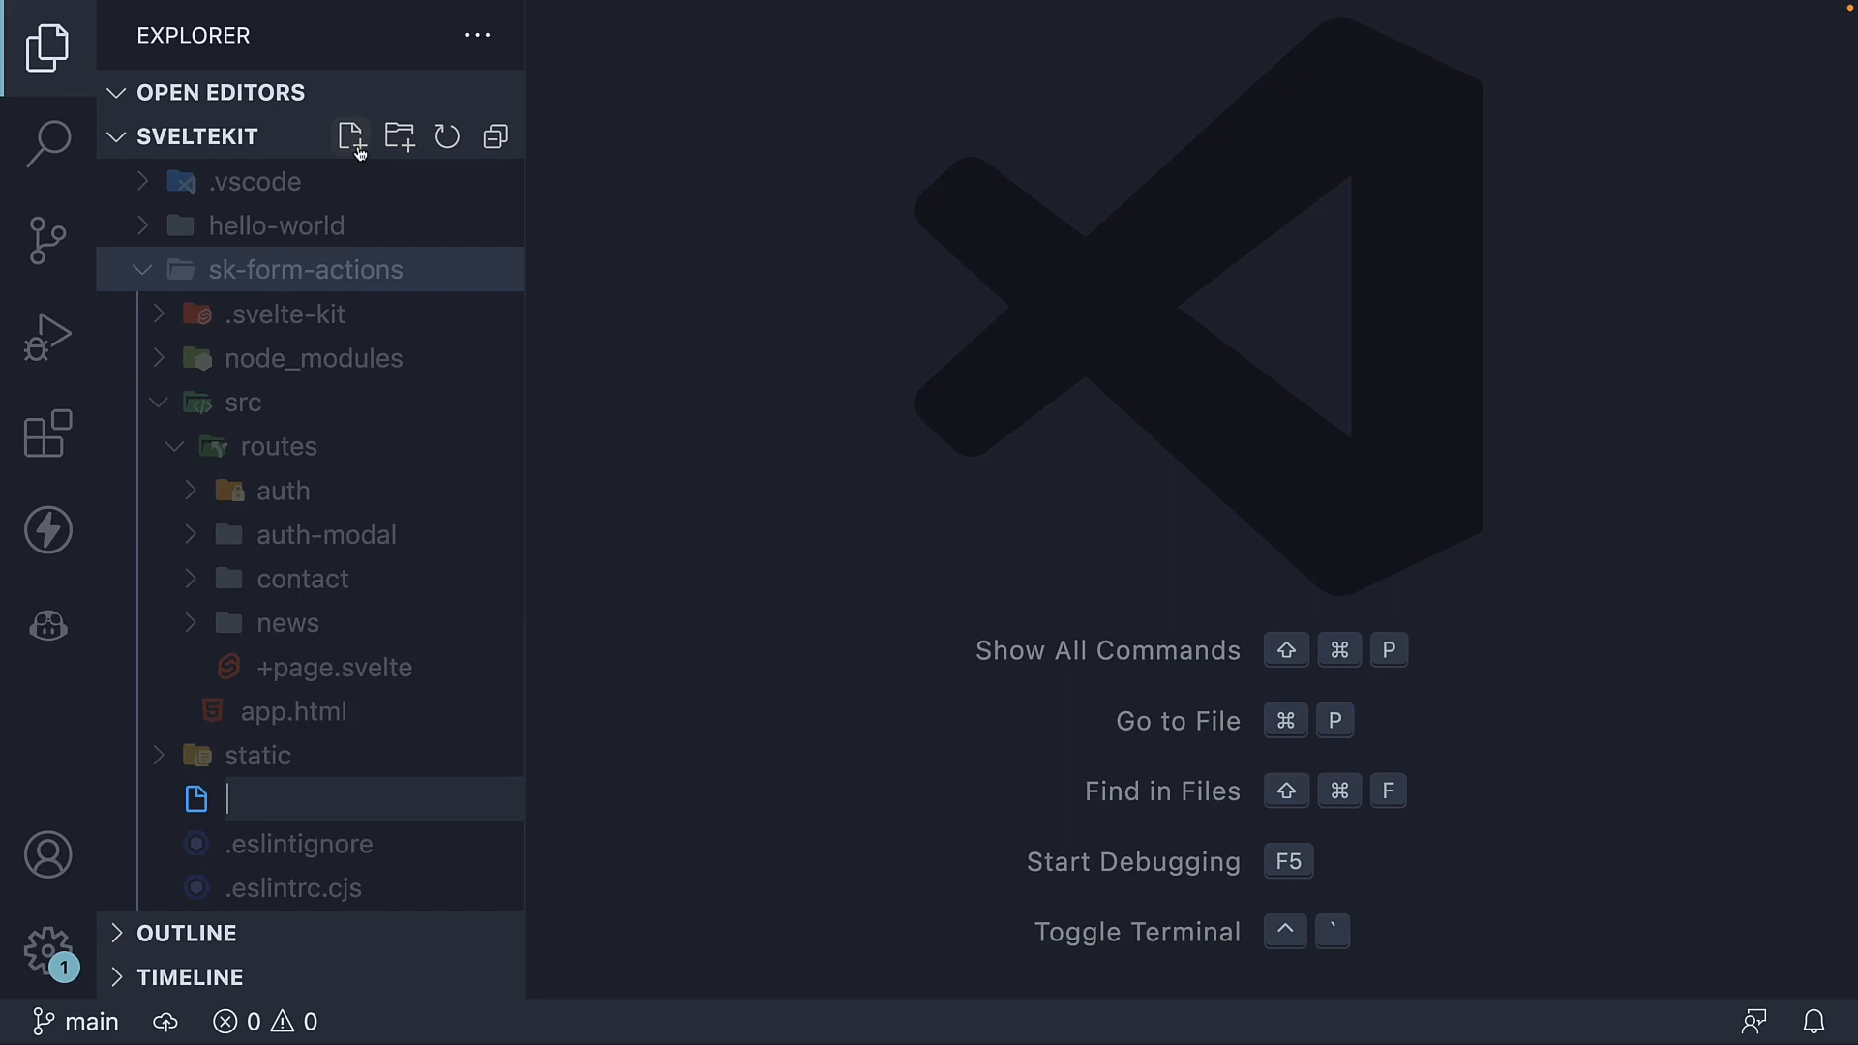
type(".env")
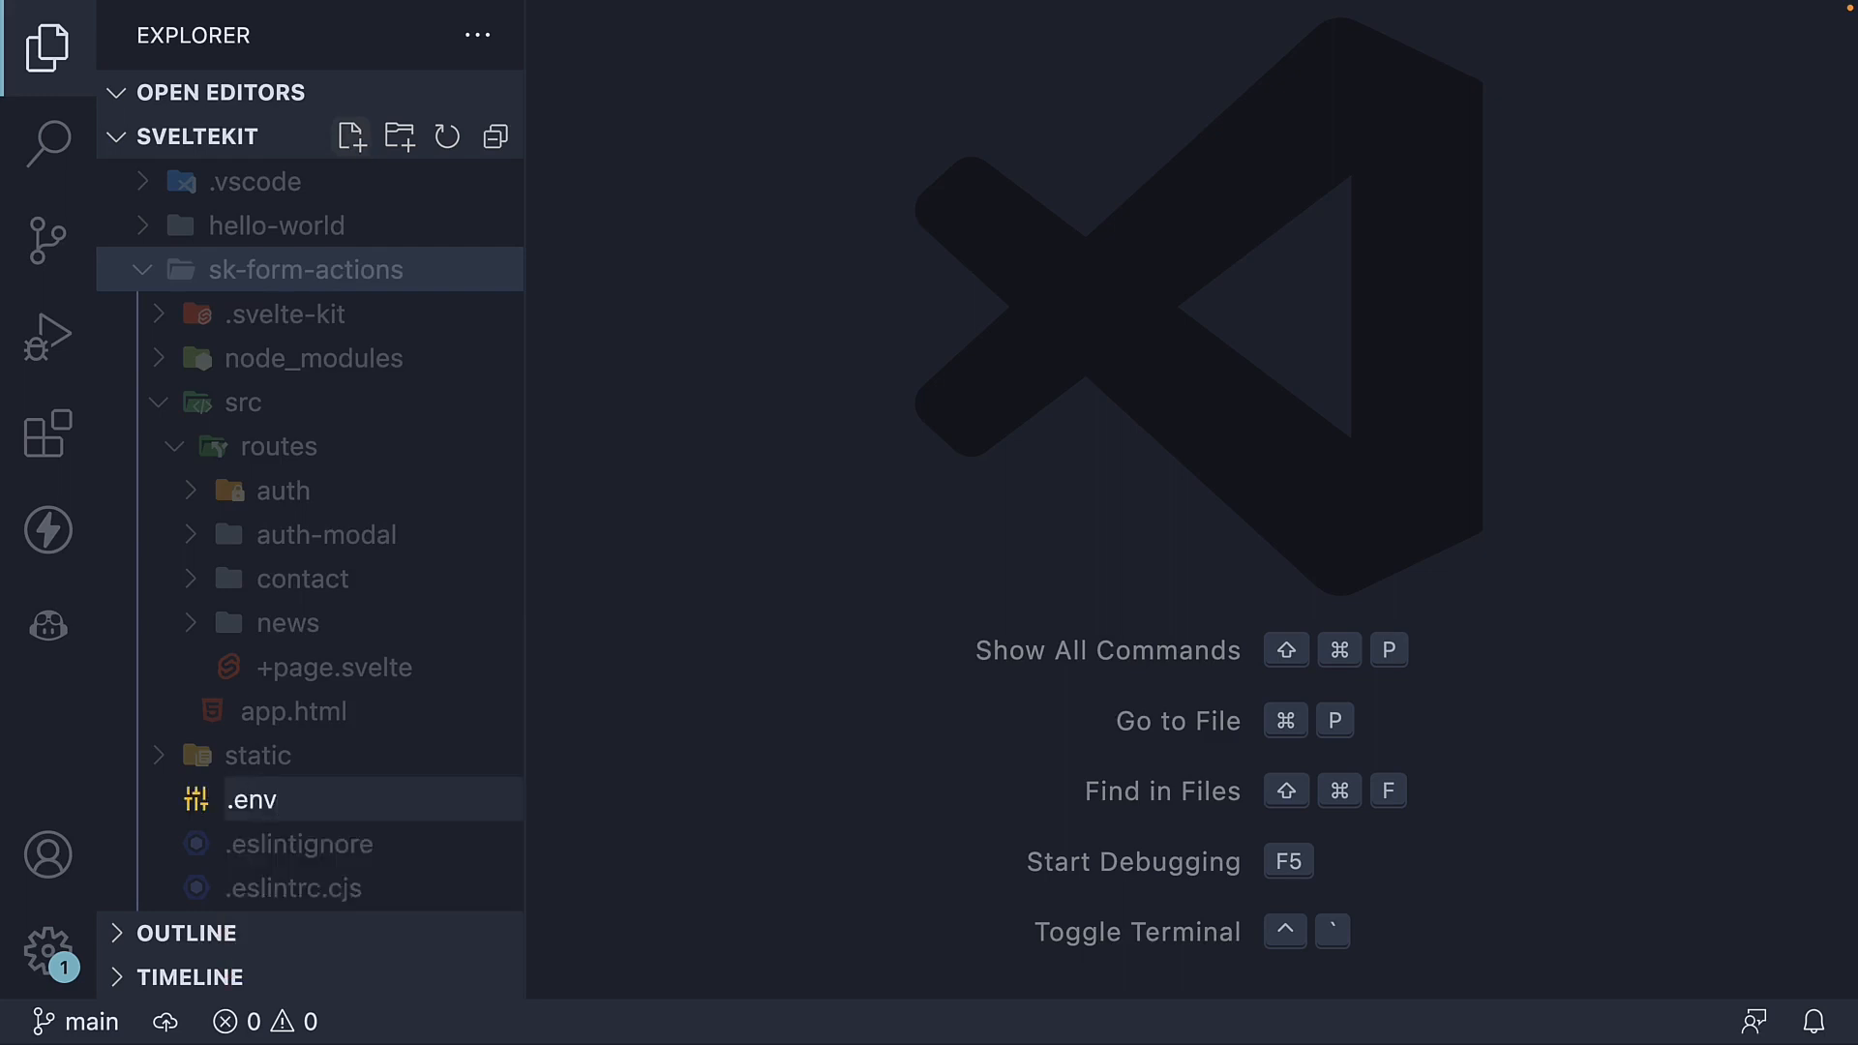
double_click(252, 800)
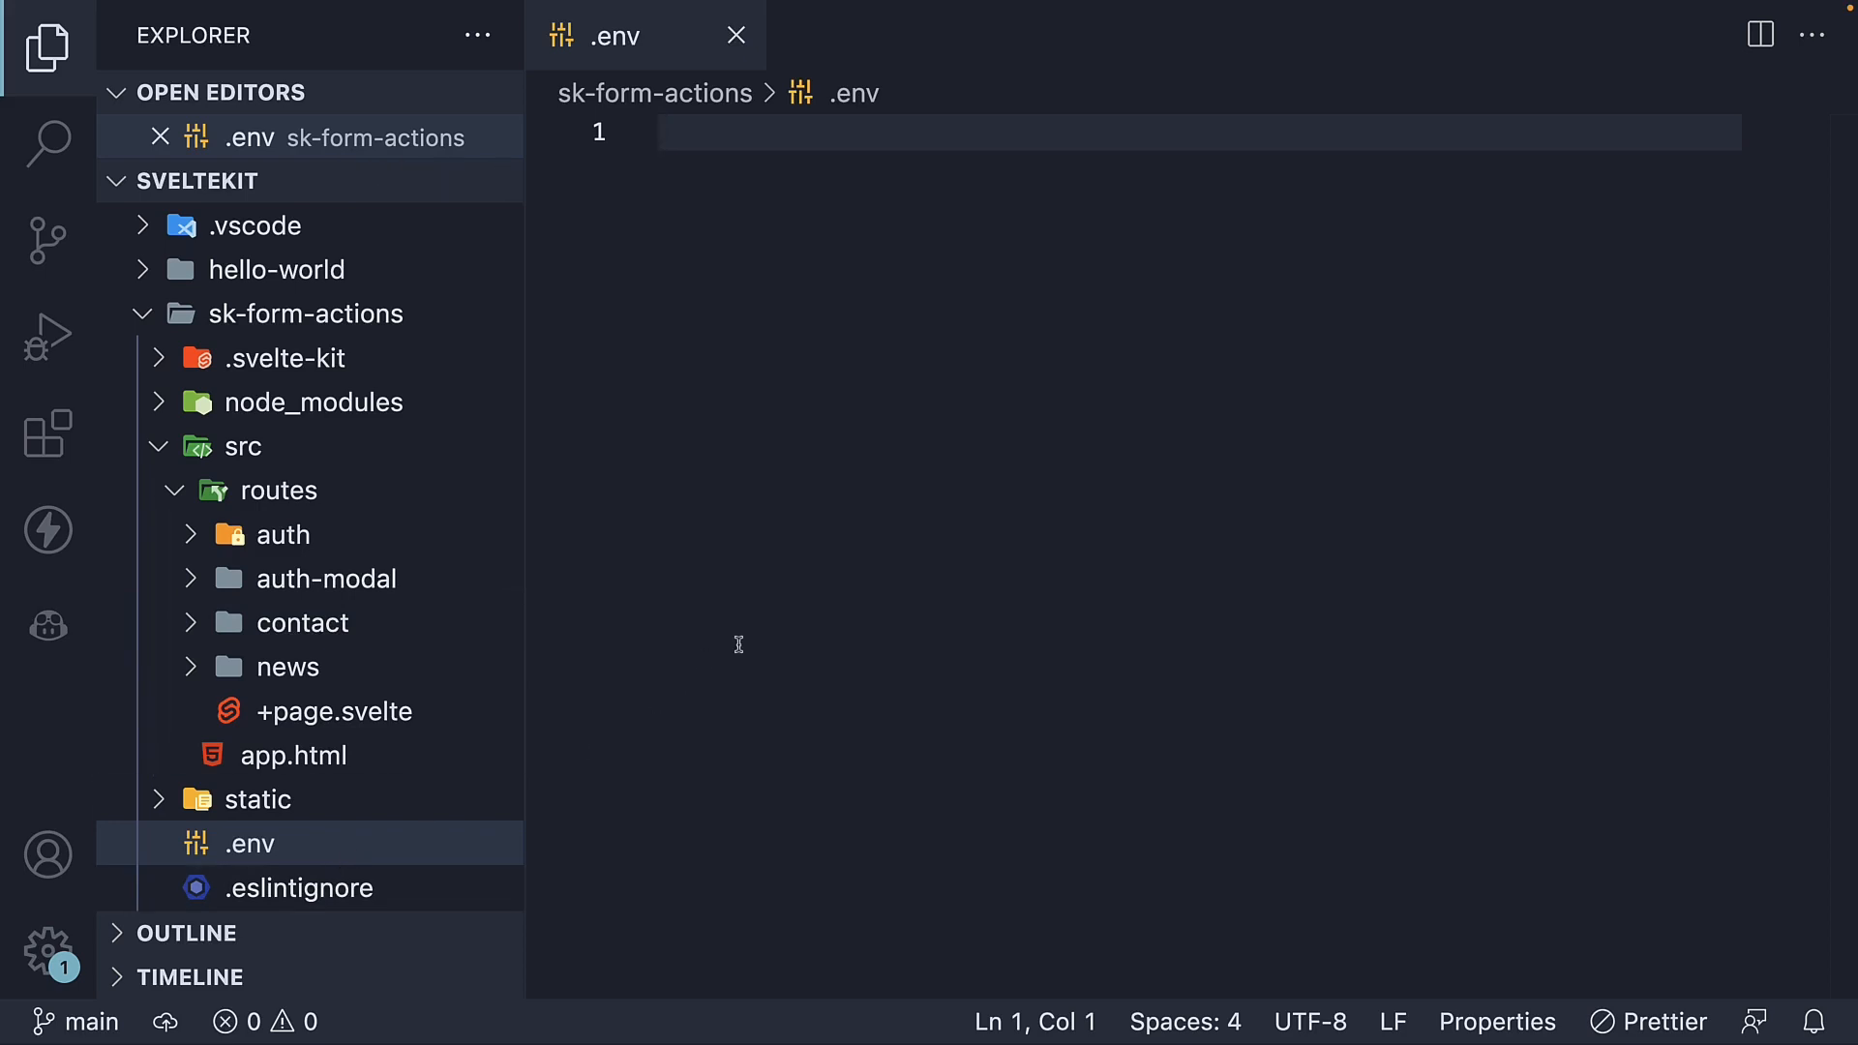
left_click(660, 133)
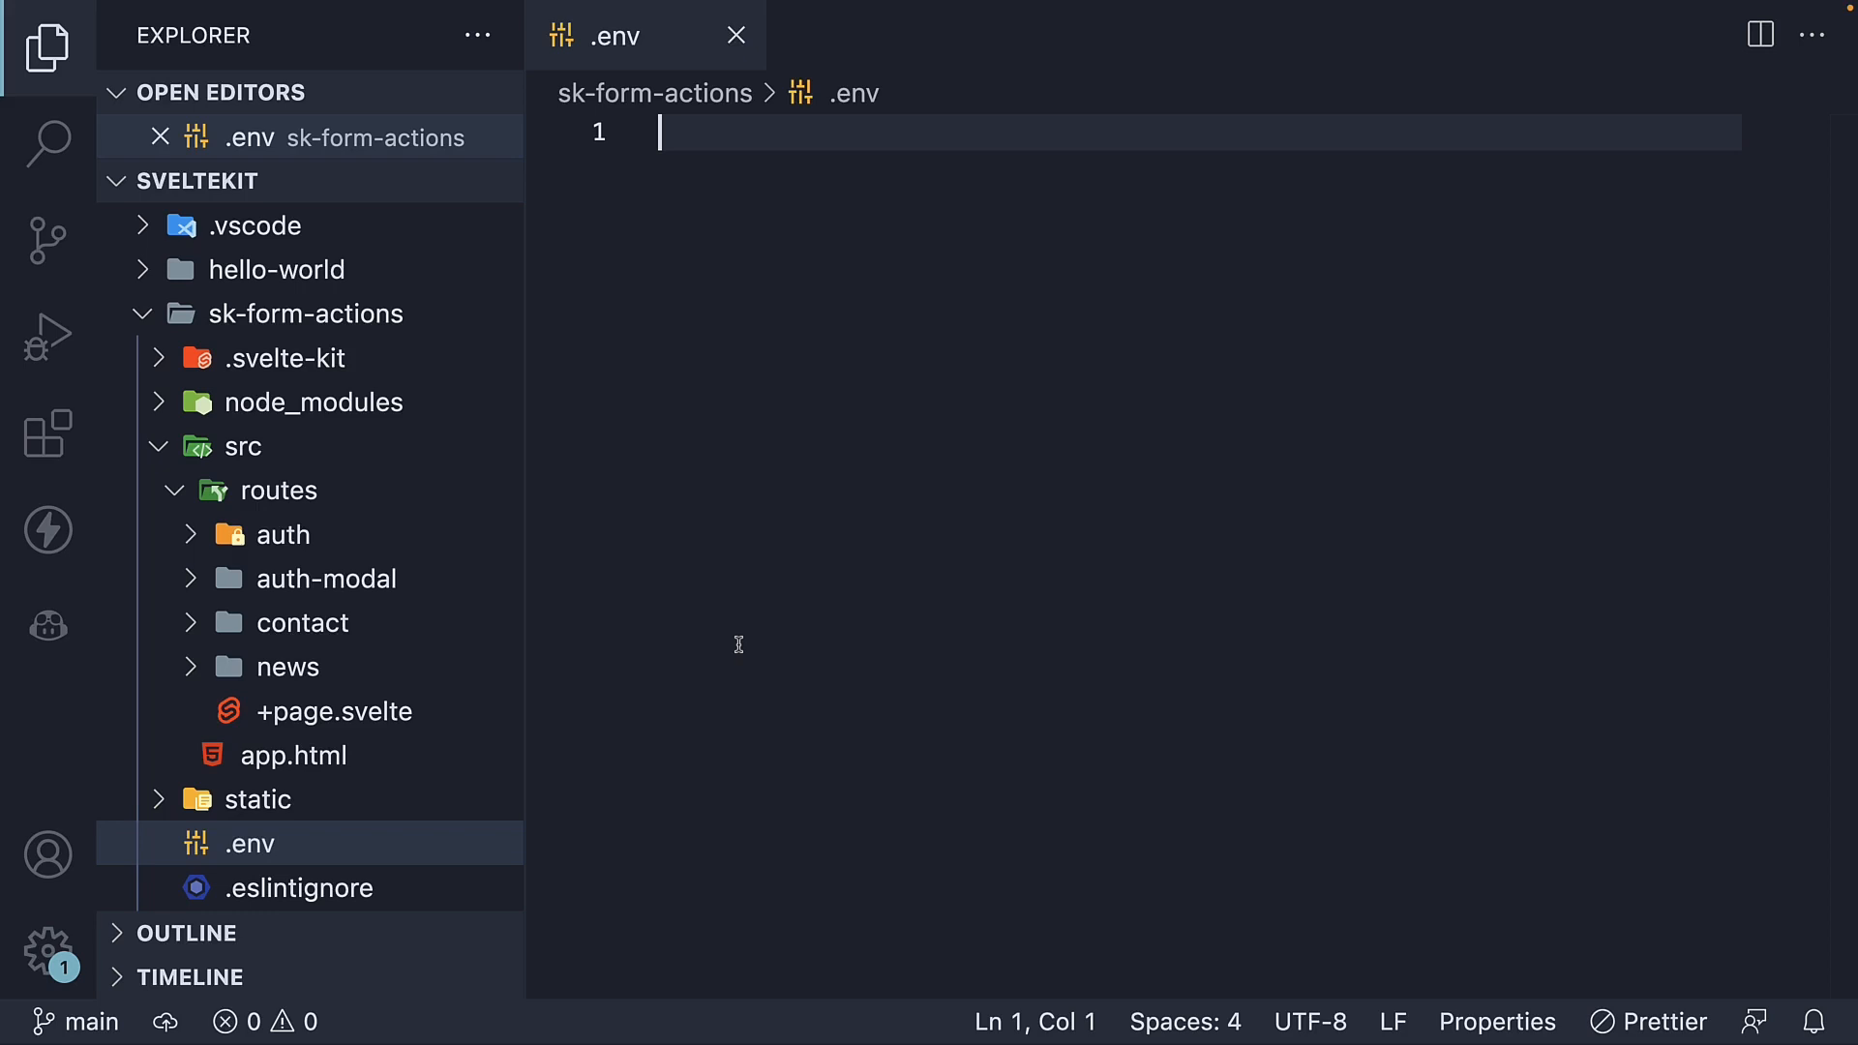
type("DB_")
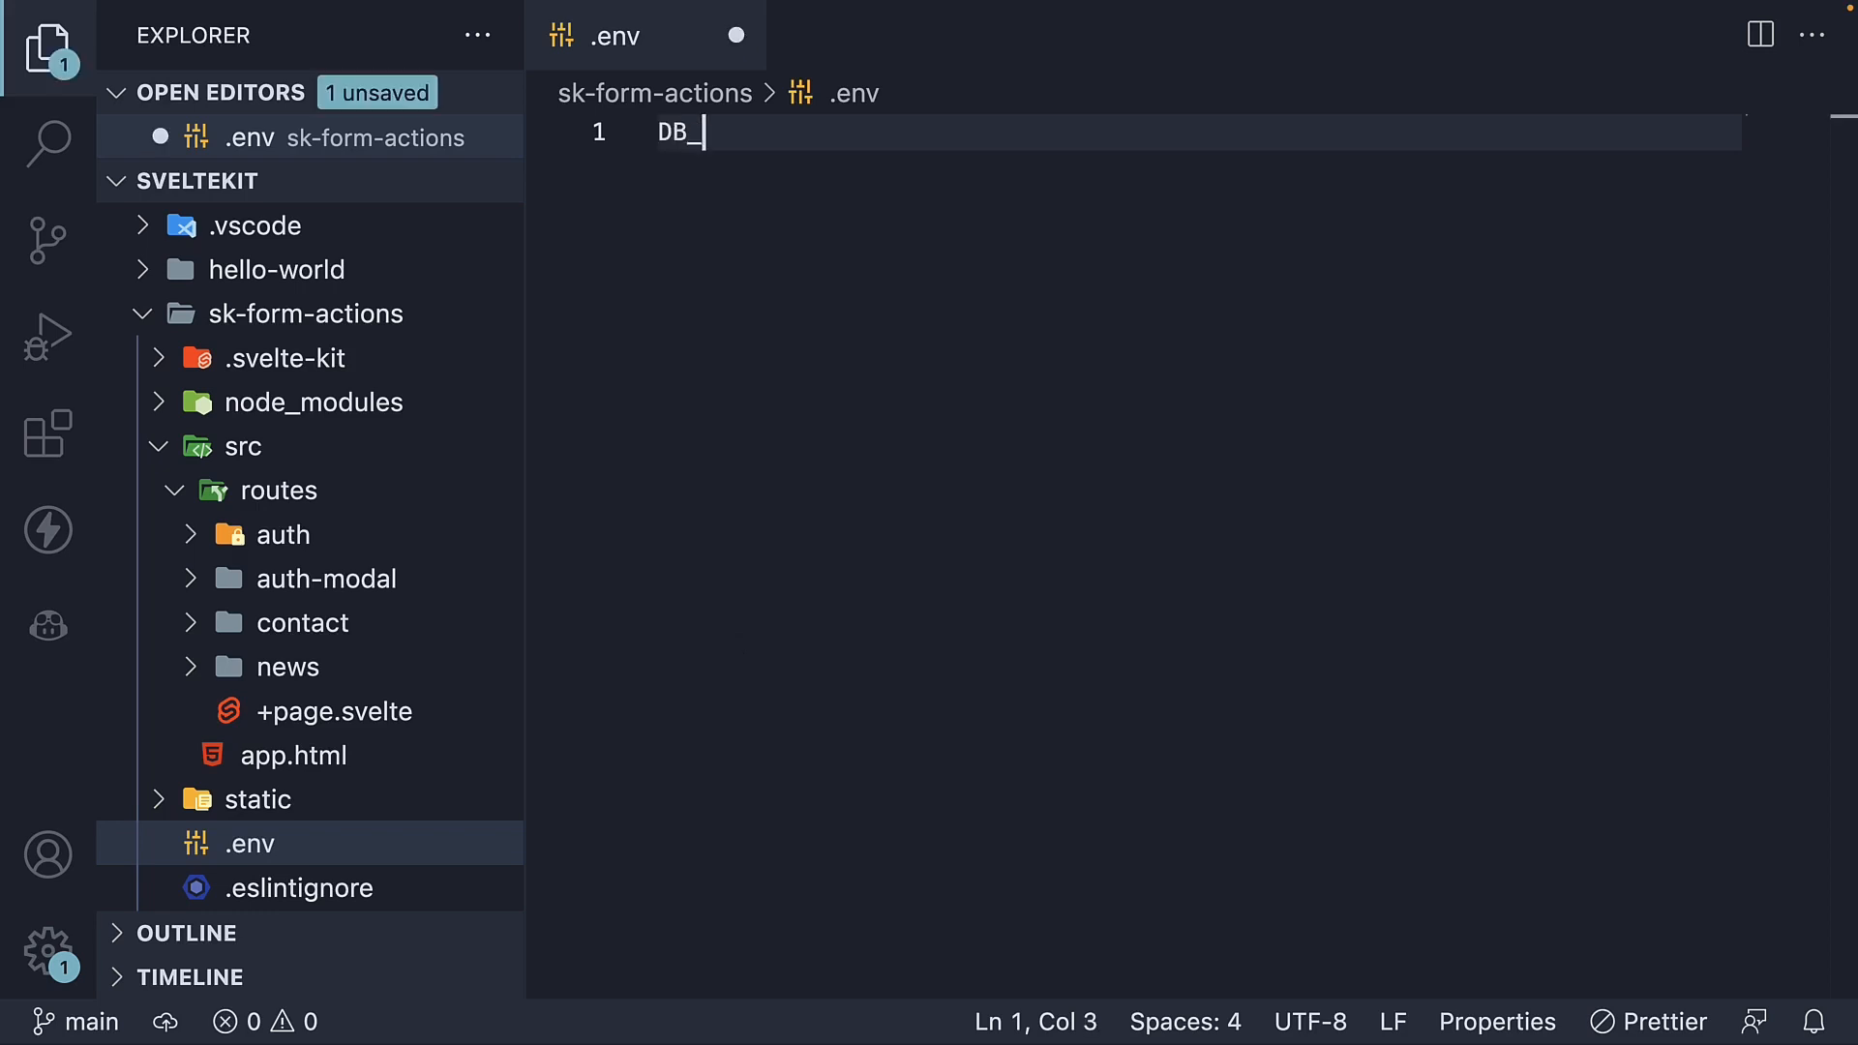
type("USER")
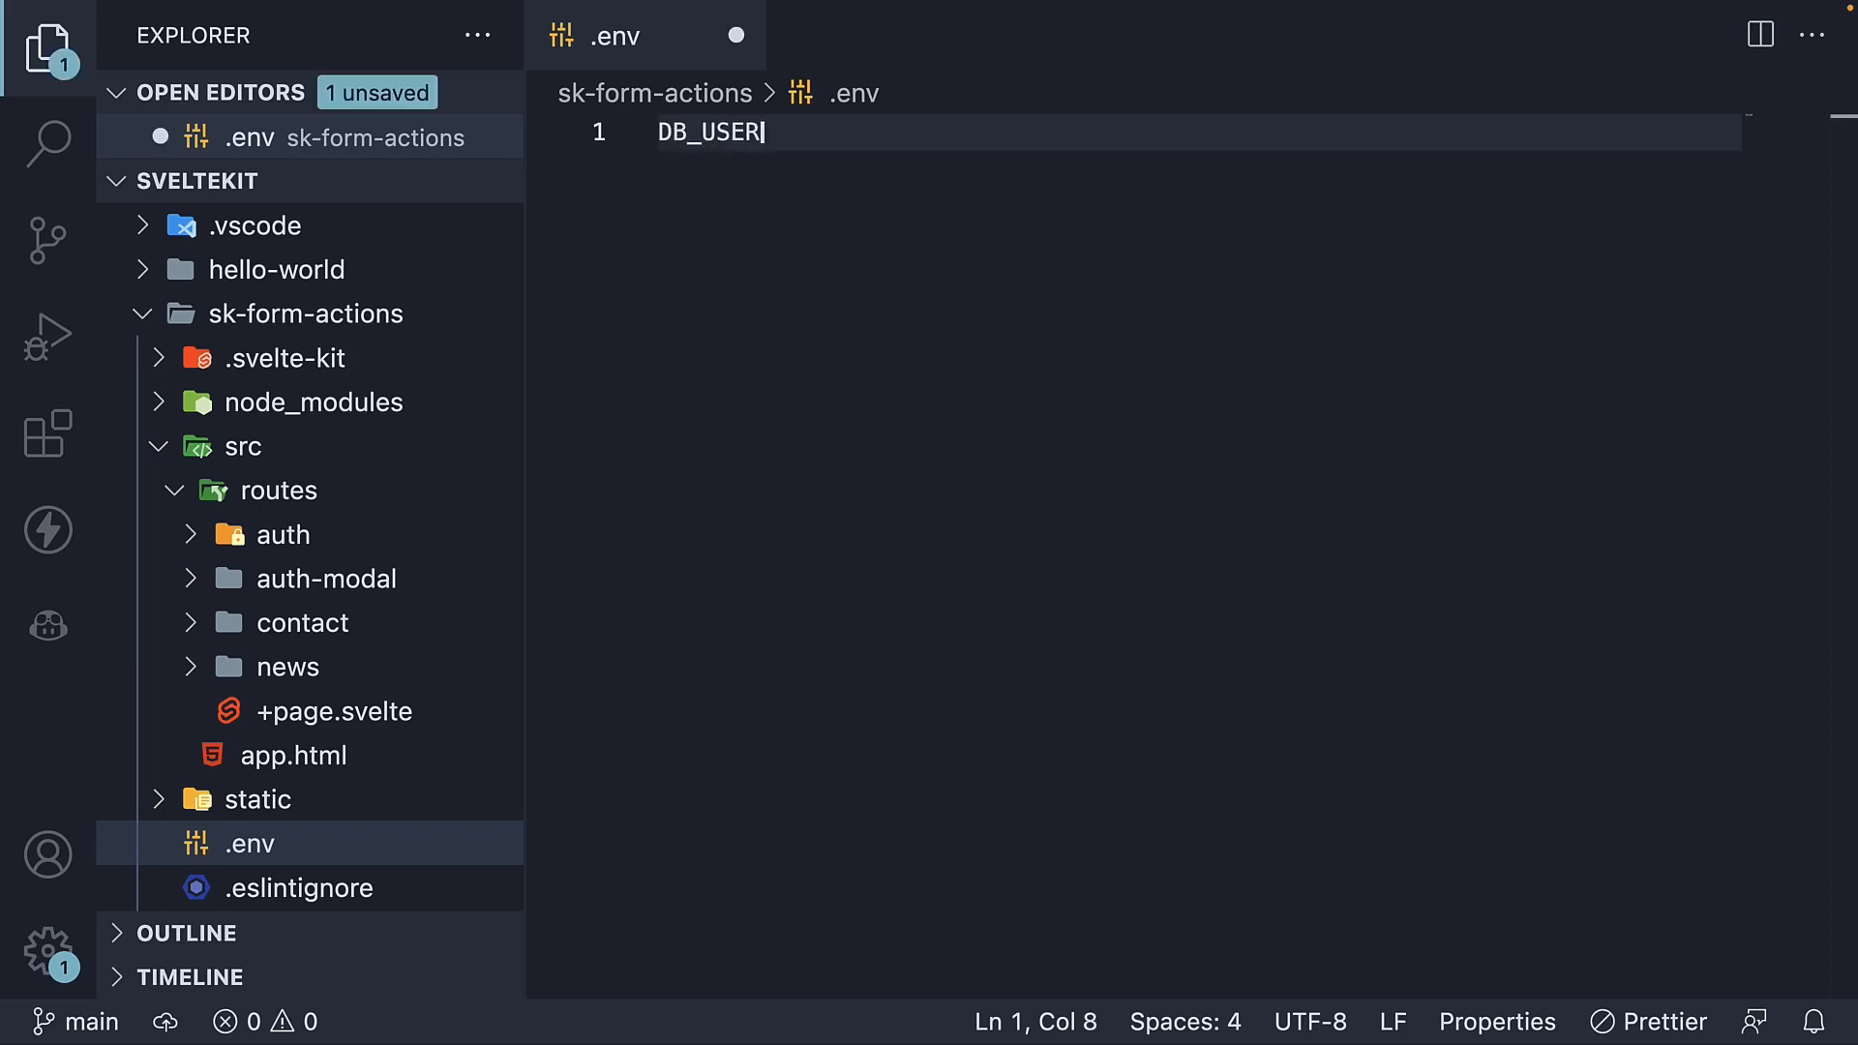
type("=Vishwas")
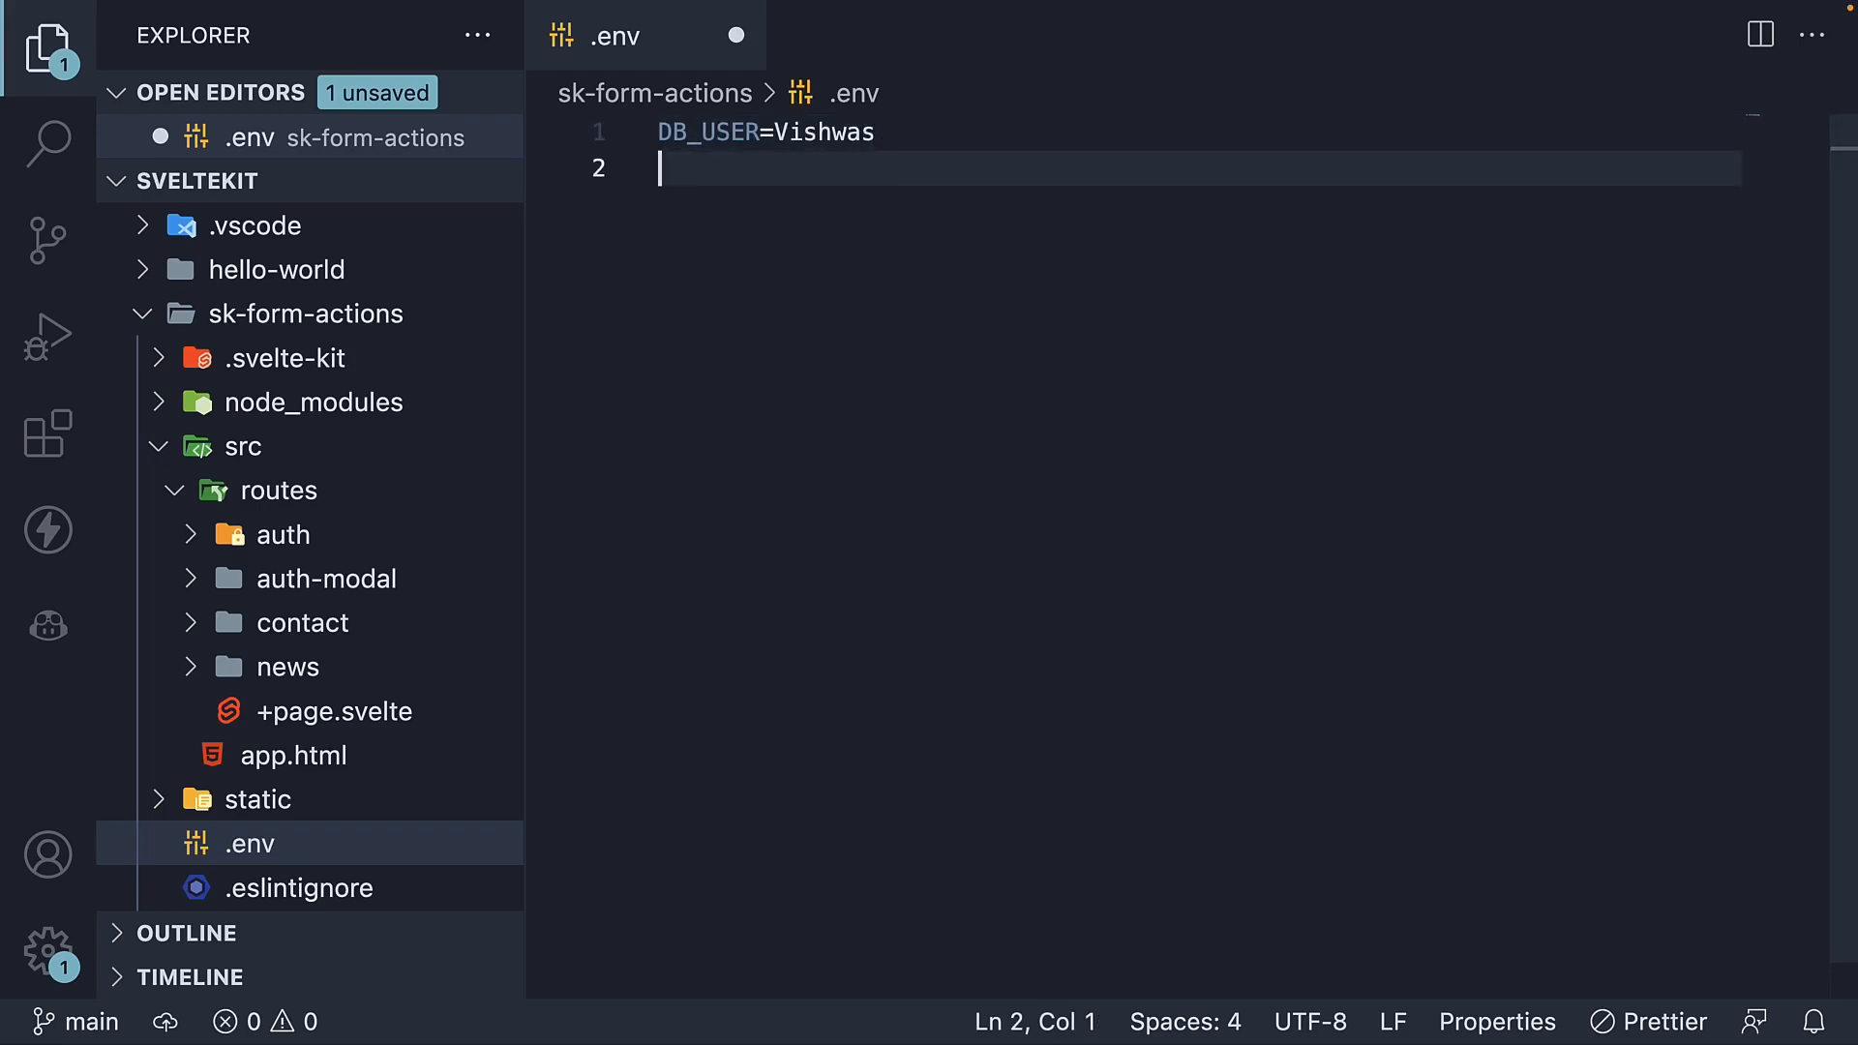
type("DB_PAS")
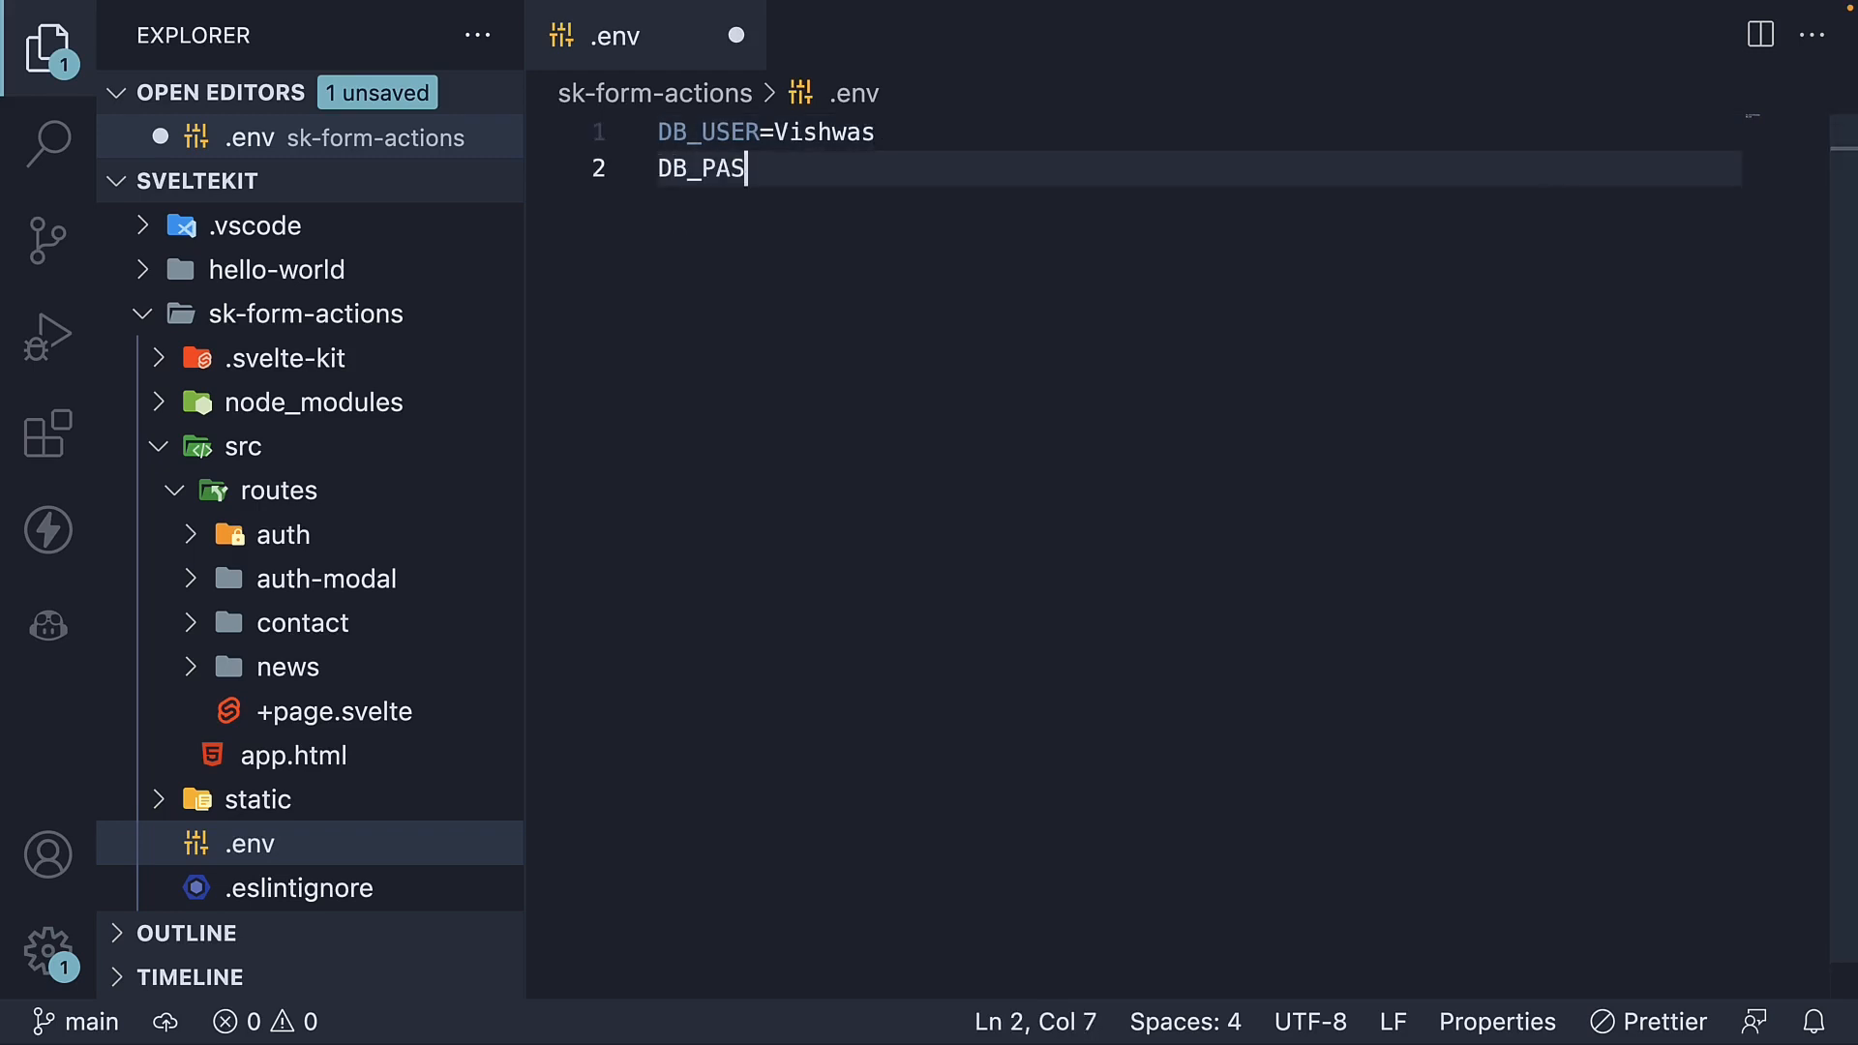
type("SWORD=")
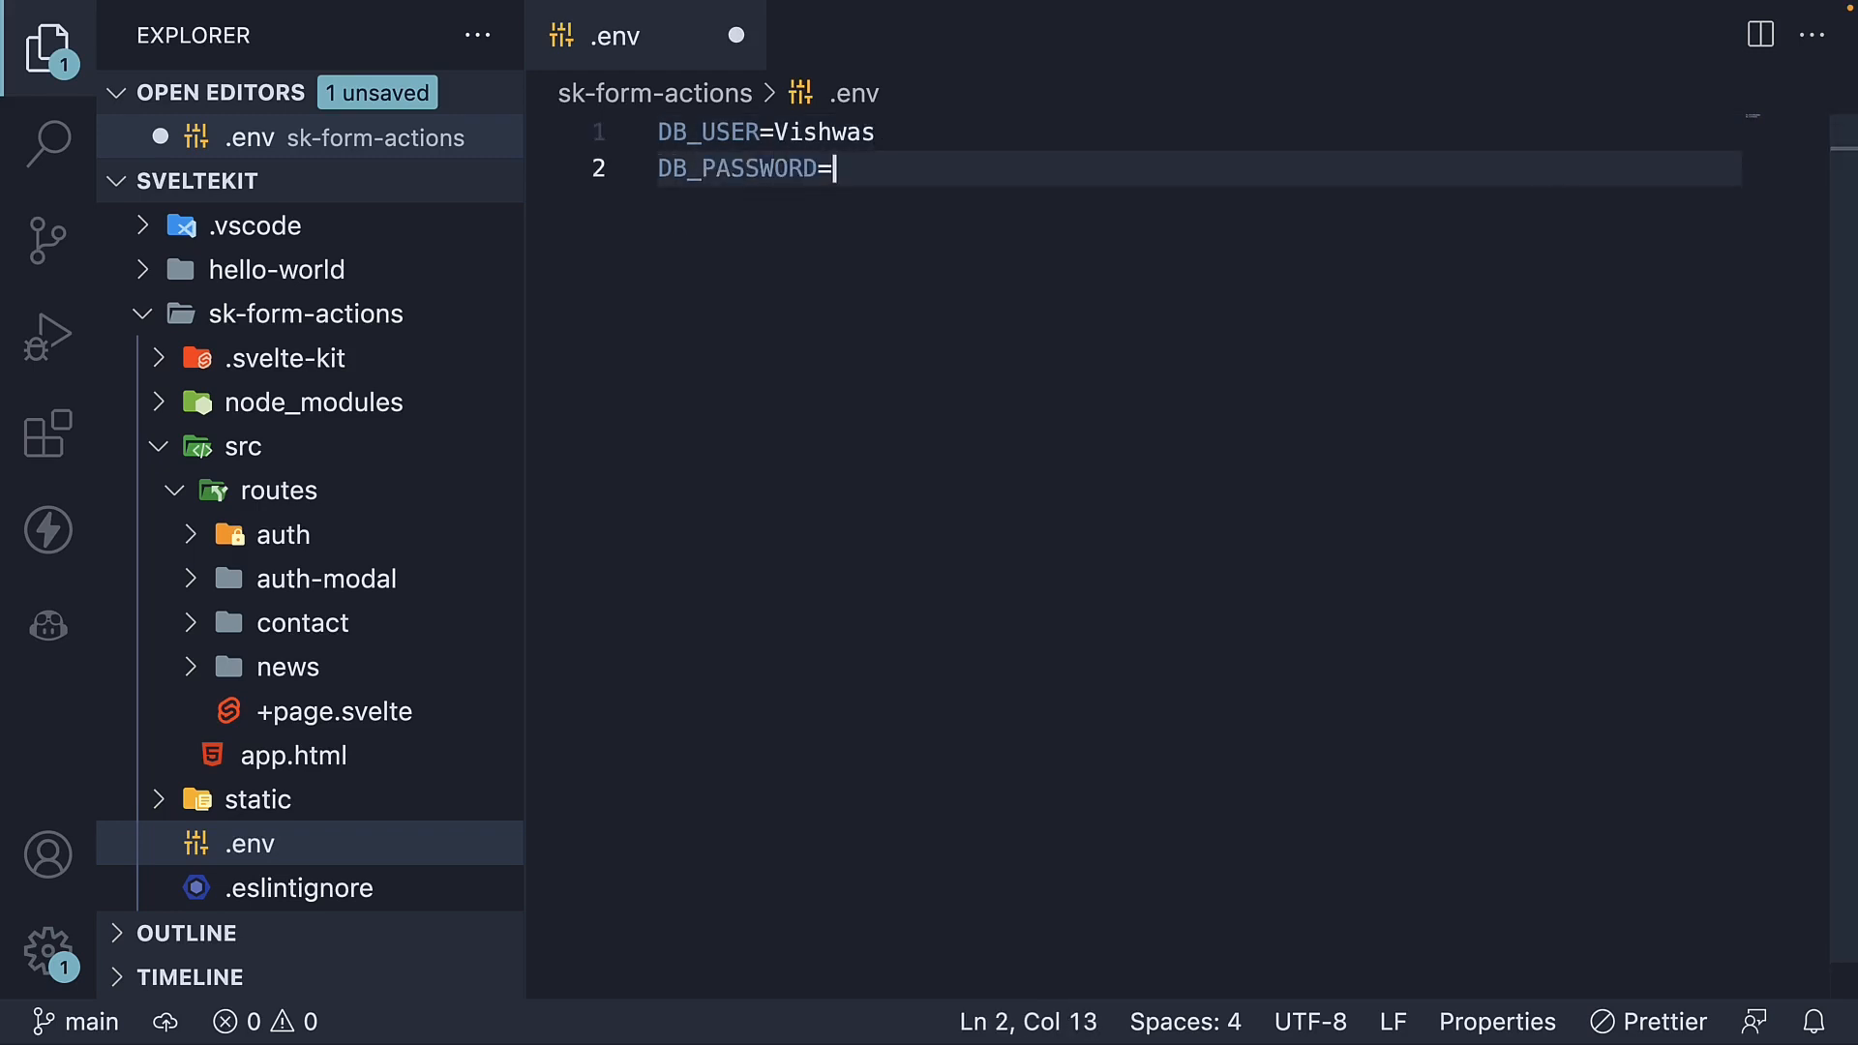
type("Passwor")
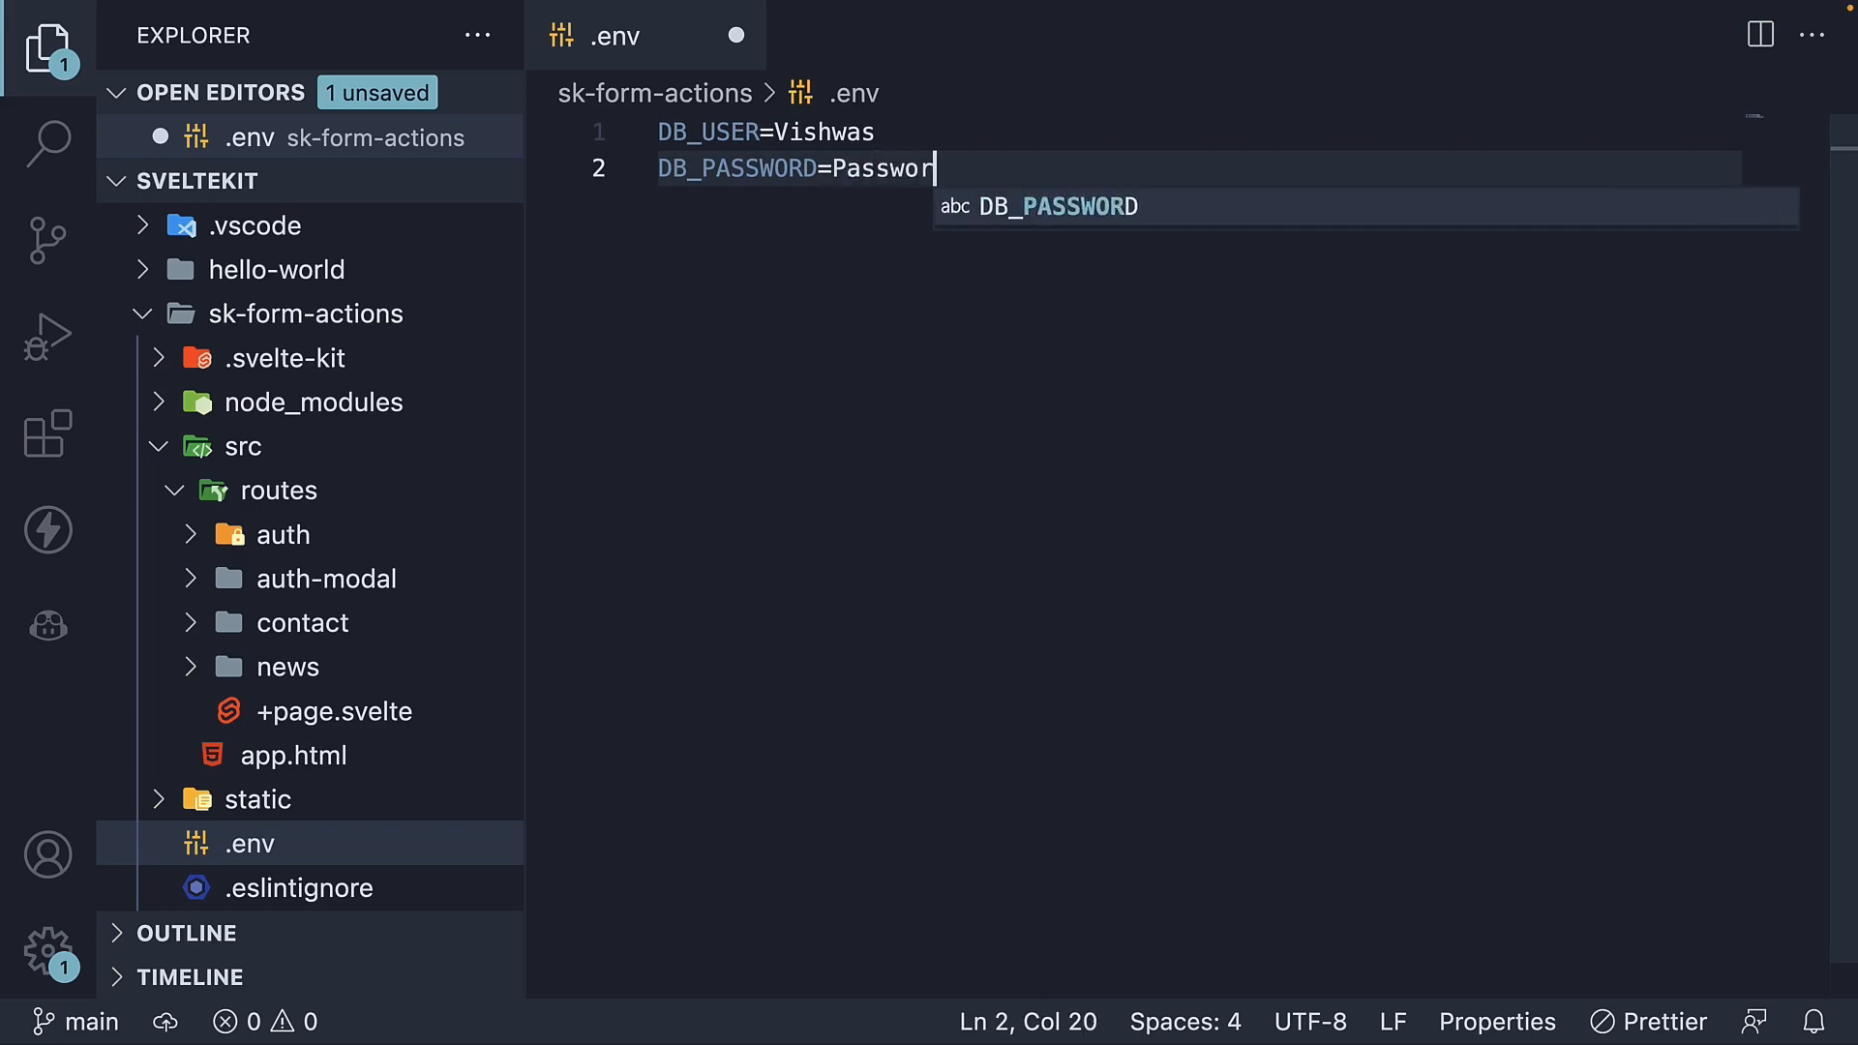
type("d")
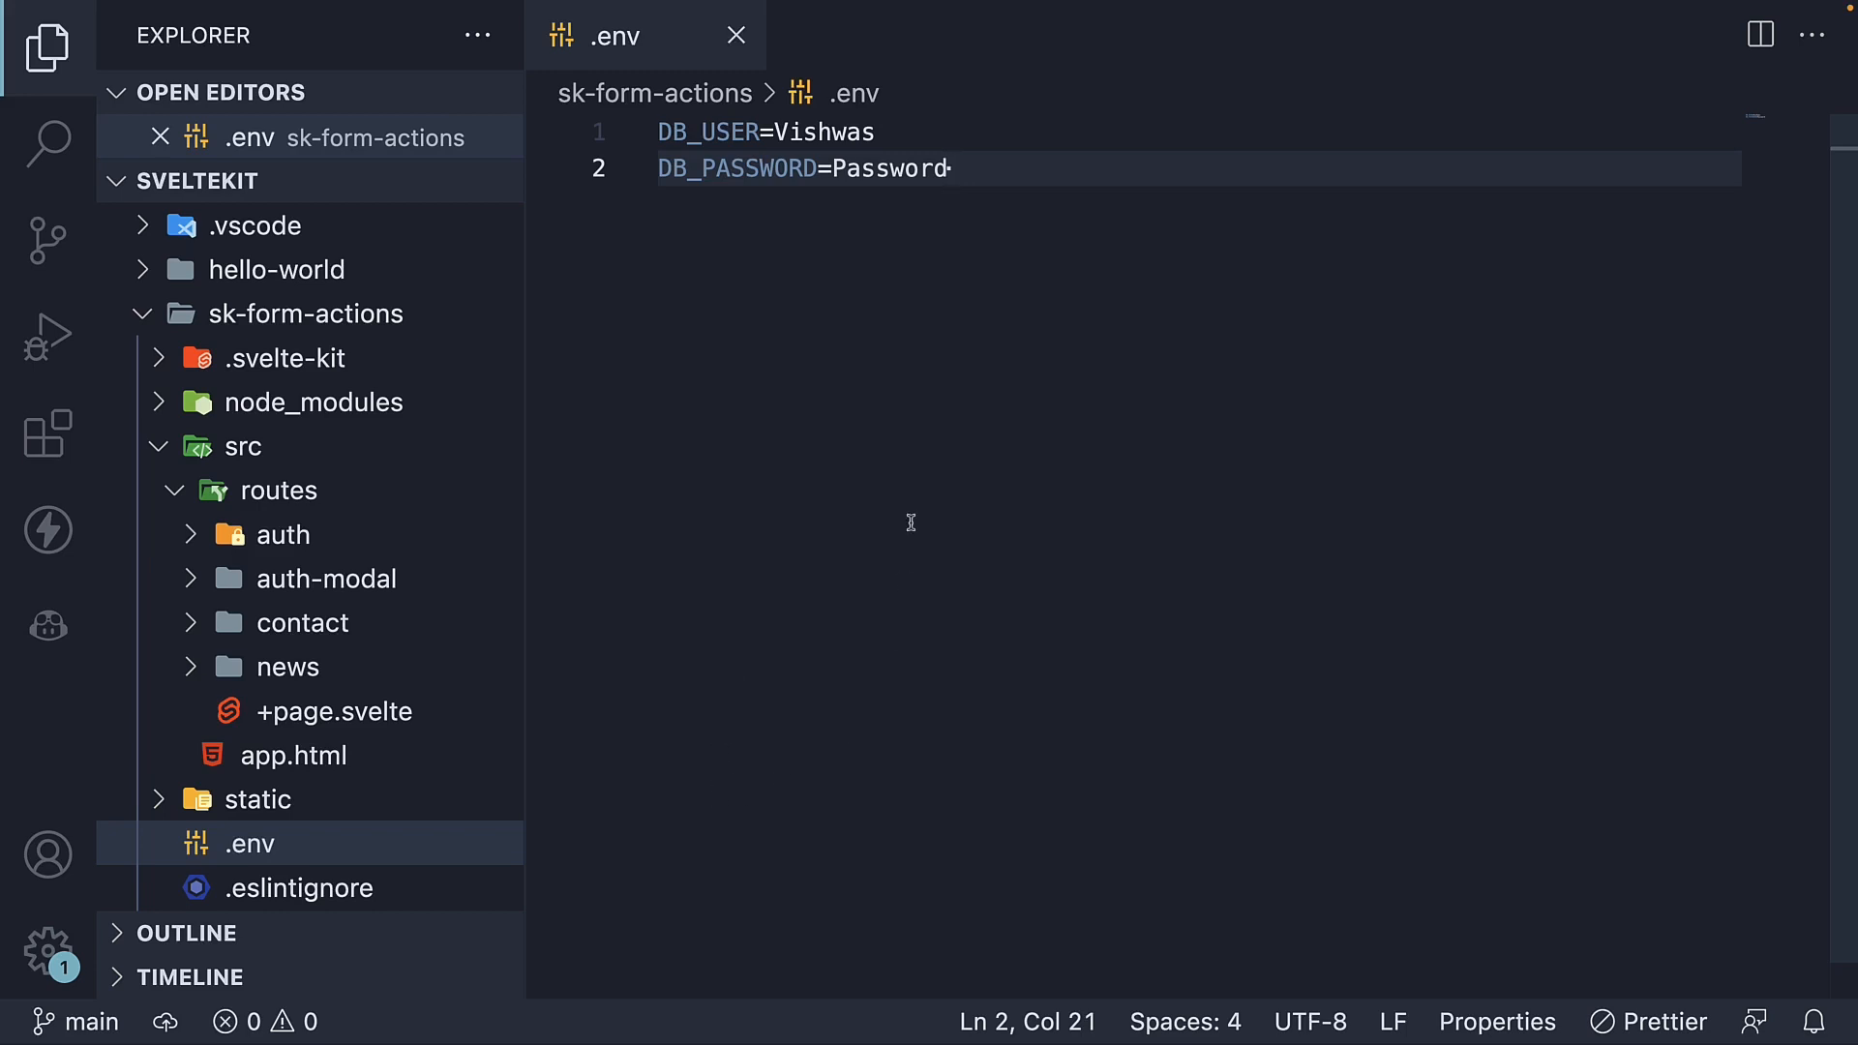
- Import DB_USER and DB_PASSWORD from '$env/static/private' at the top of news/+page.server.js, then return to .env
left_click(287, 666)
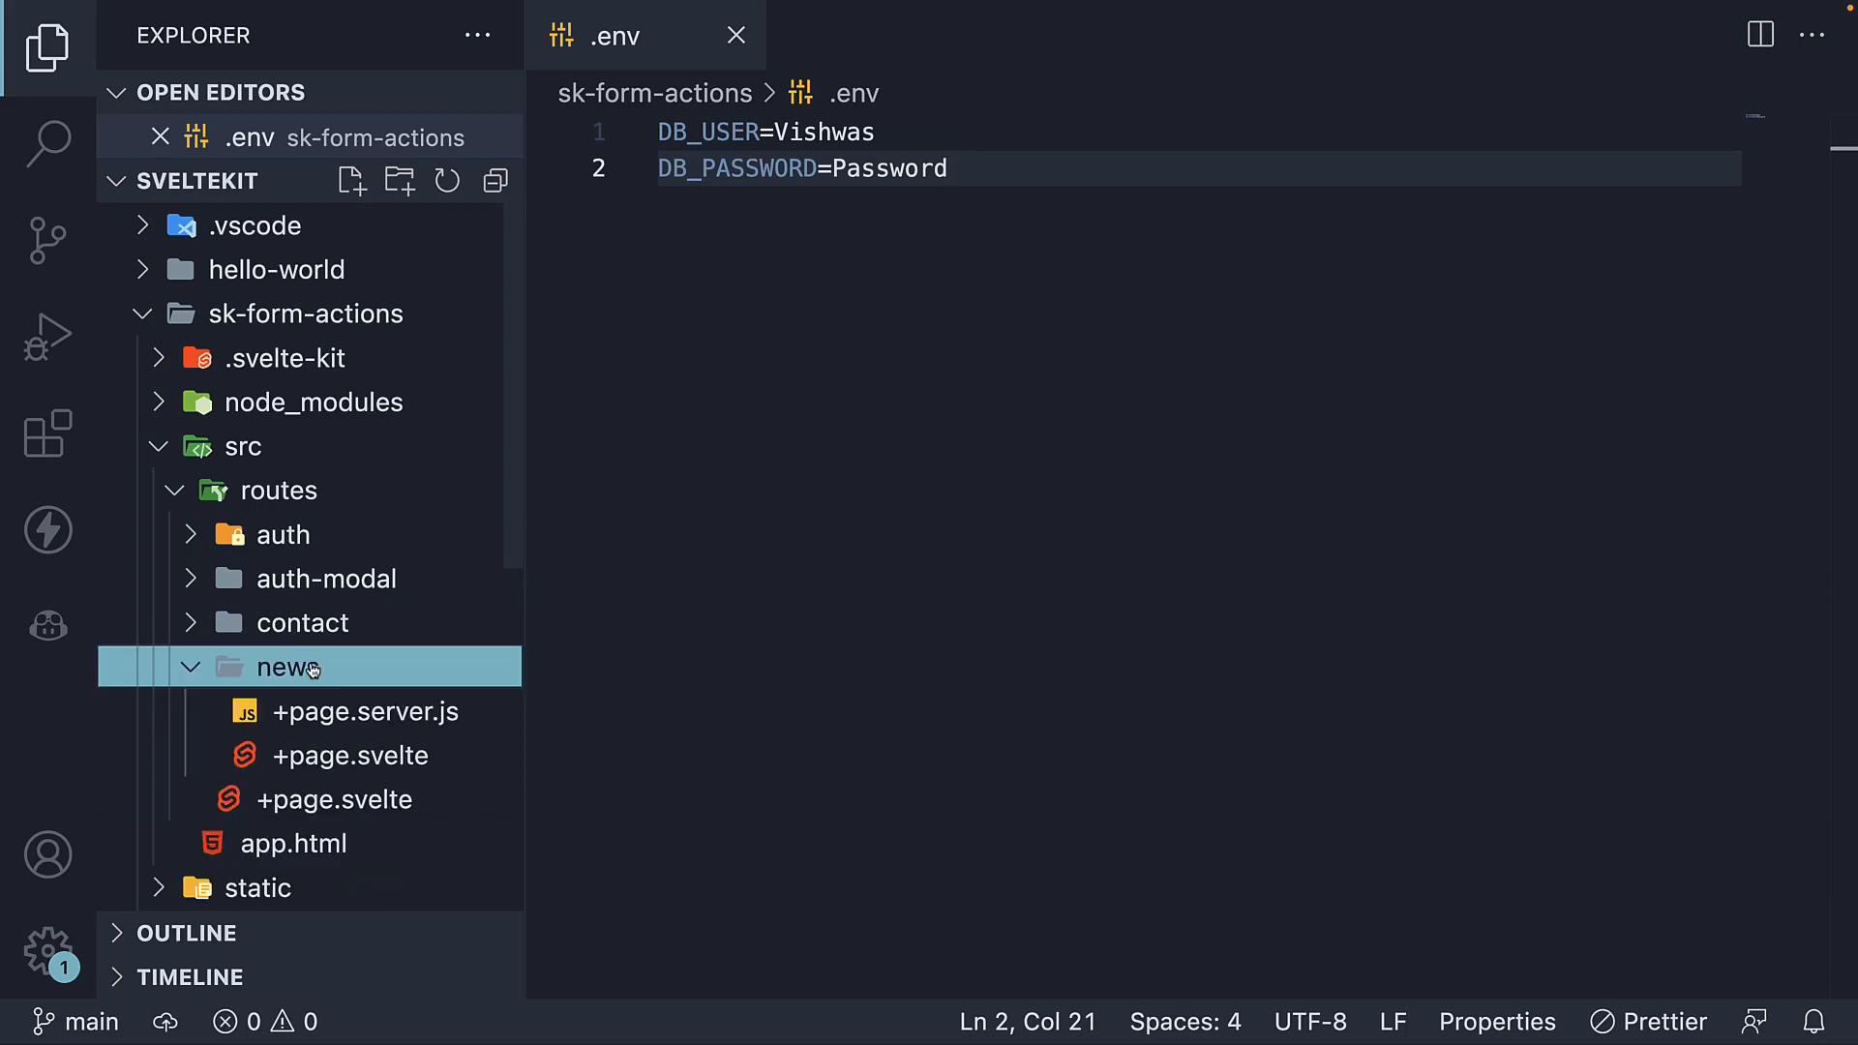
left_click(365, 710)
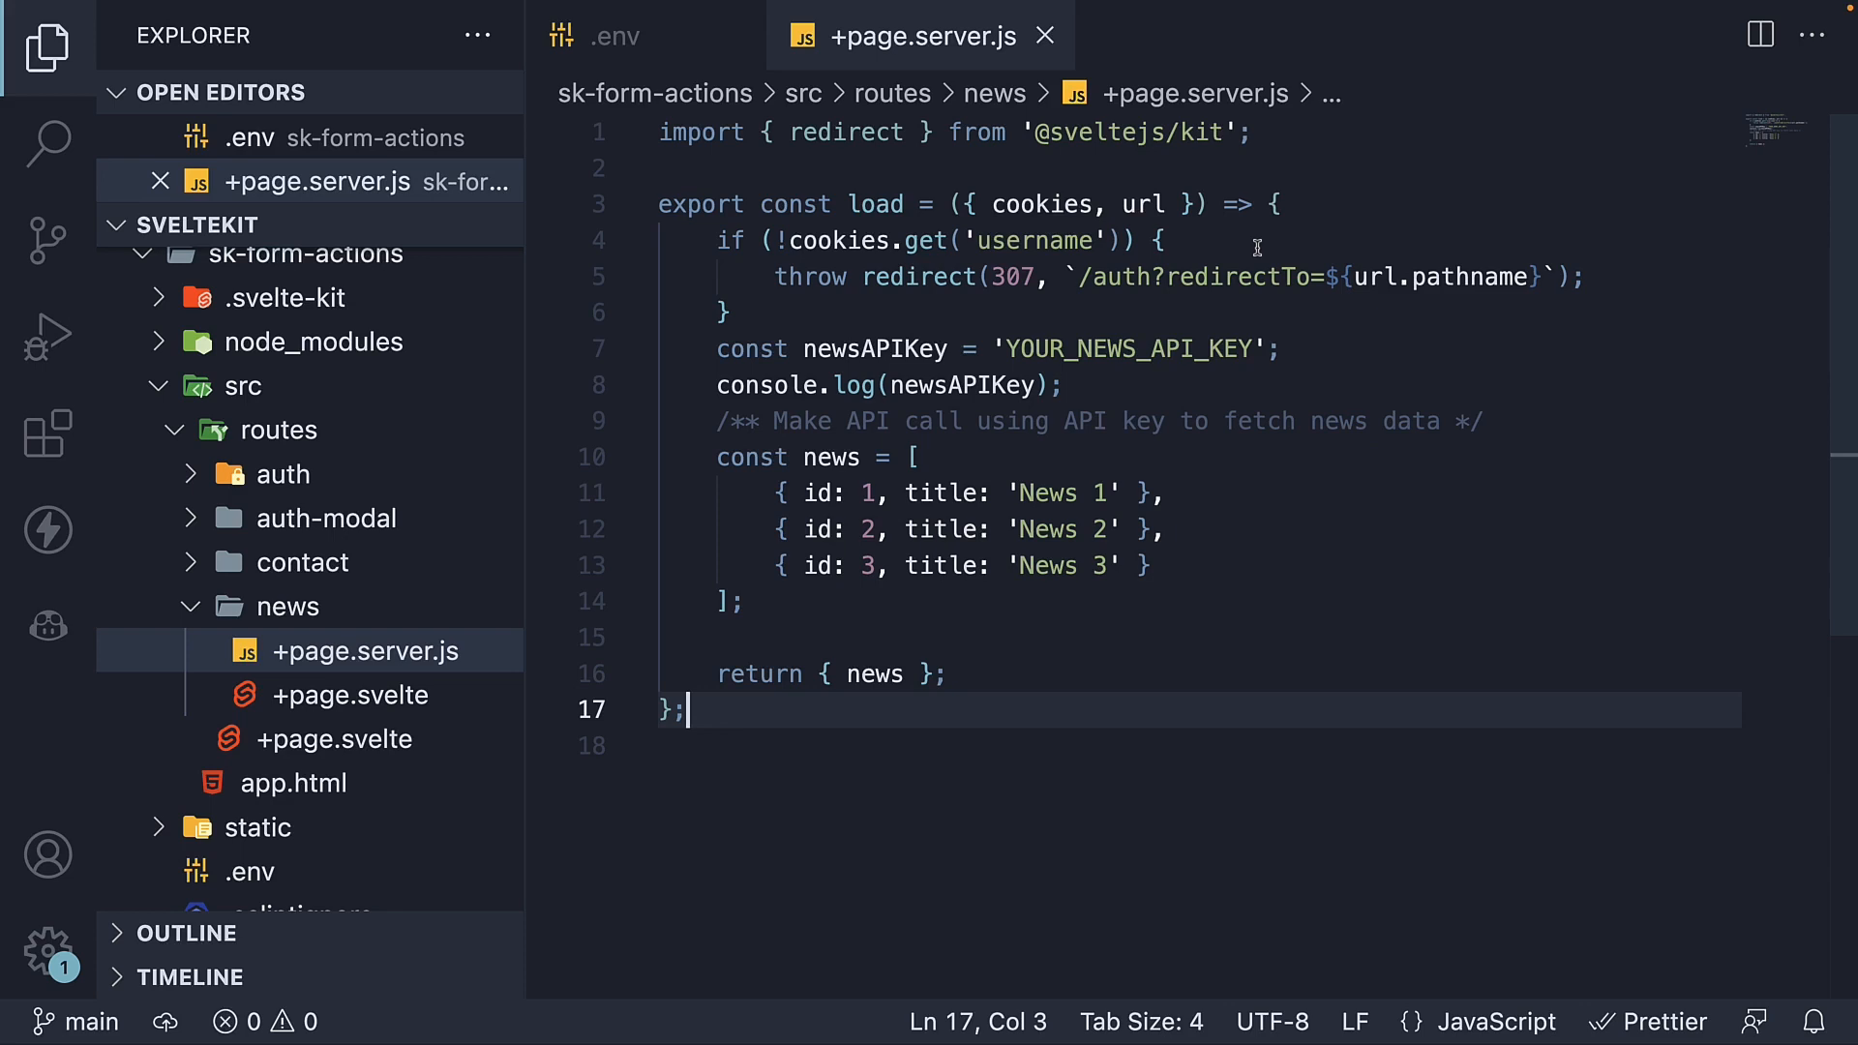
key("Enter")
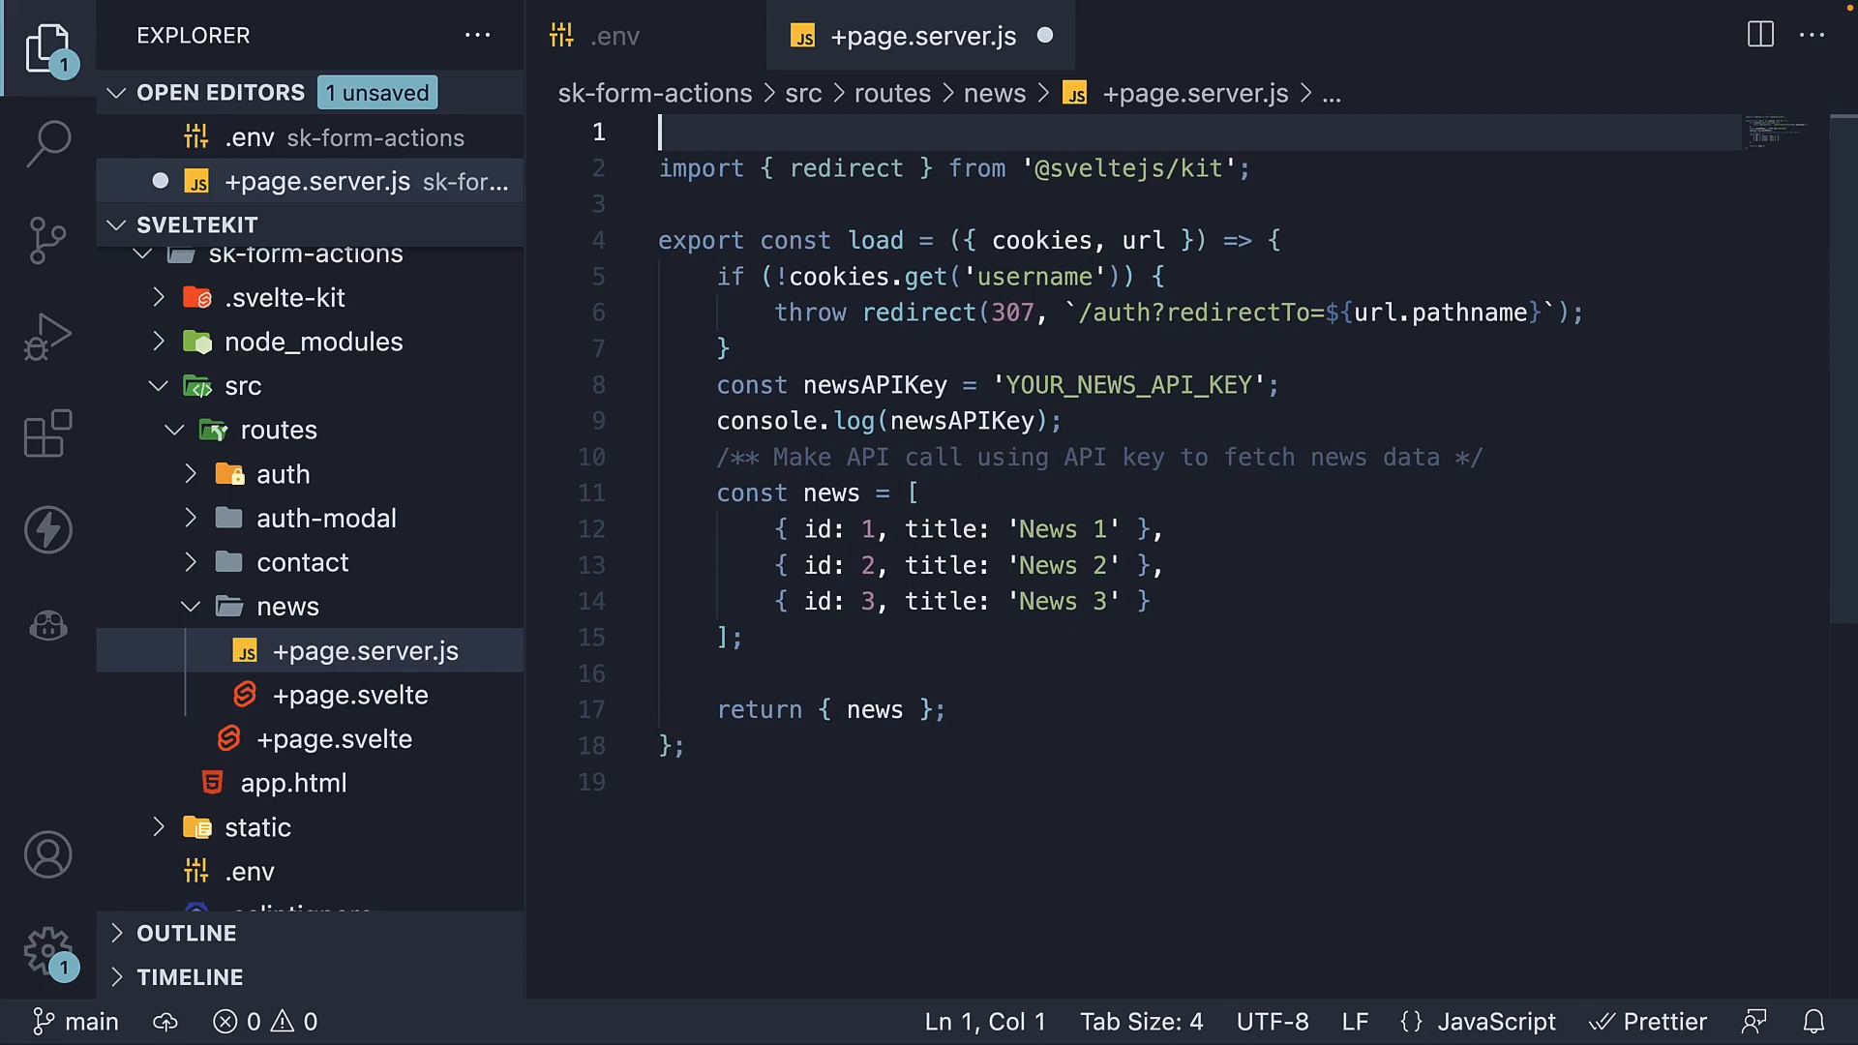
type("import {")
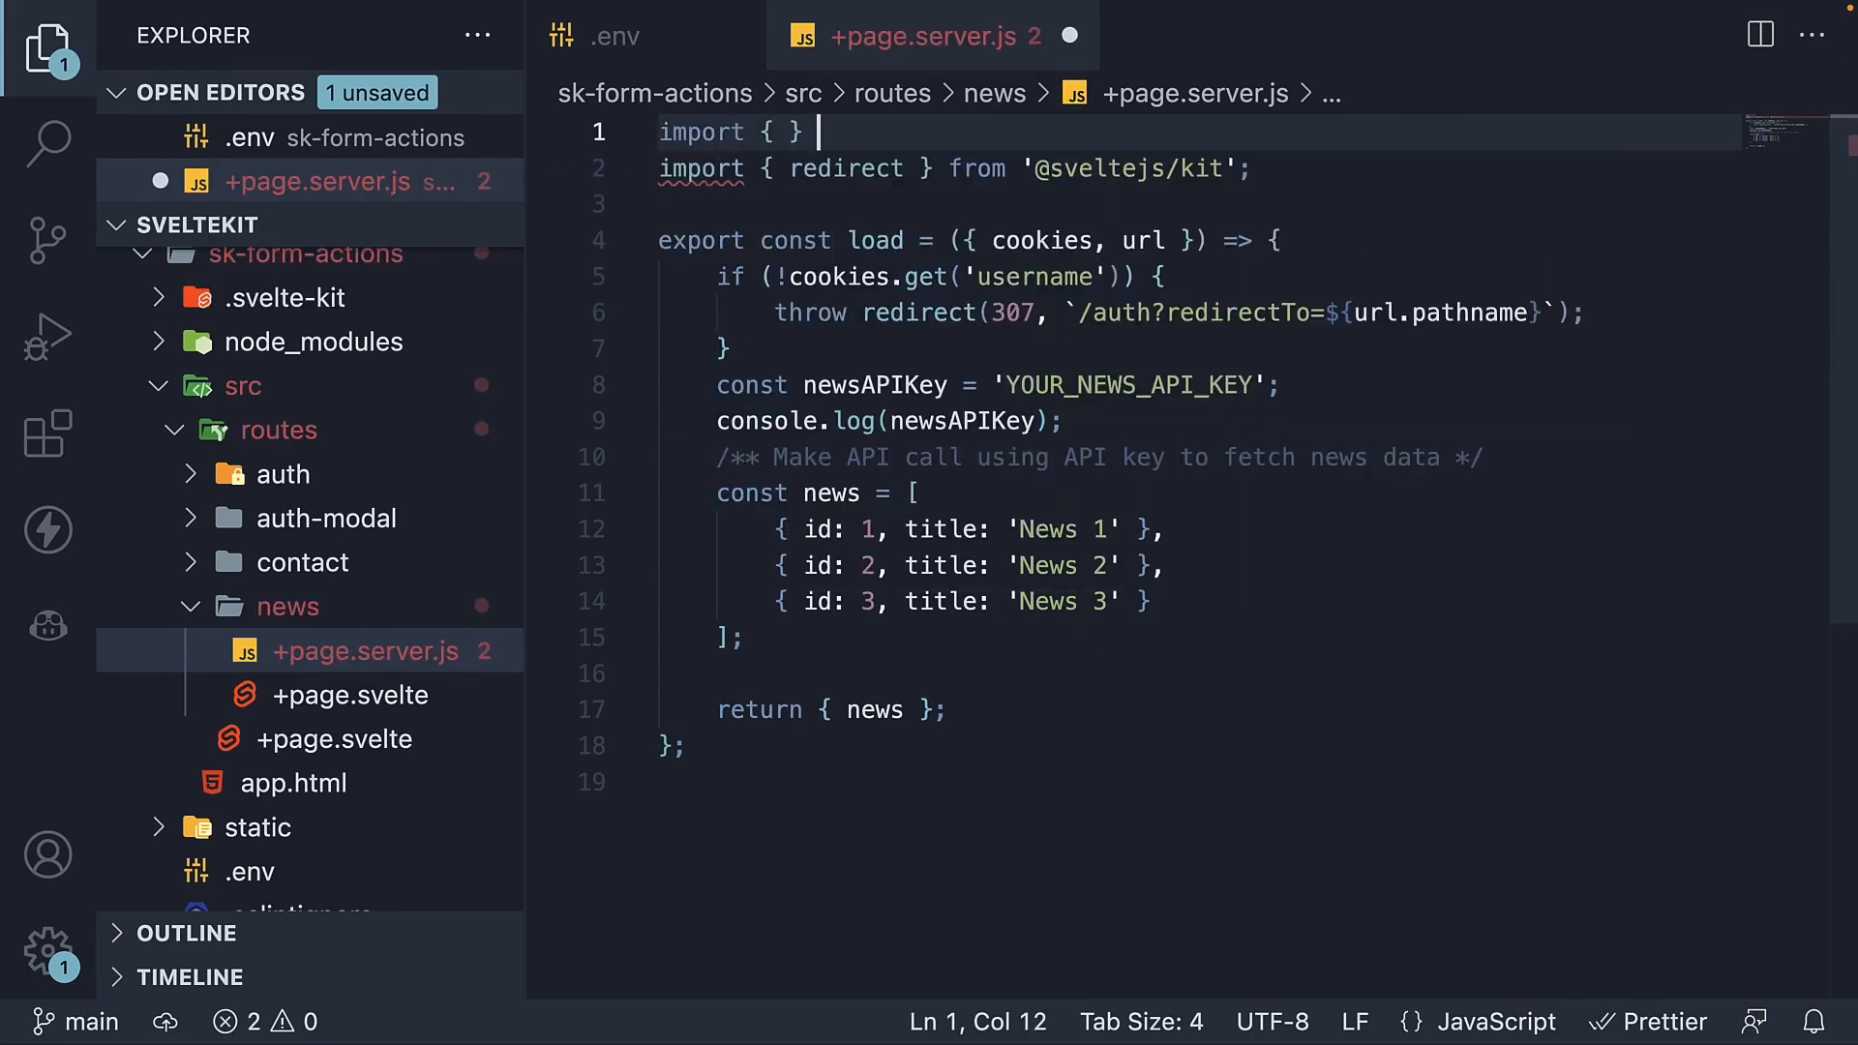
type("from '$en")
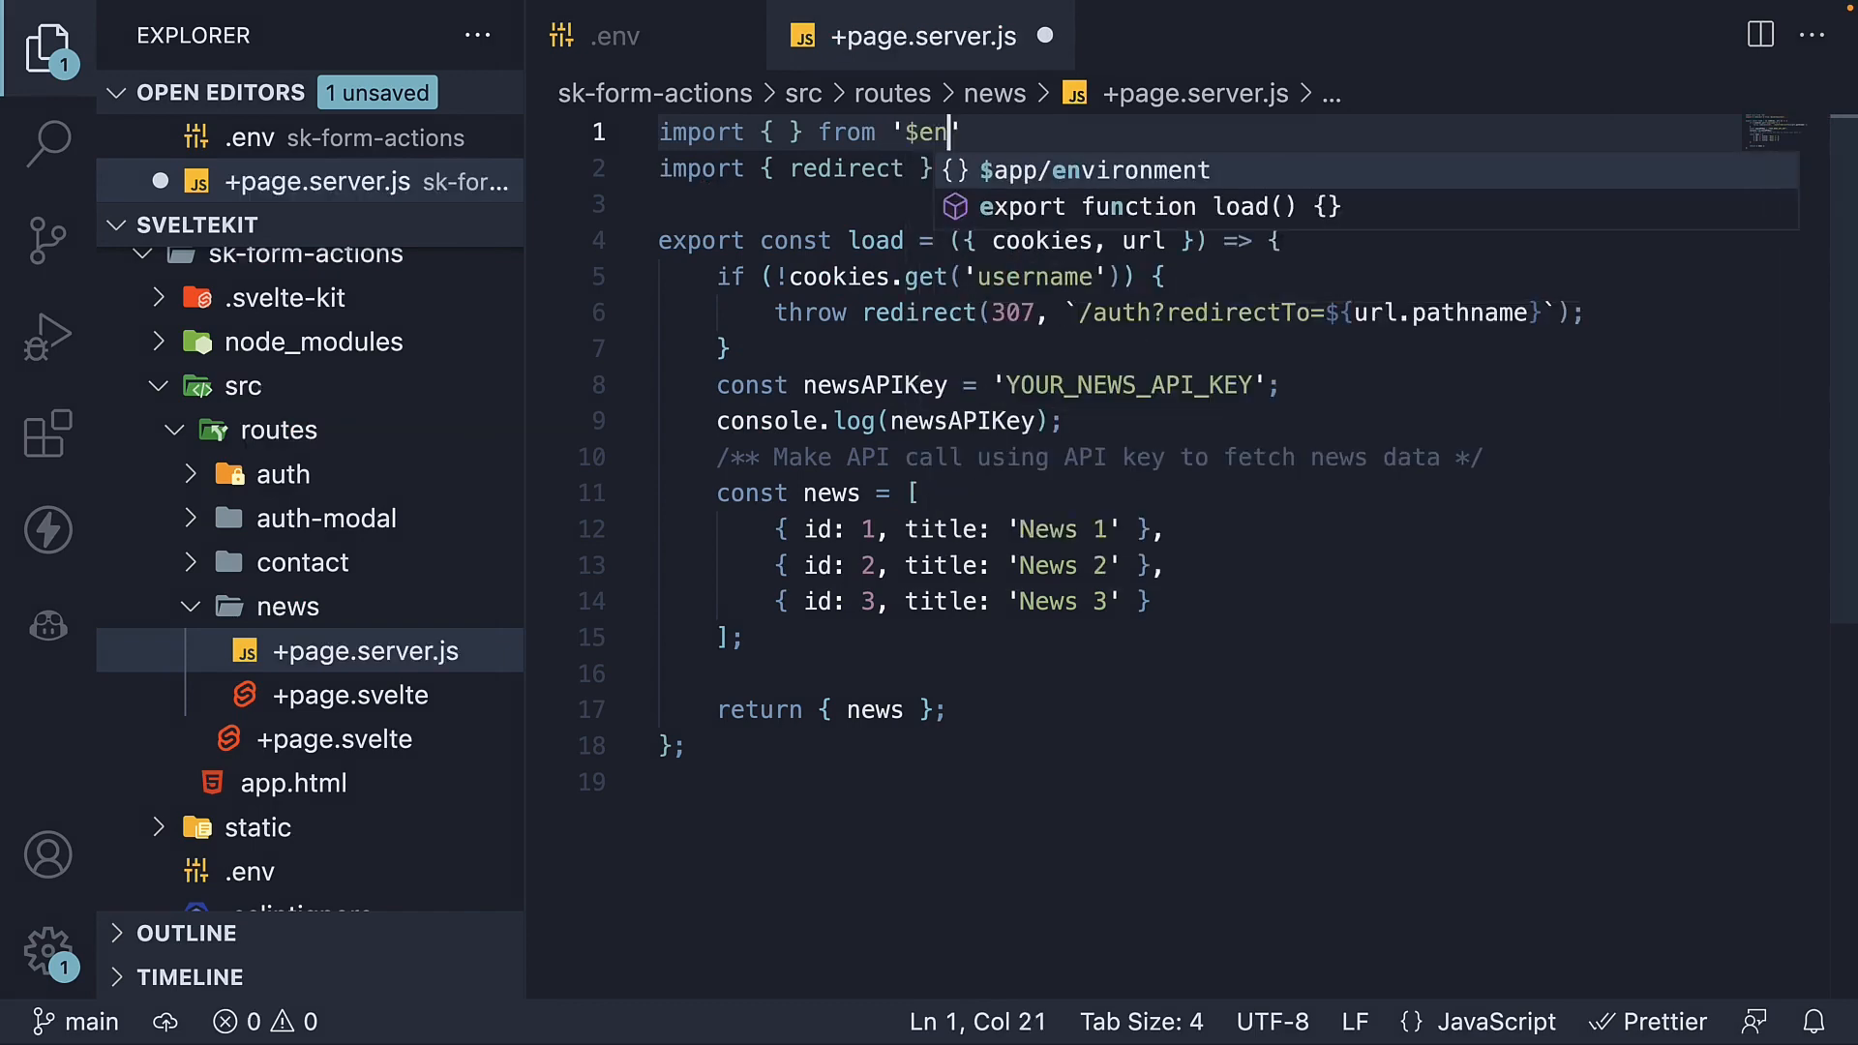
type("v/s")
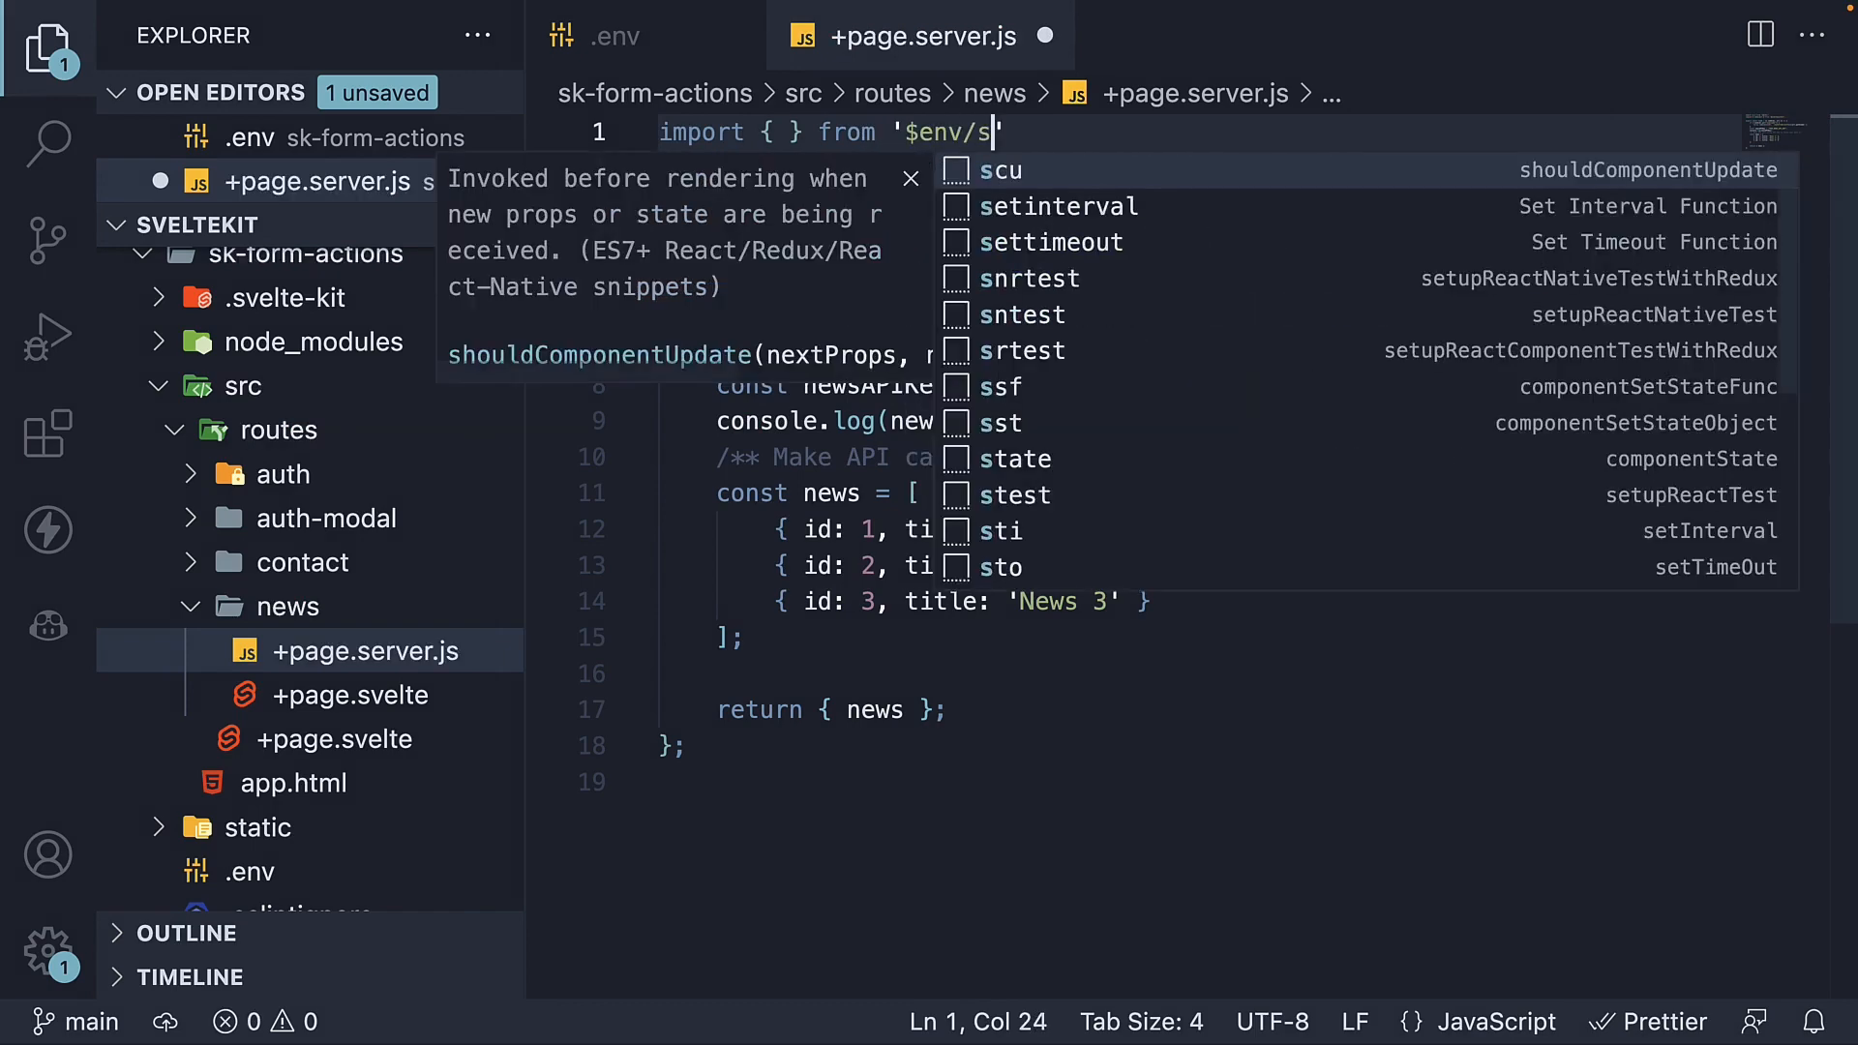
type("tatic/private")
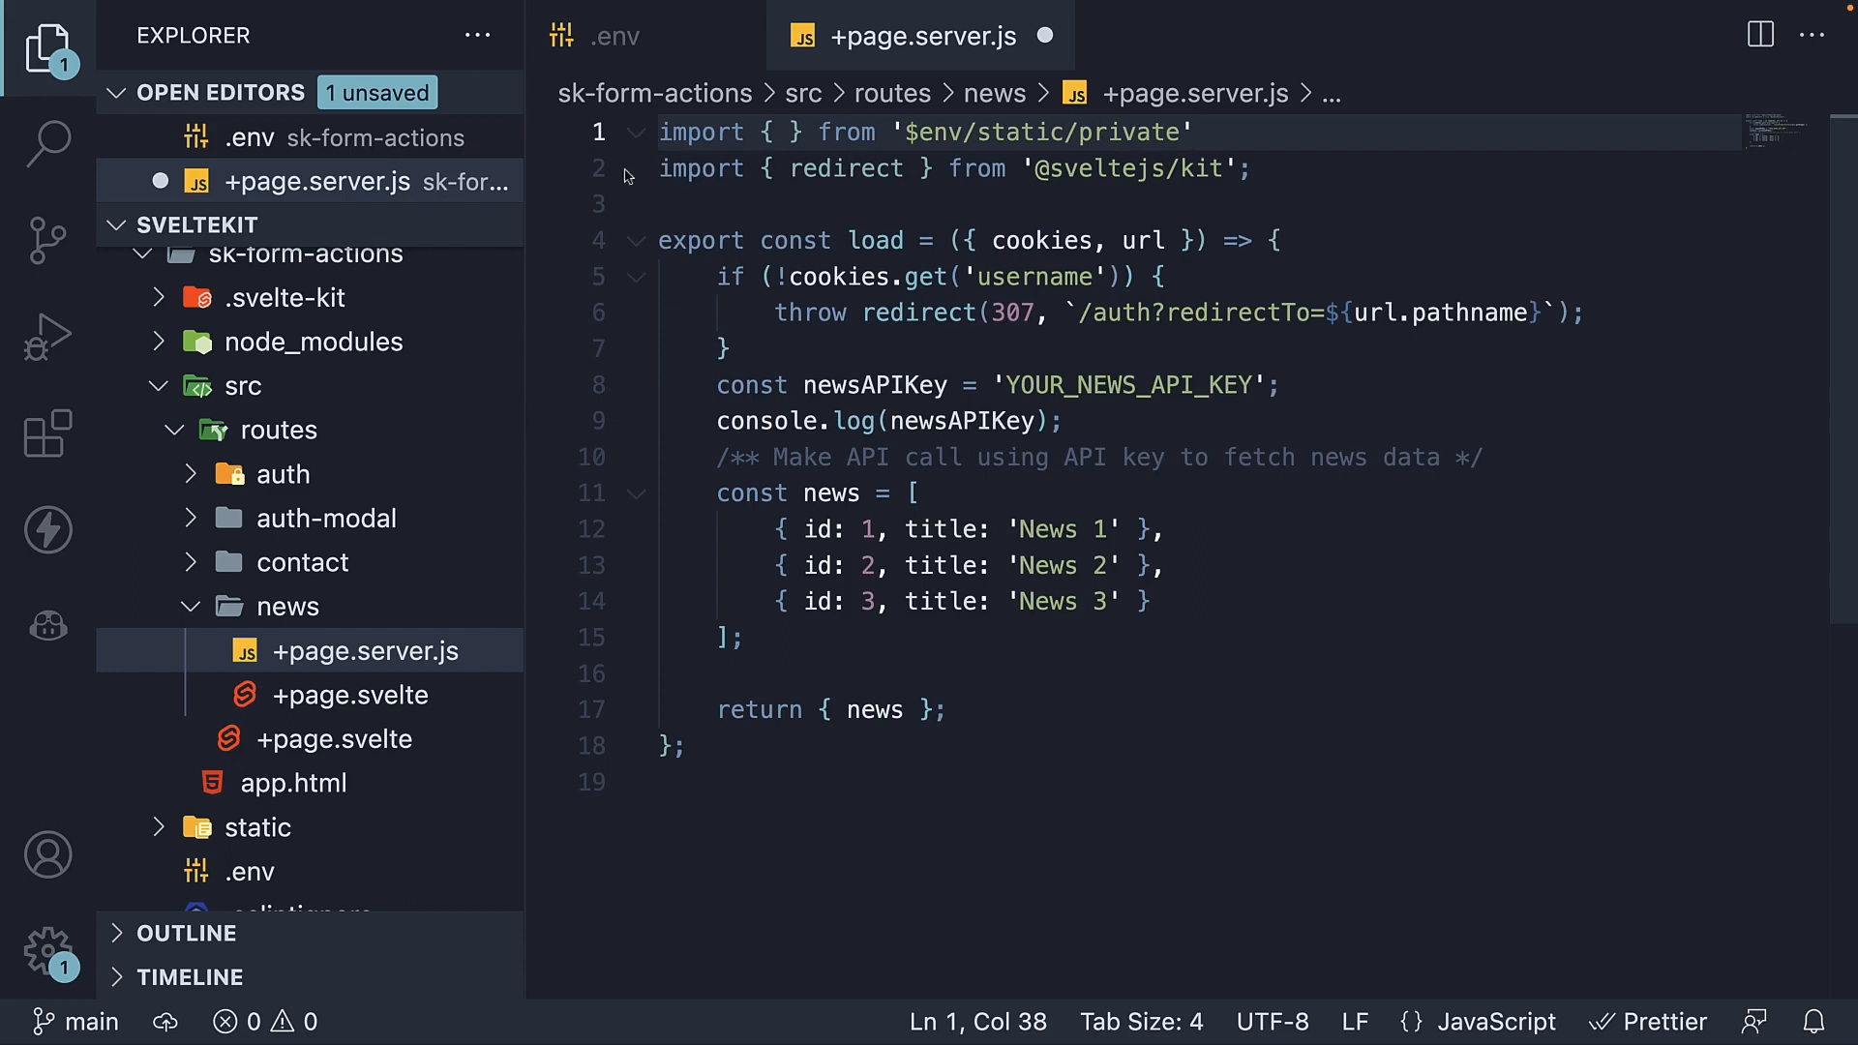
type("DN")
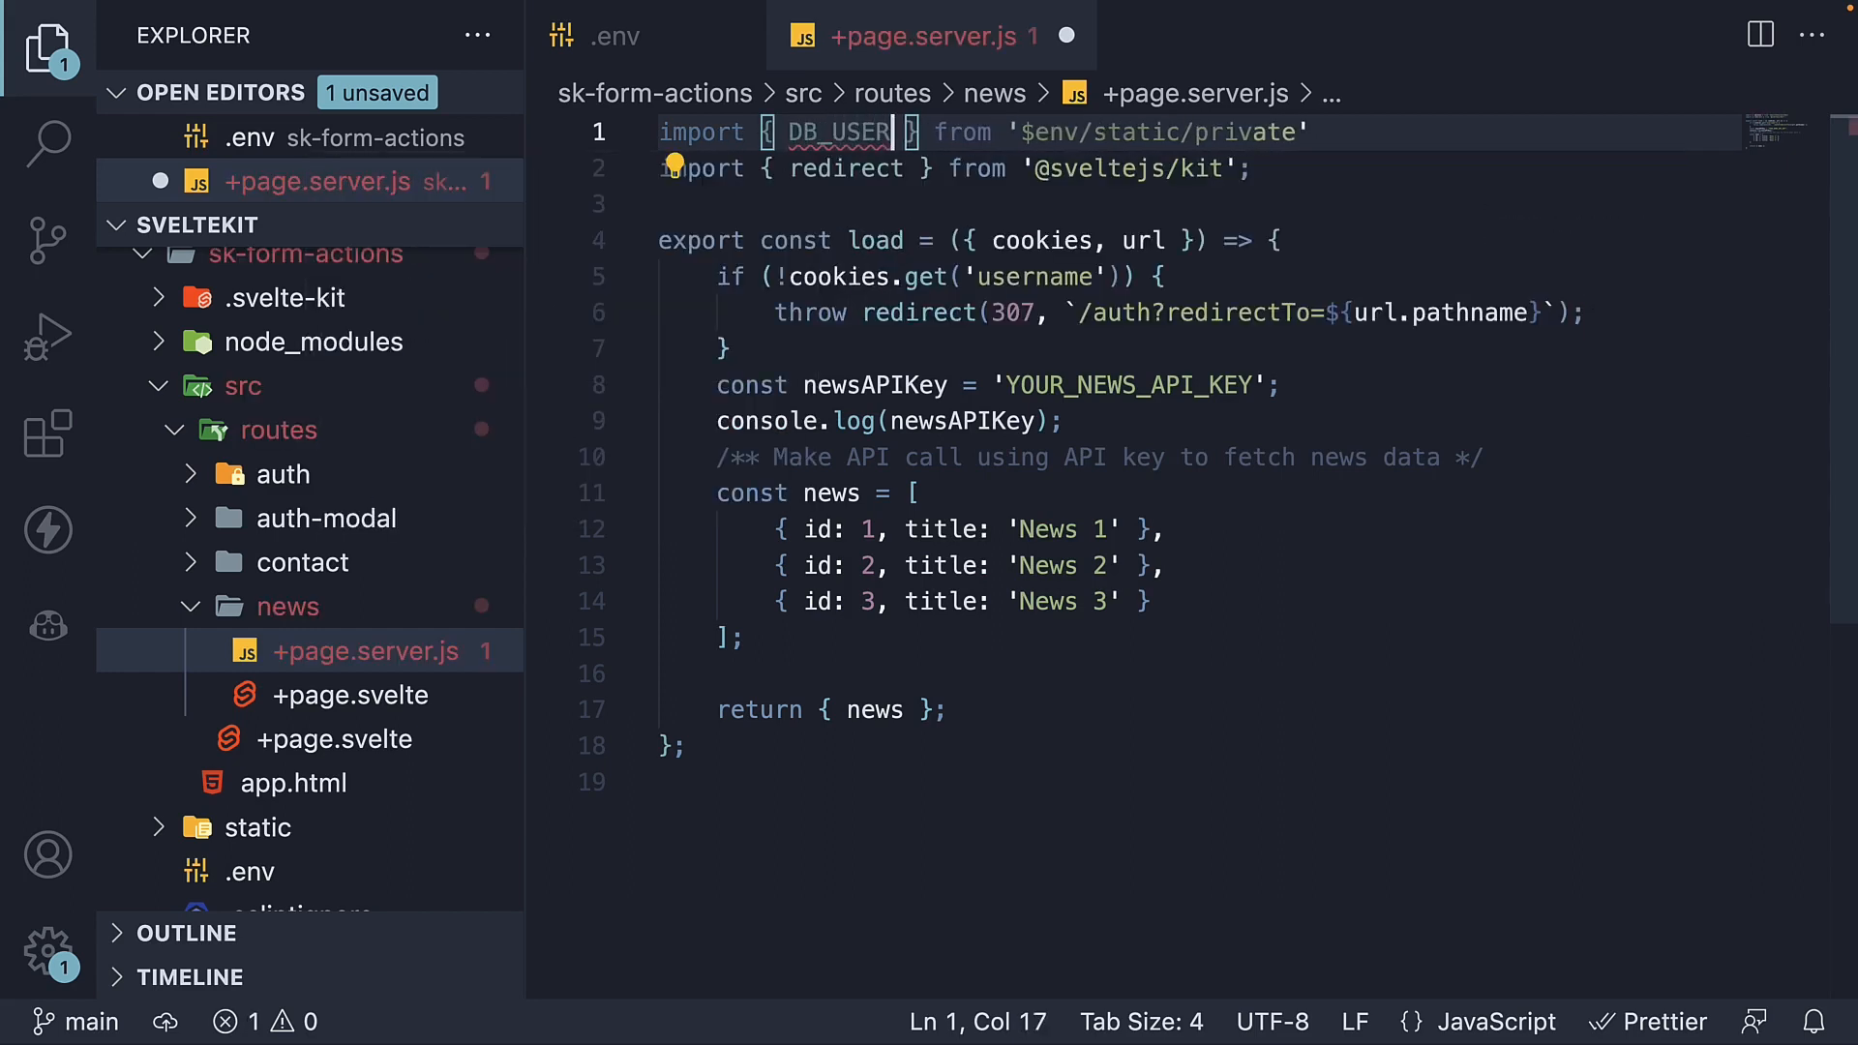
type(", DB_PASSWORD")
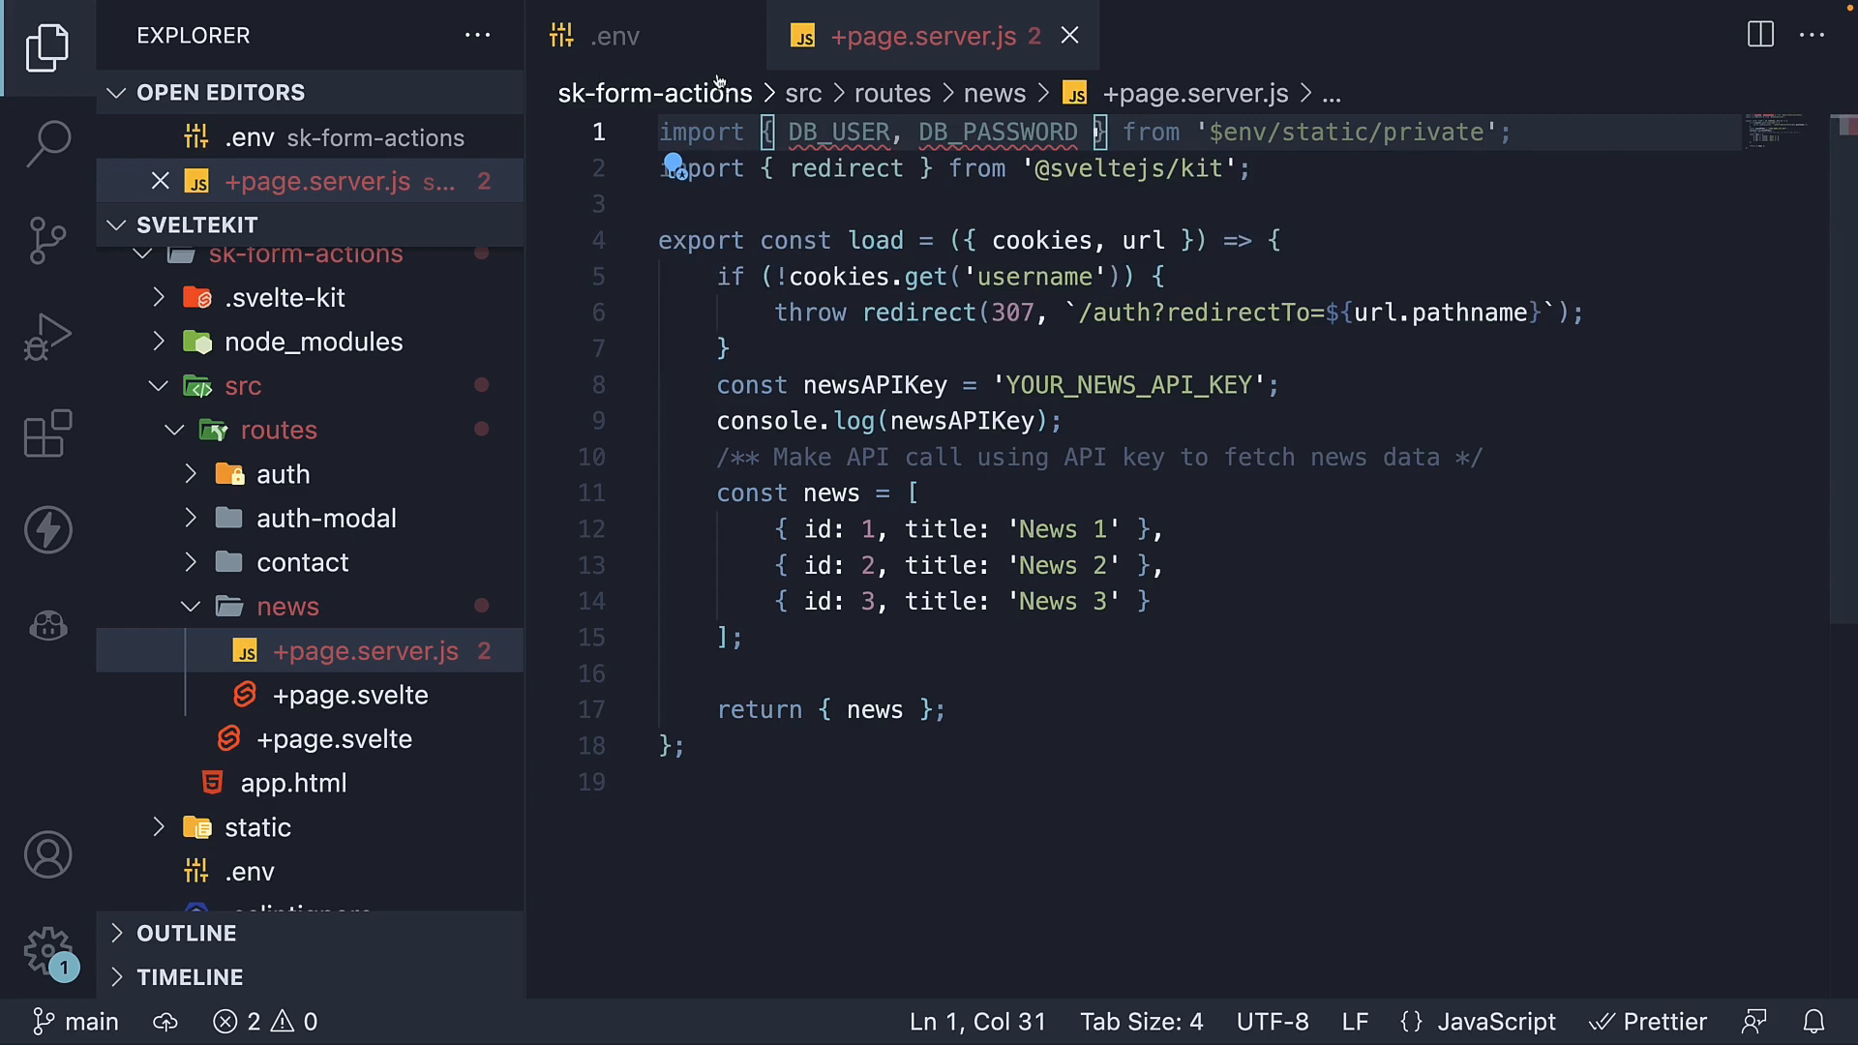
left_click(615, 35)
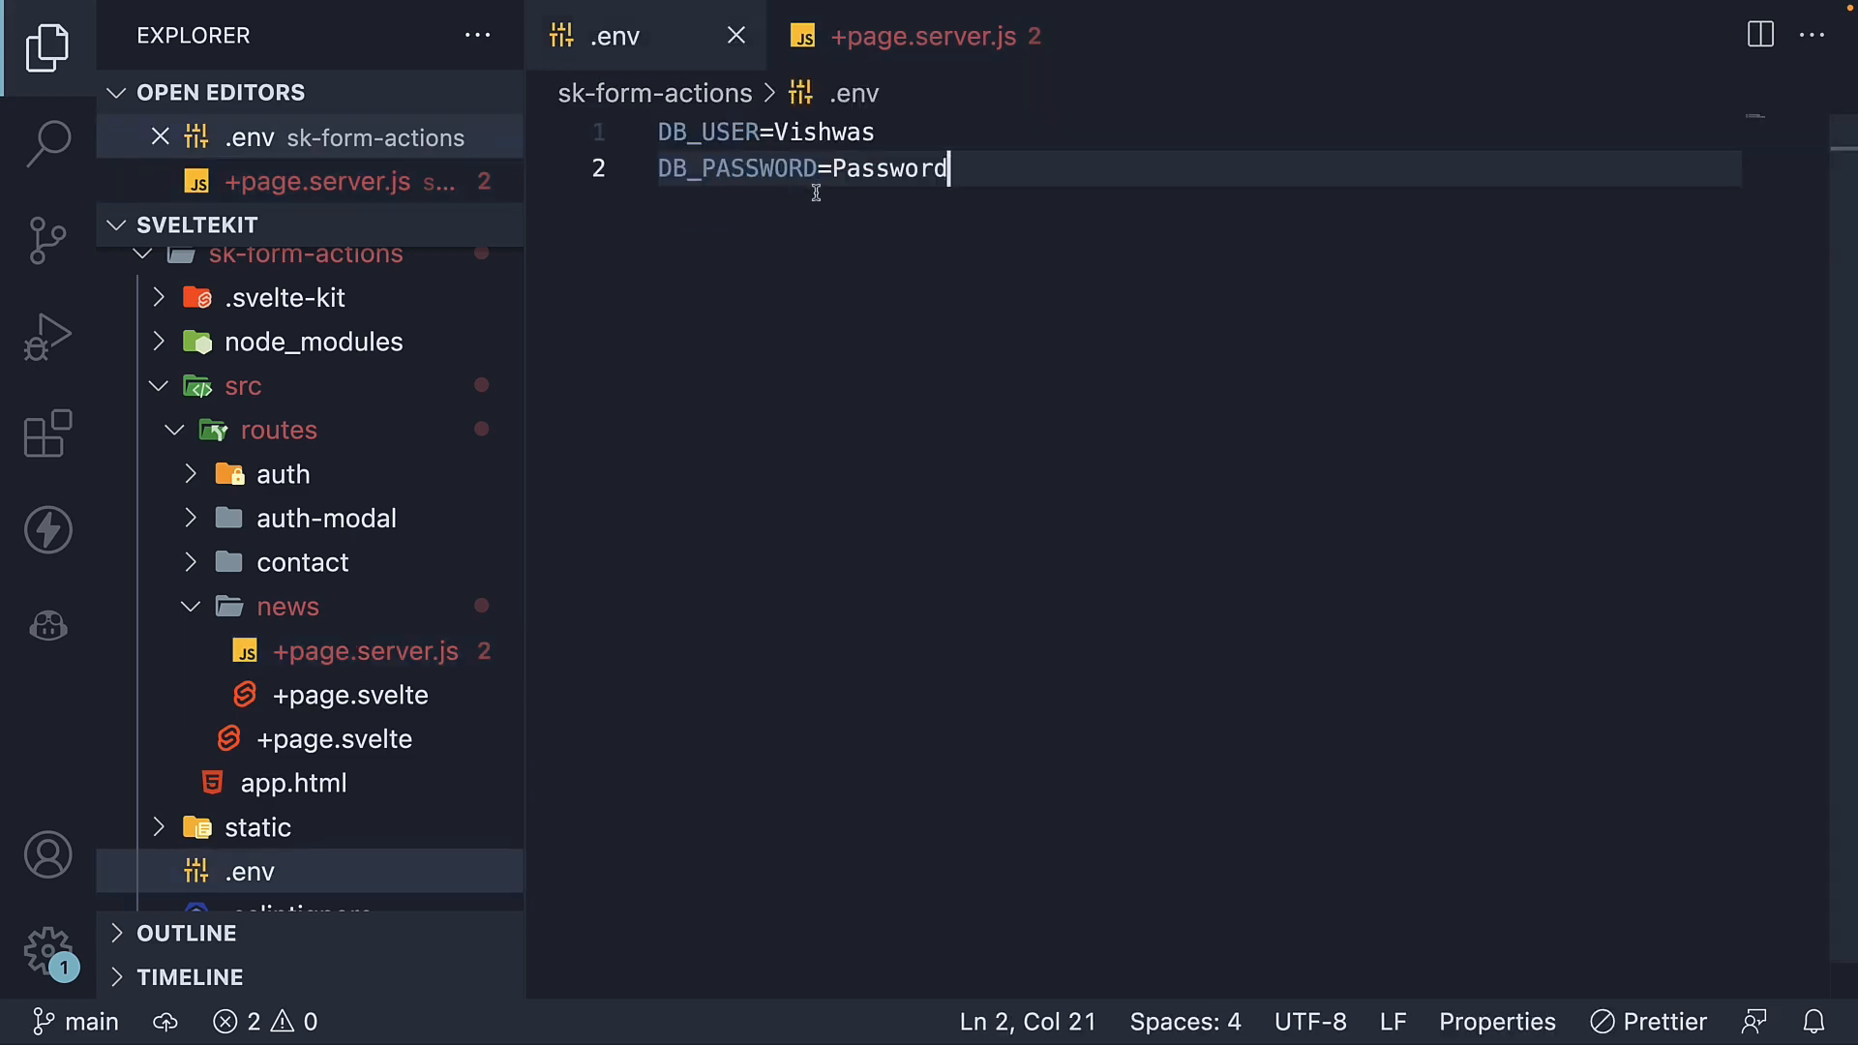
- Log 'Connecting to database with username ${DB_USER} and password ${DB_PASSWORD}' in the news load function
left_click(925, 35)
type("console.log(`C")
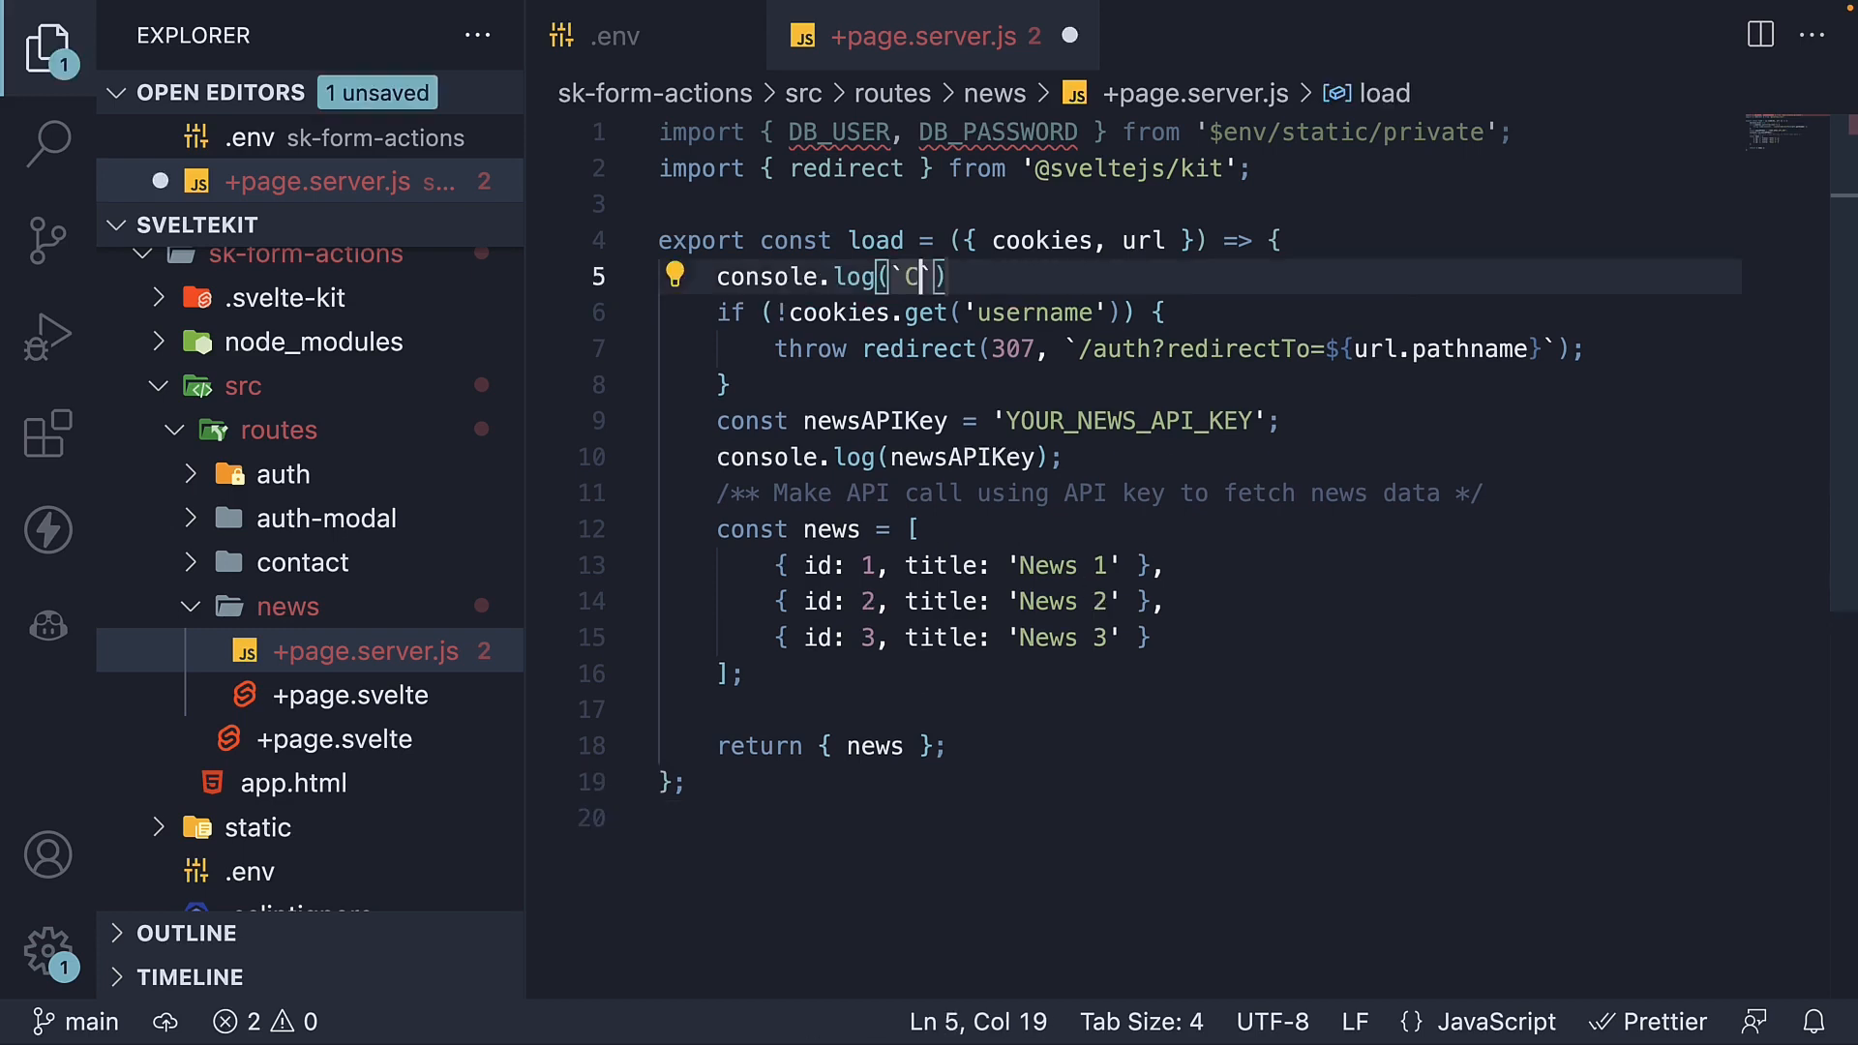
type("Connecting to da")
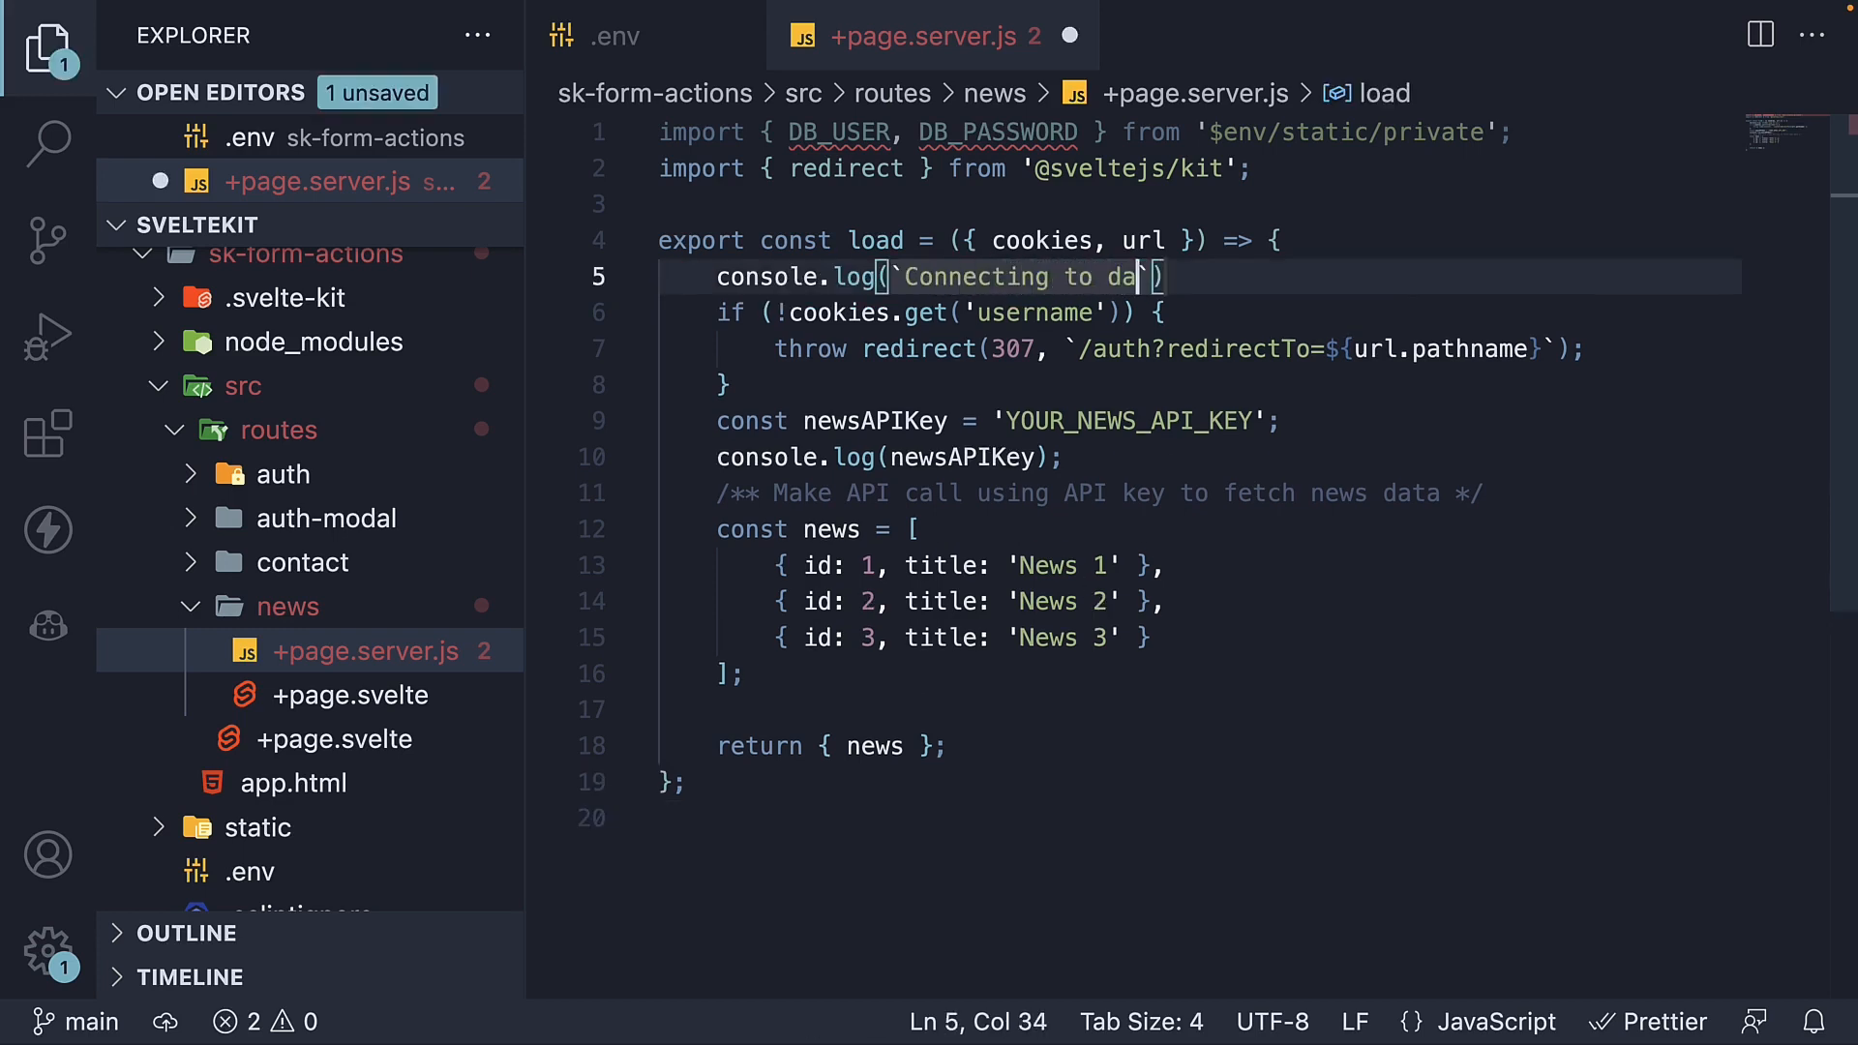
type("tabase with")
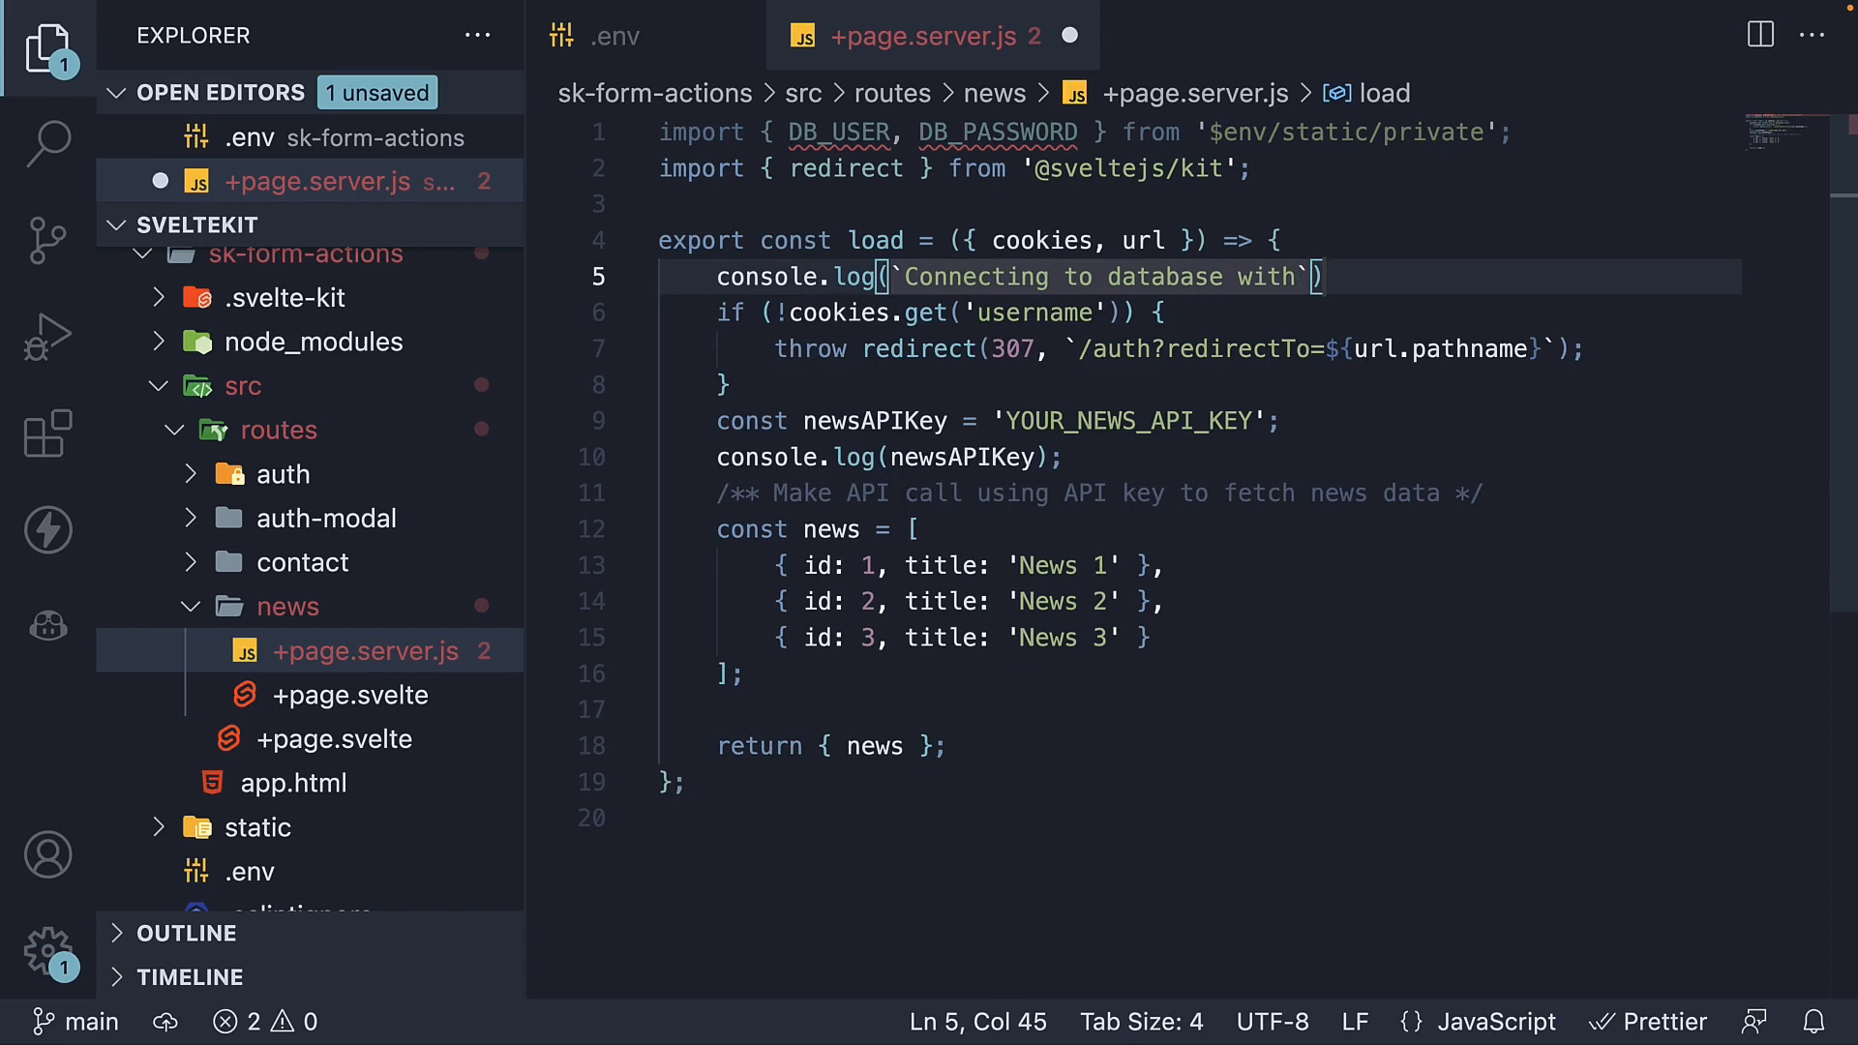
type("username")
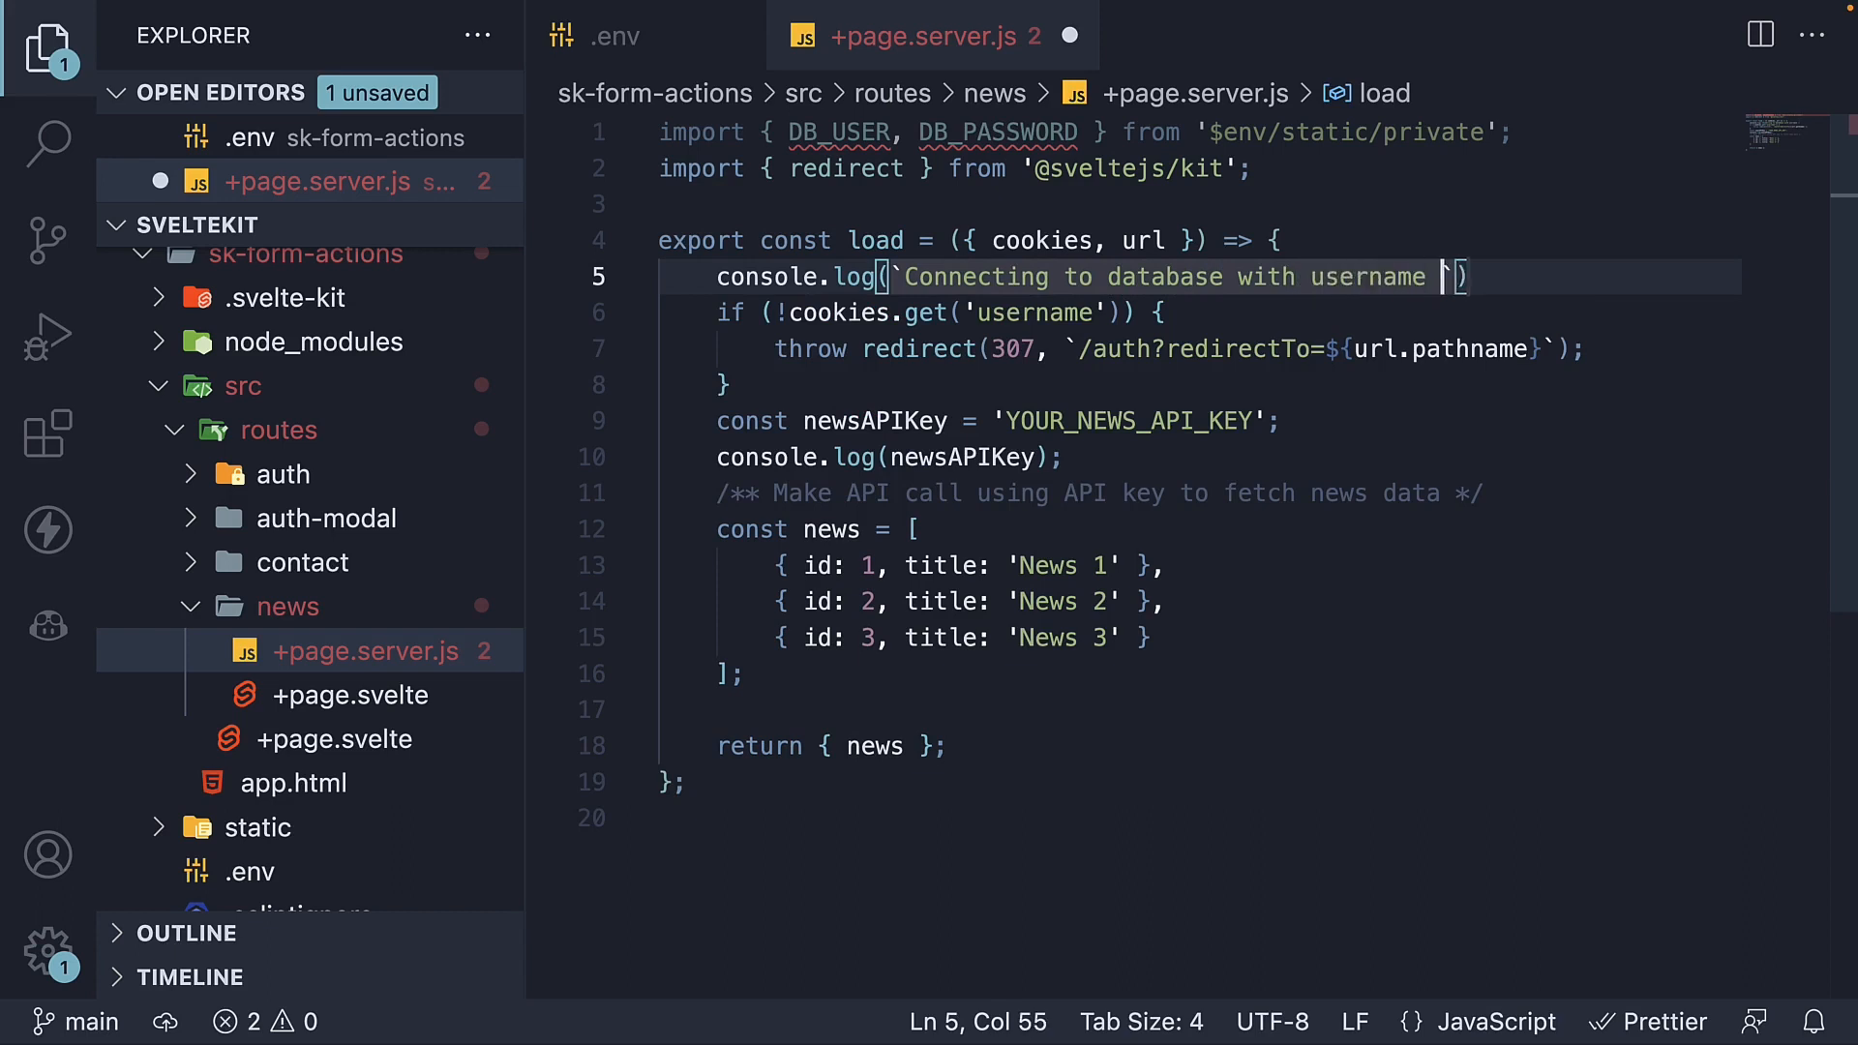
type("${DB_USER")
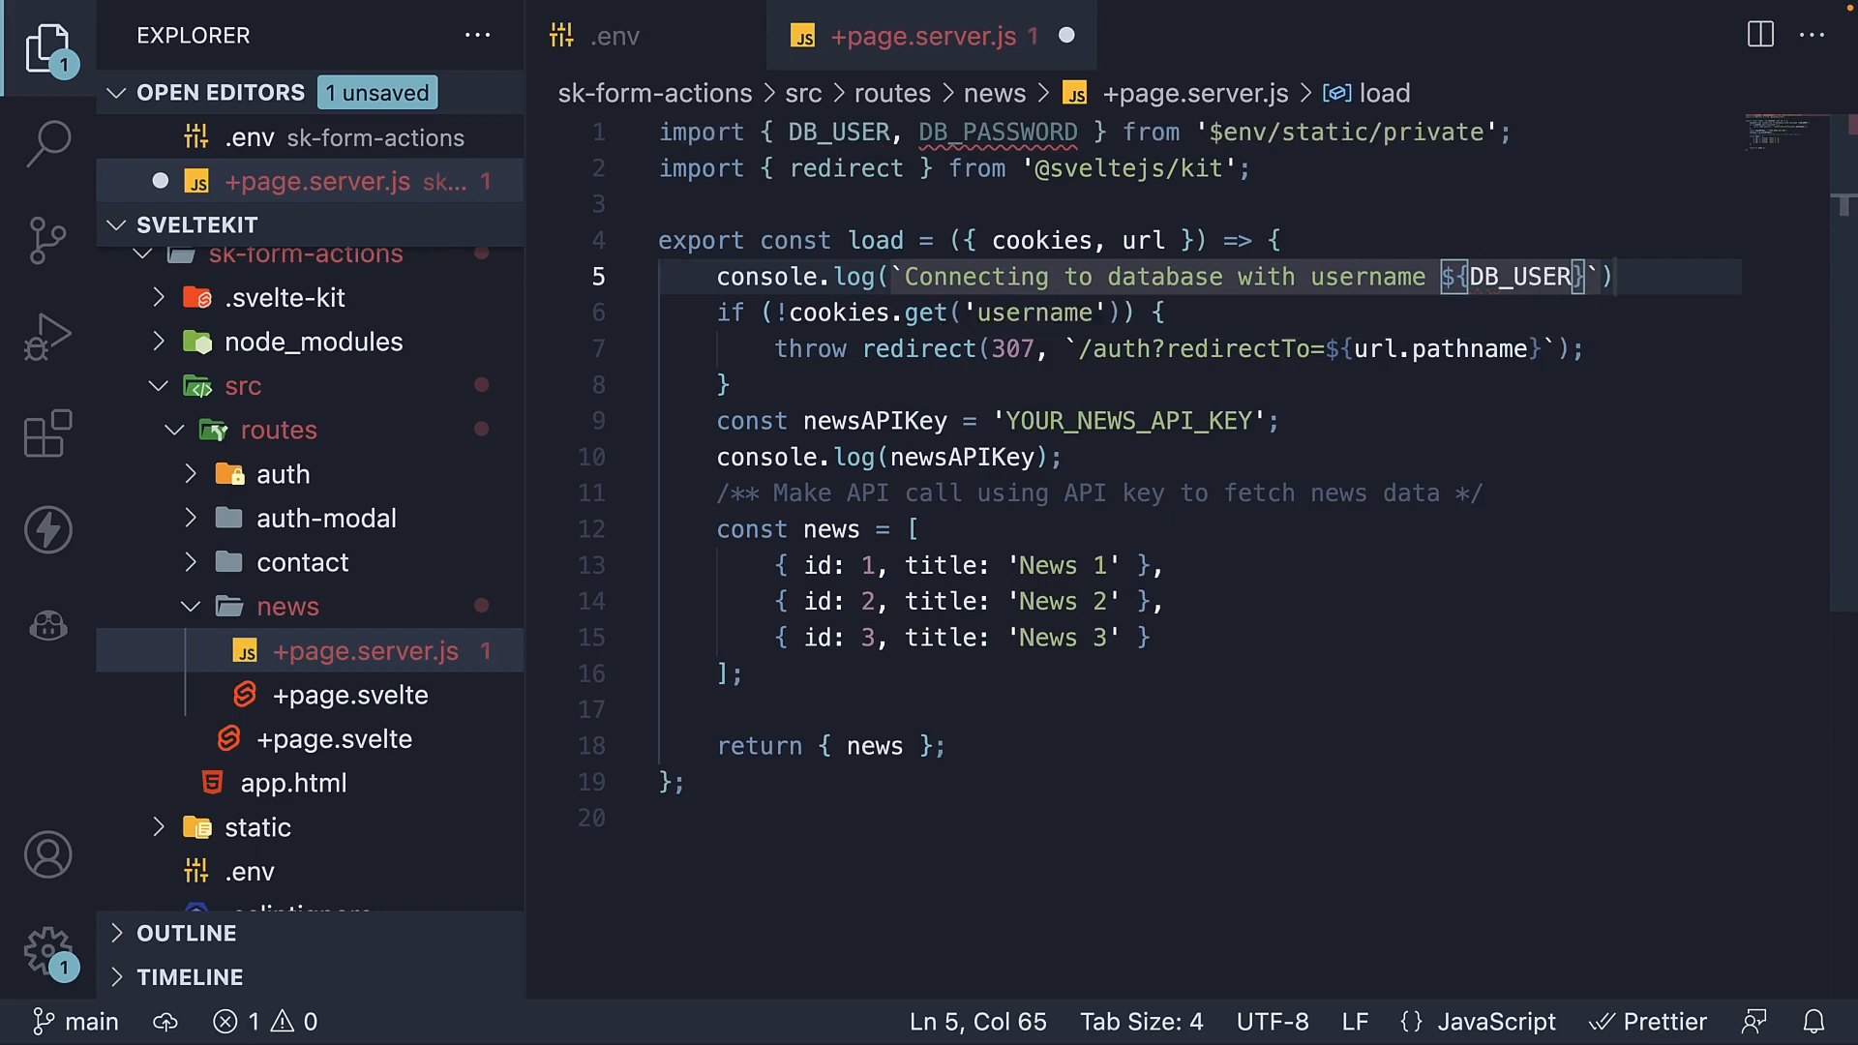
type("and password")
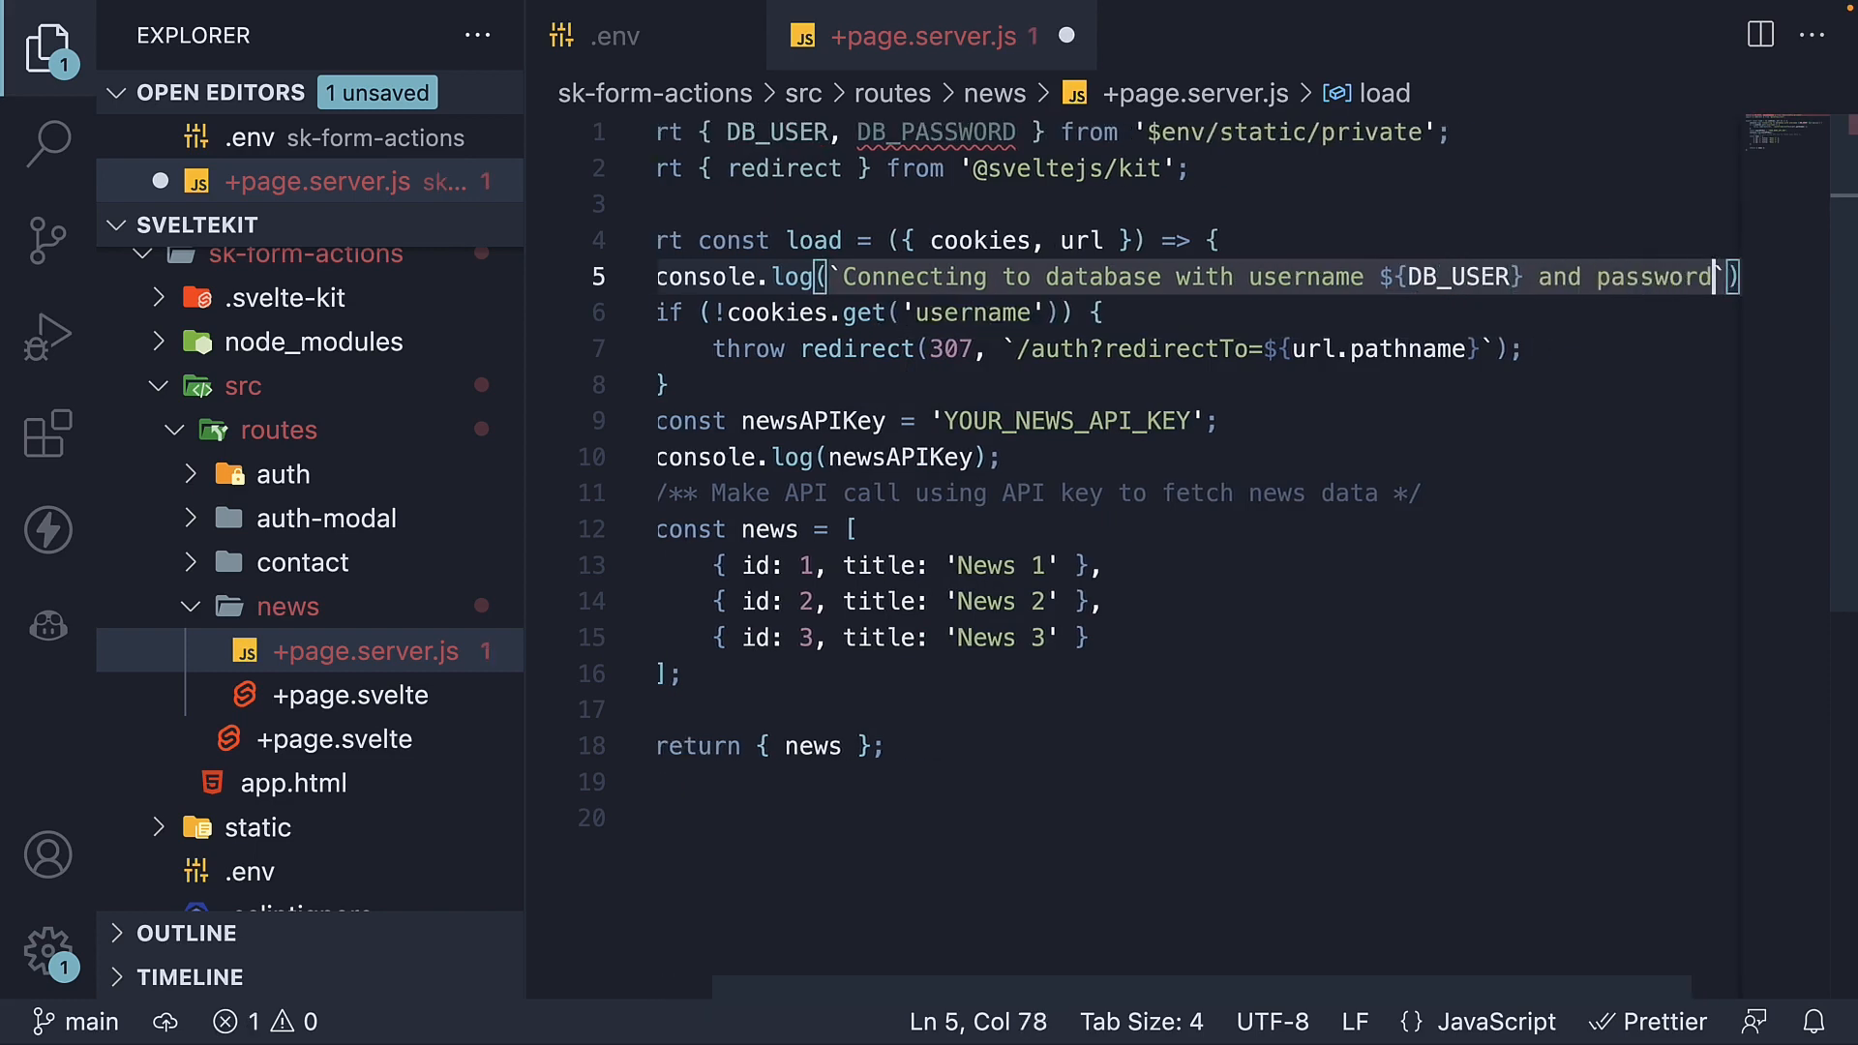
type("${}")
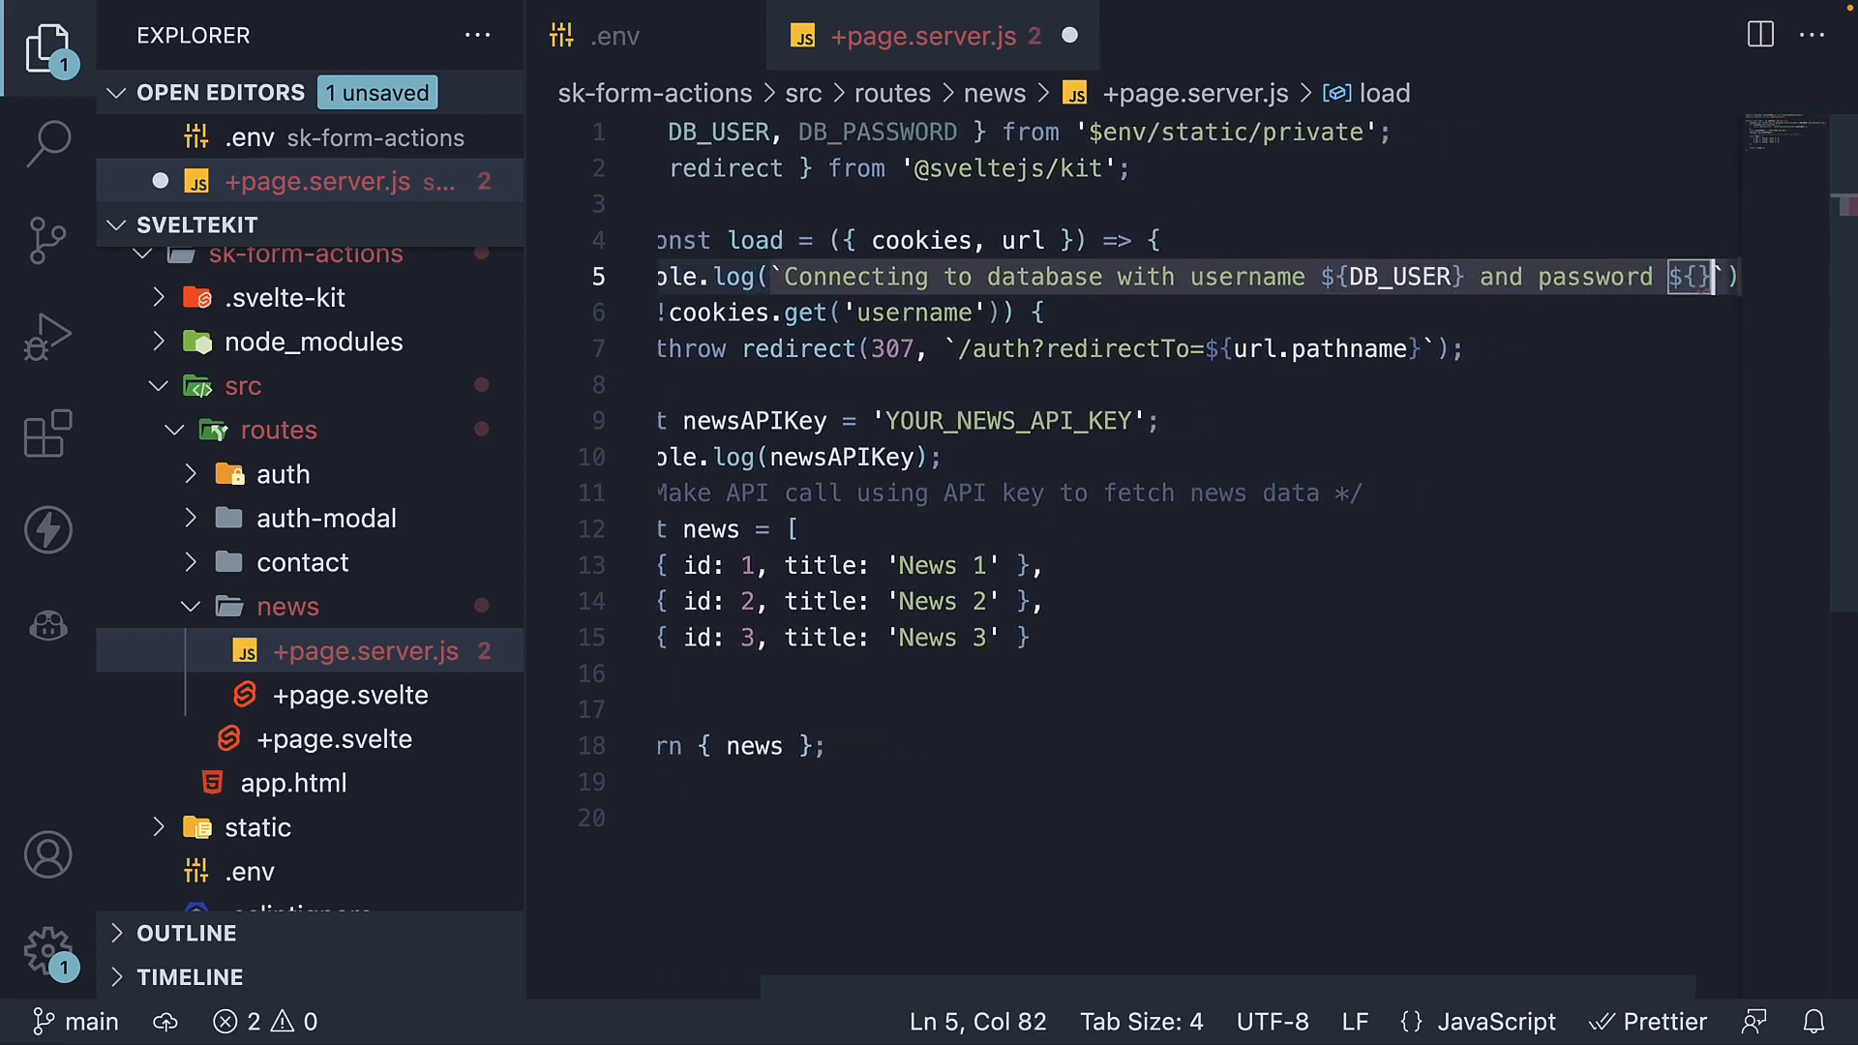
type("DB_P")
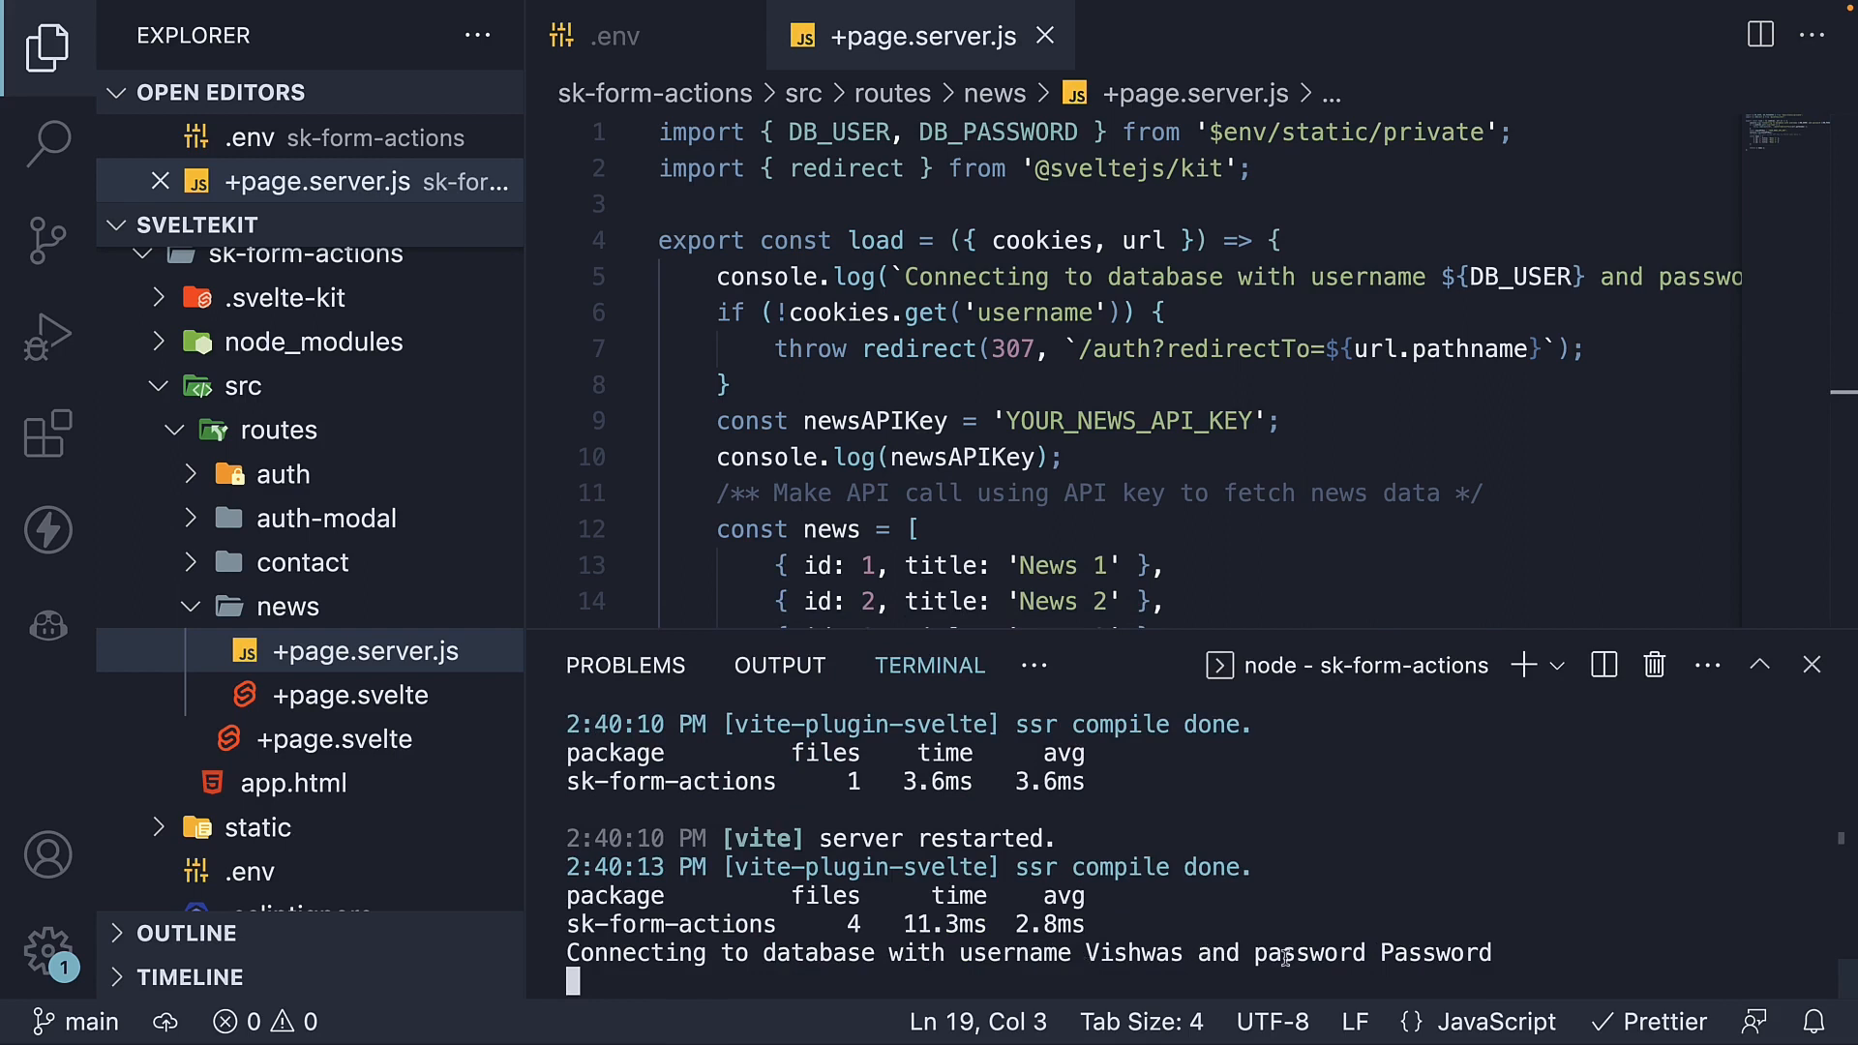
mouse_move(958, 952)
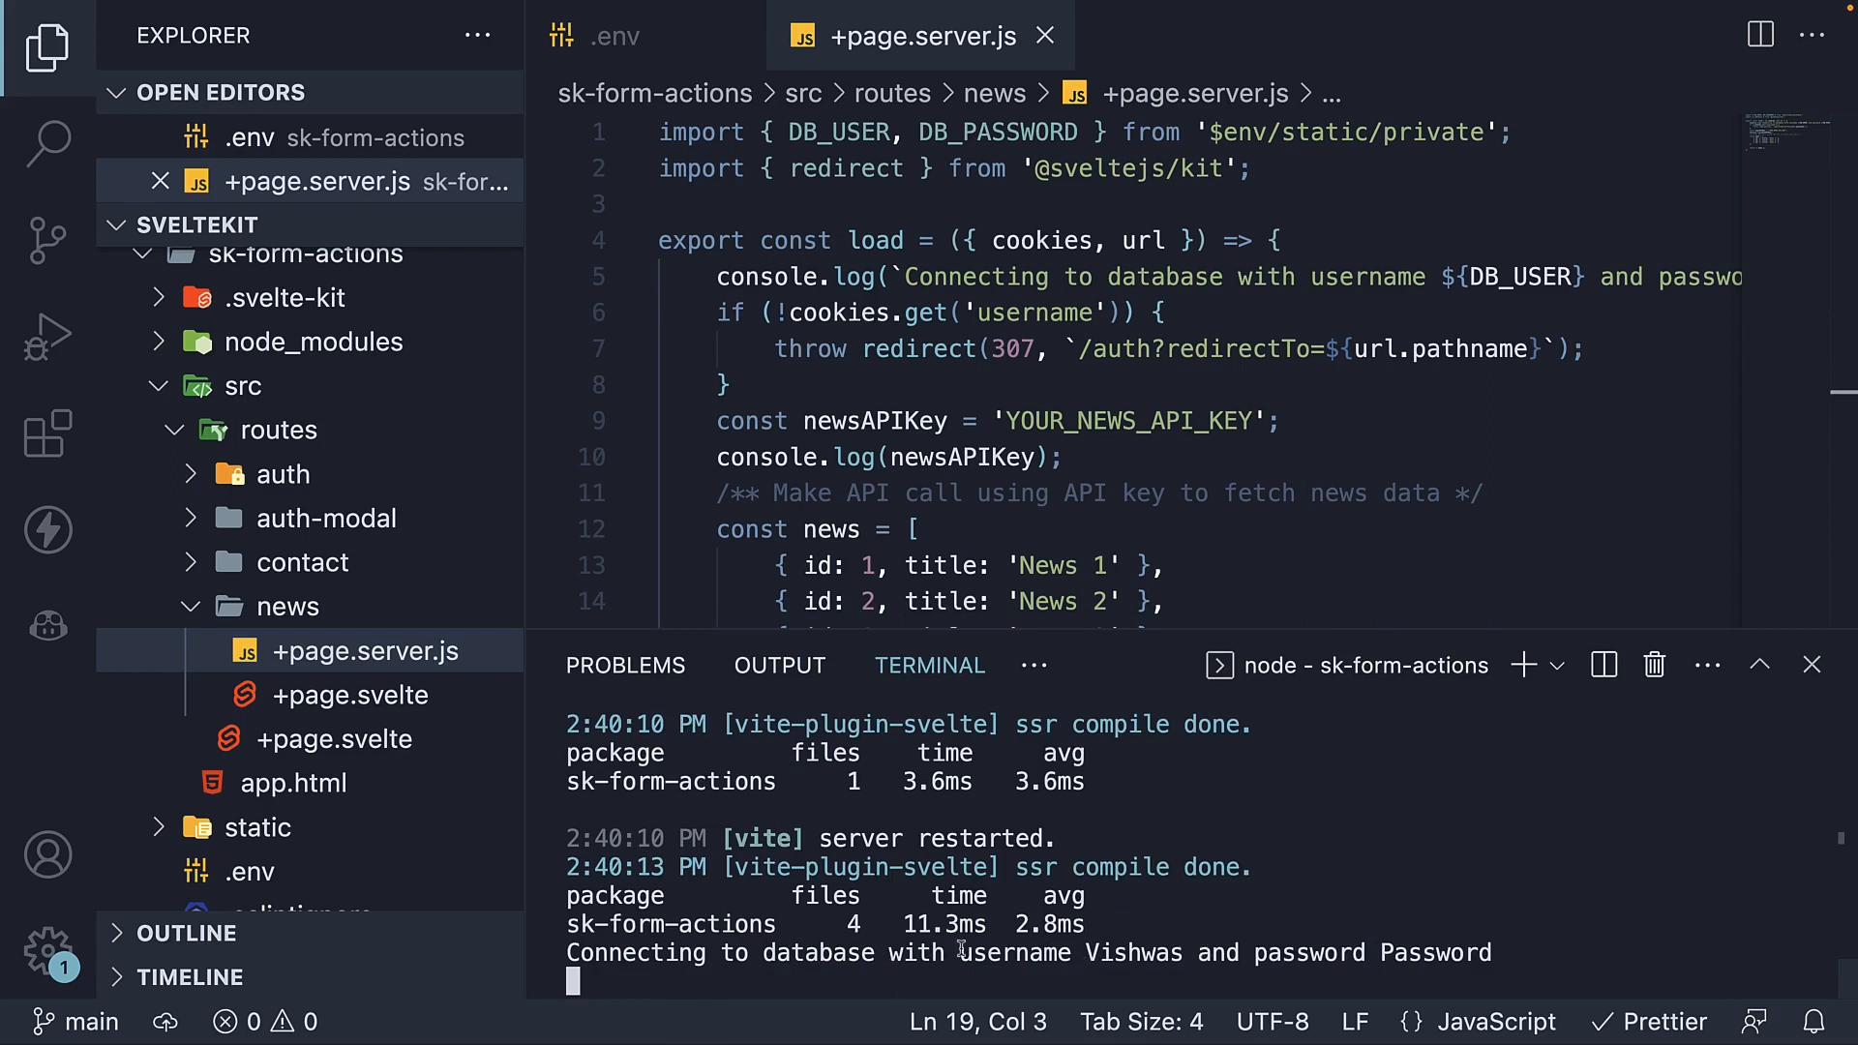
mouse_move(1297, 972)
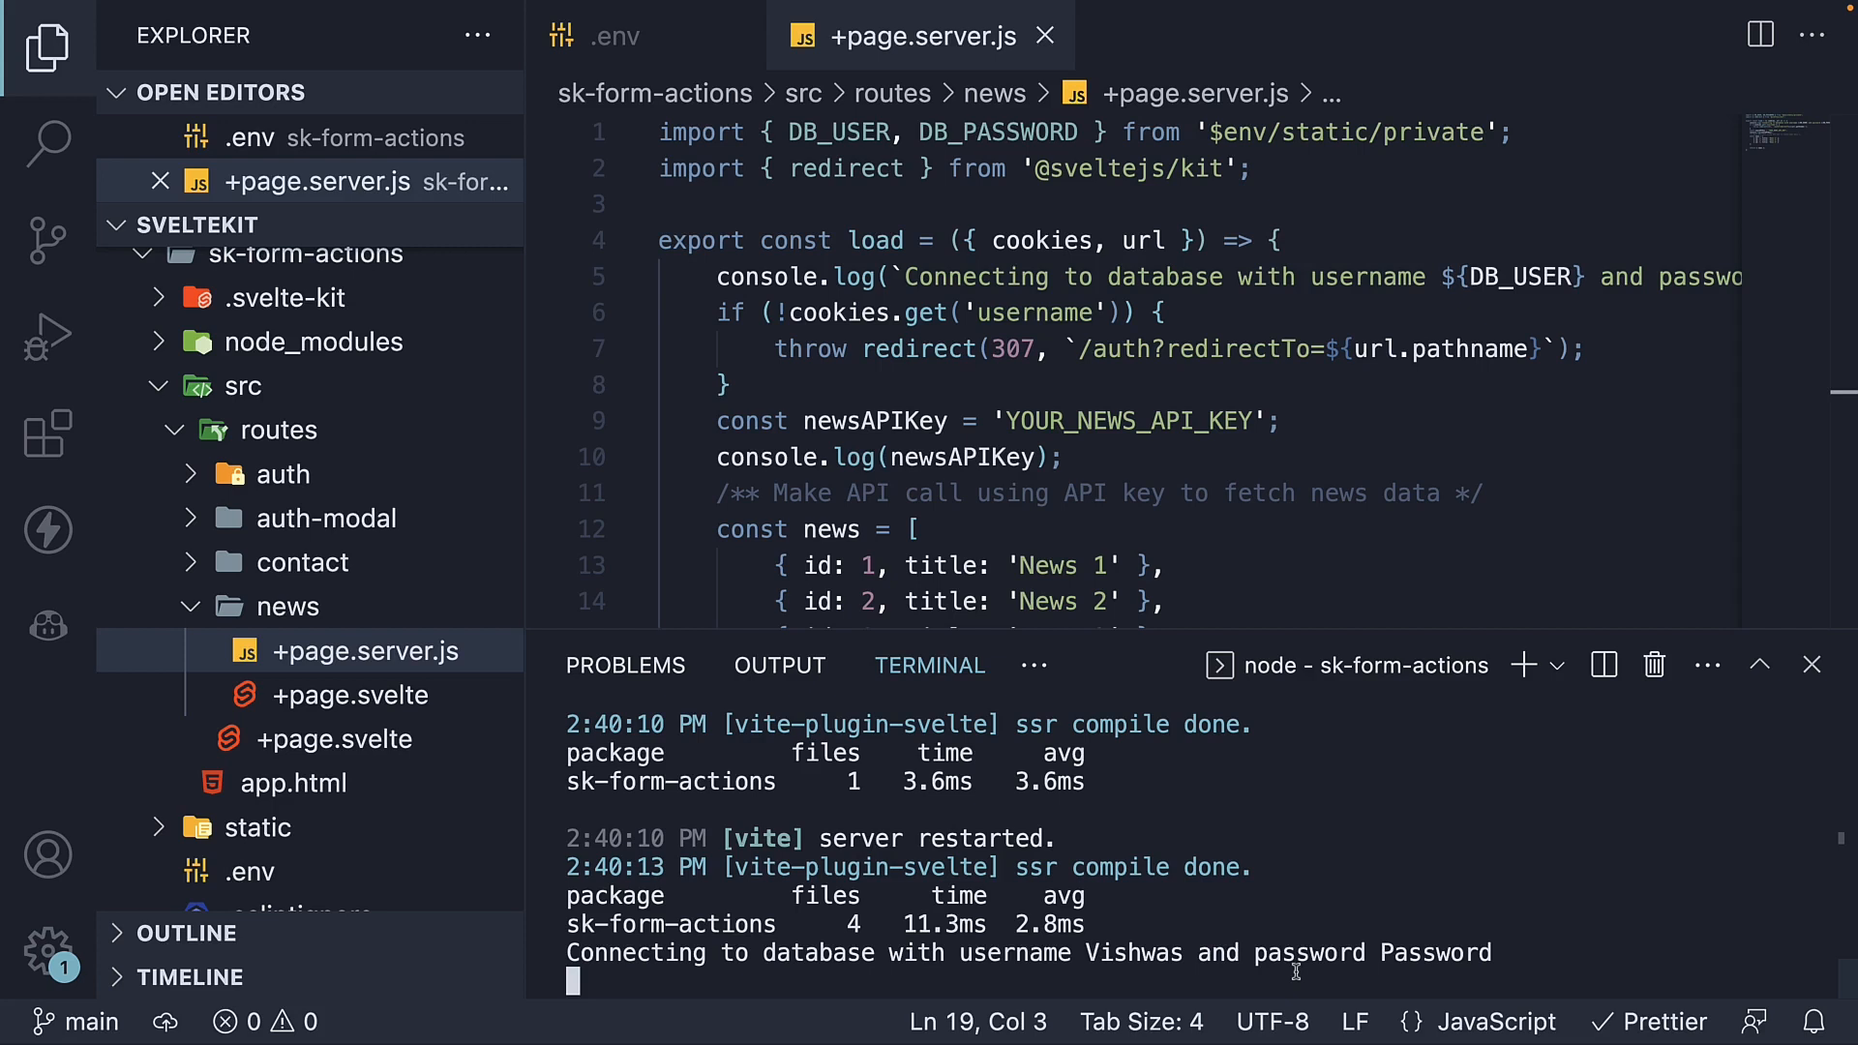
mouse_move(1426, 948)
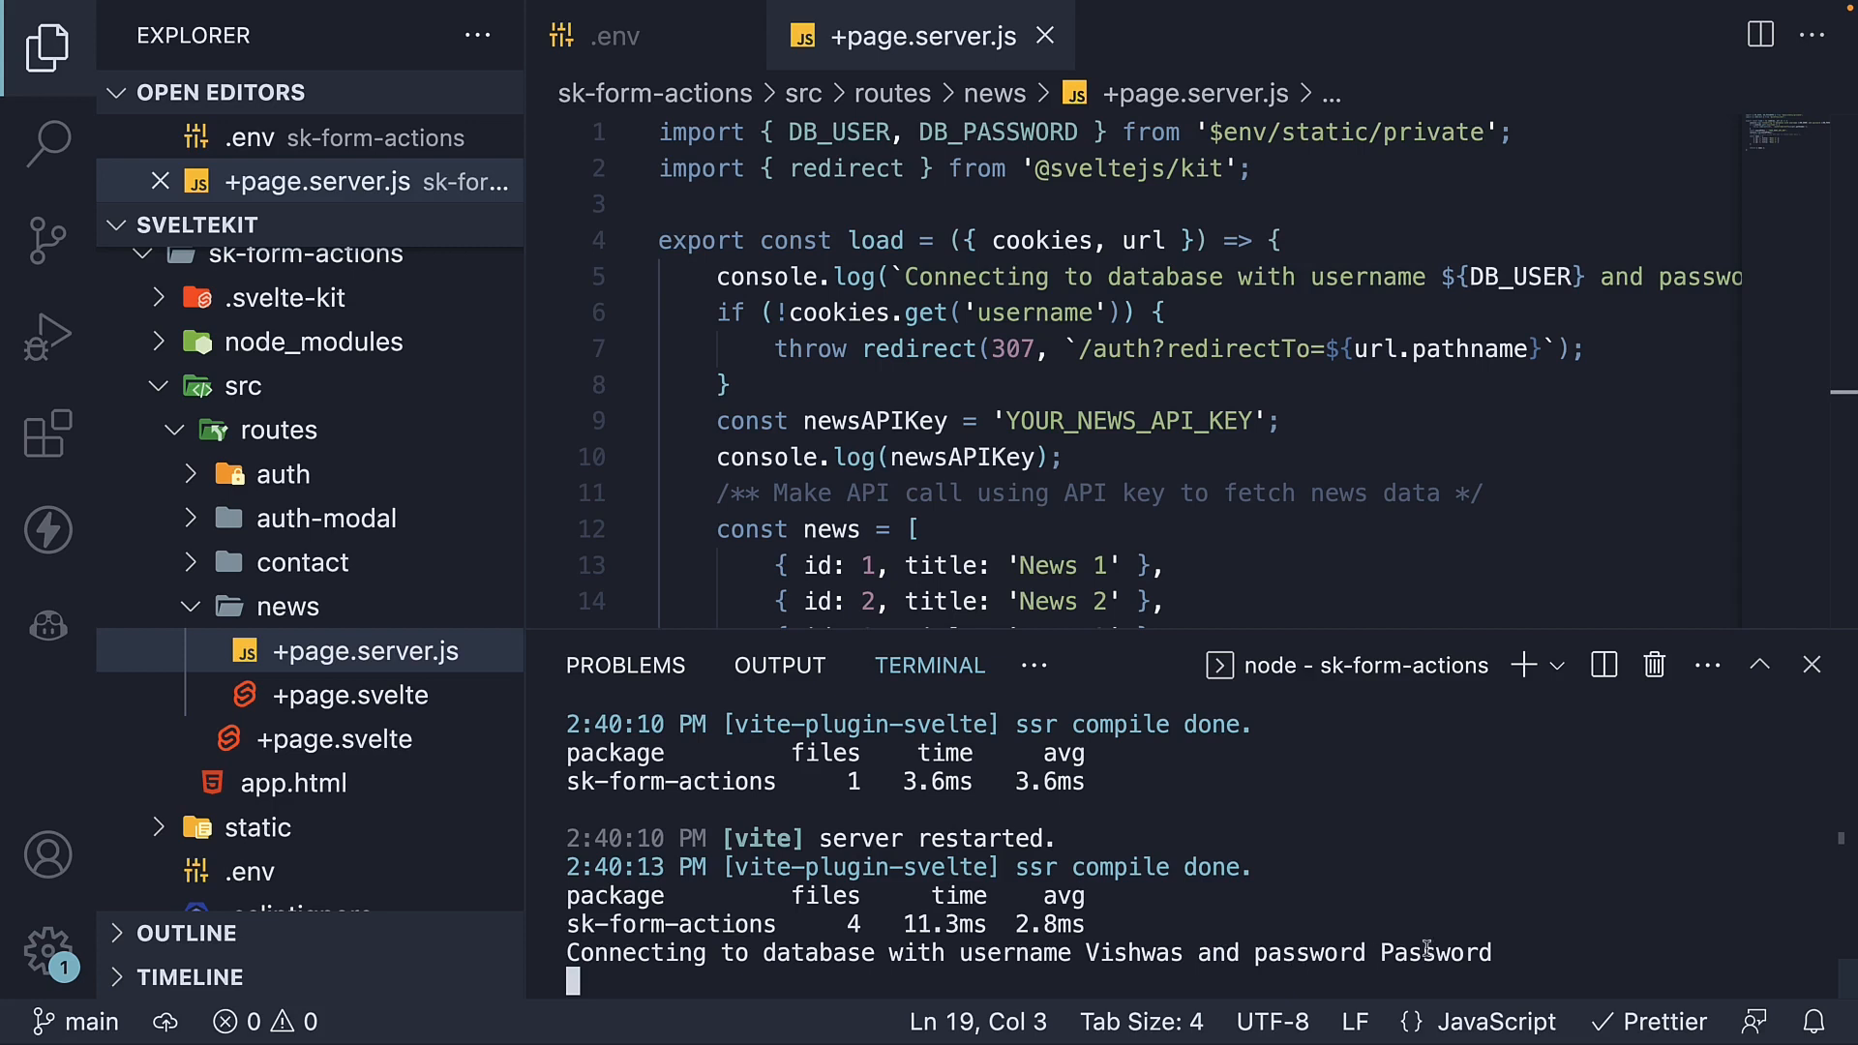
- Compare .env with the server file, then start a new file inside the contact route folder
left_click(613, 34)
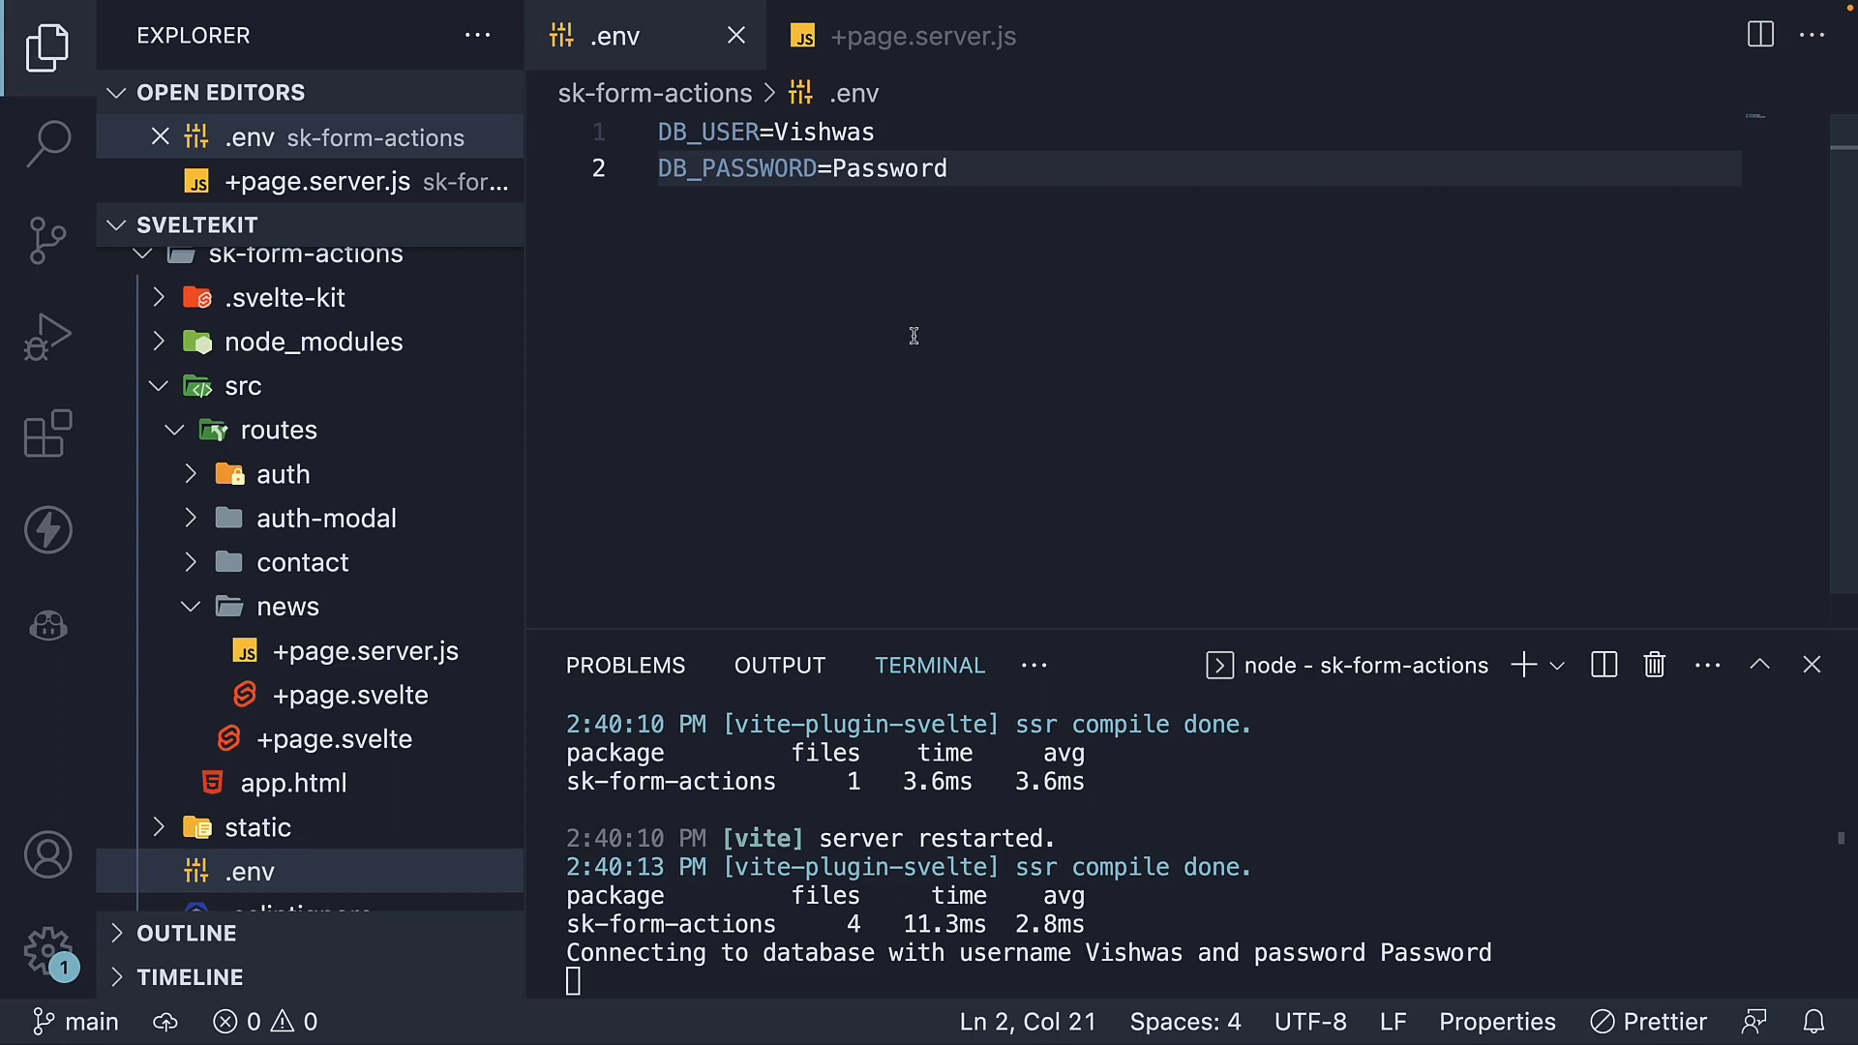
left_click(917, 35)
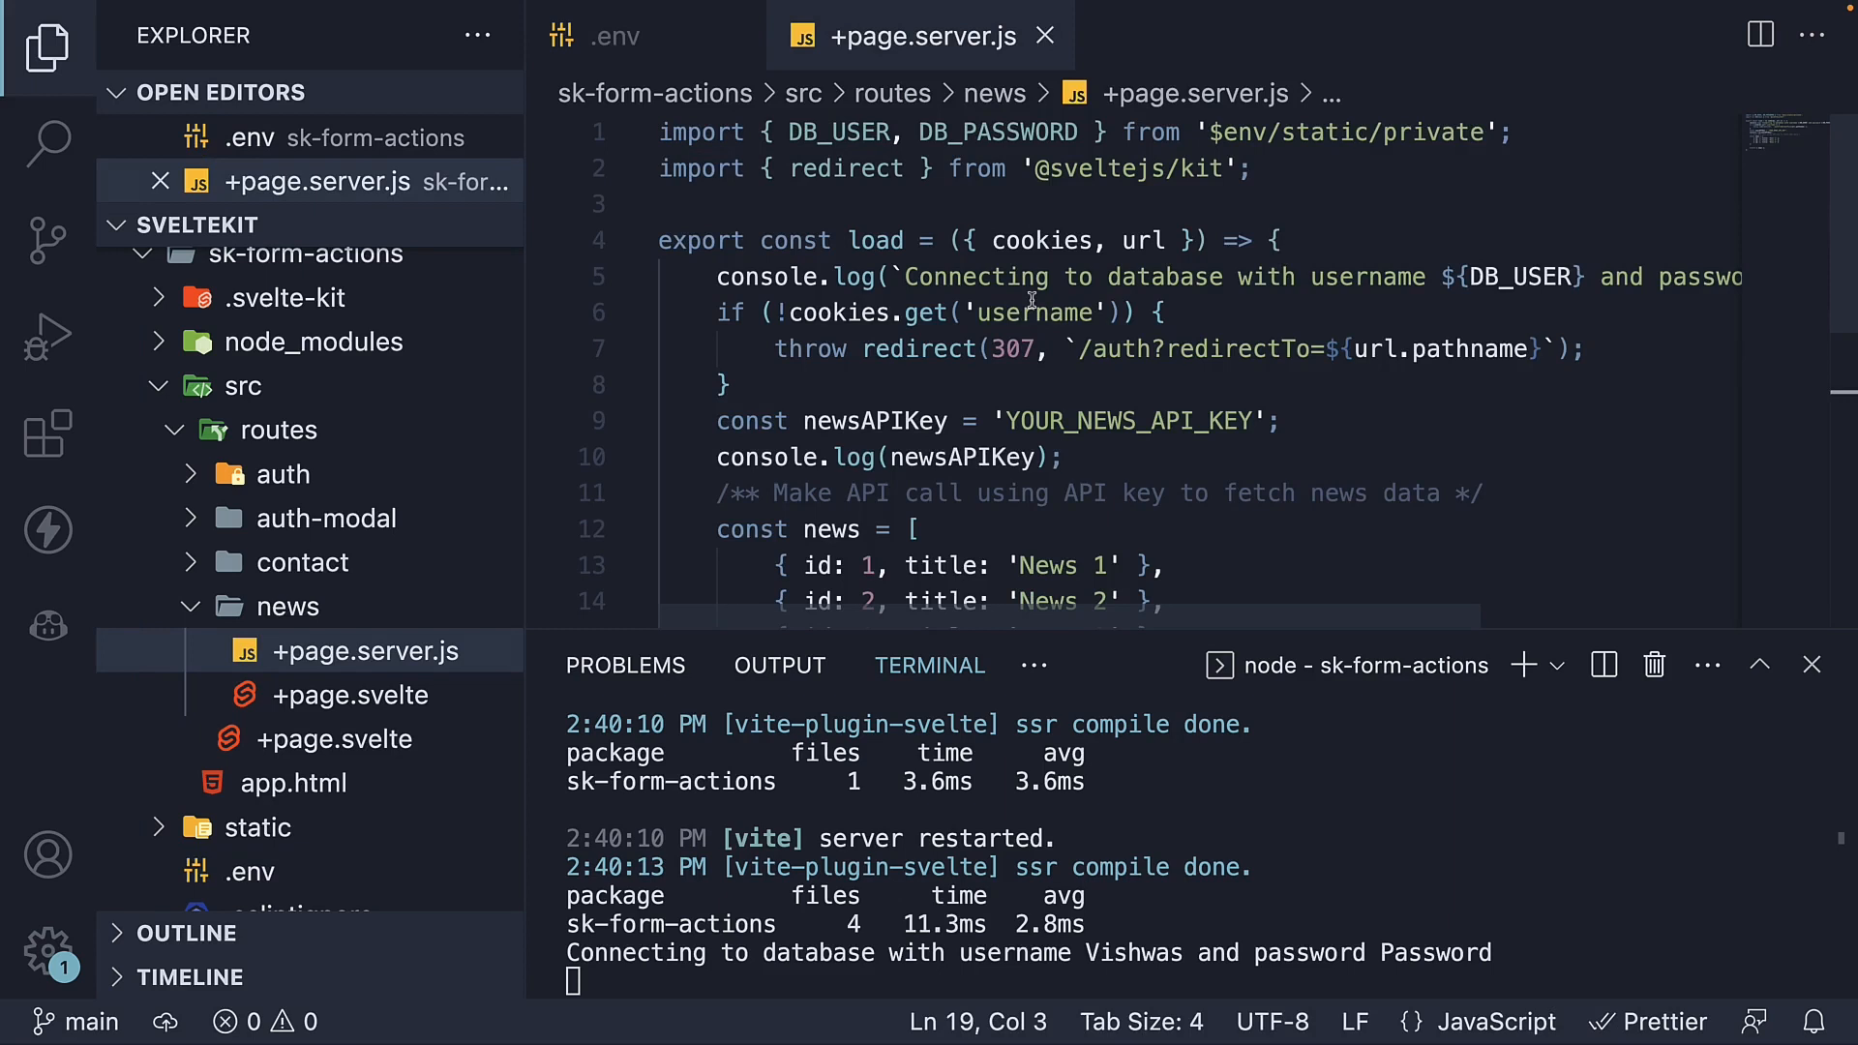
left_click(304, 562)
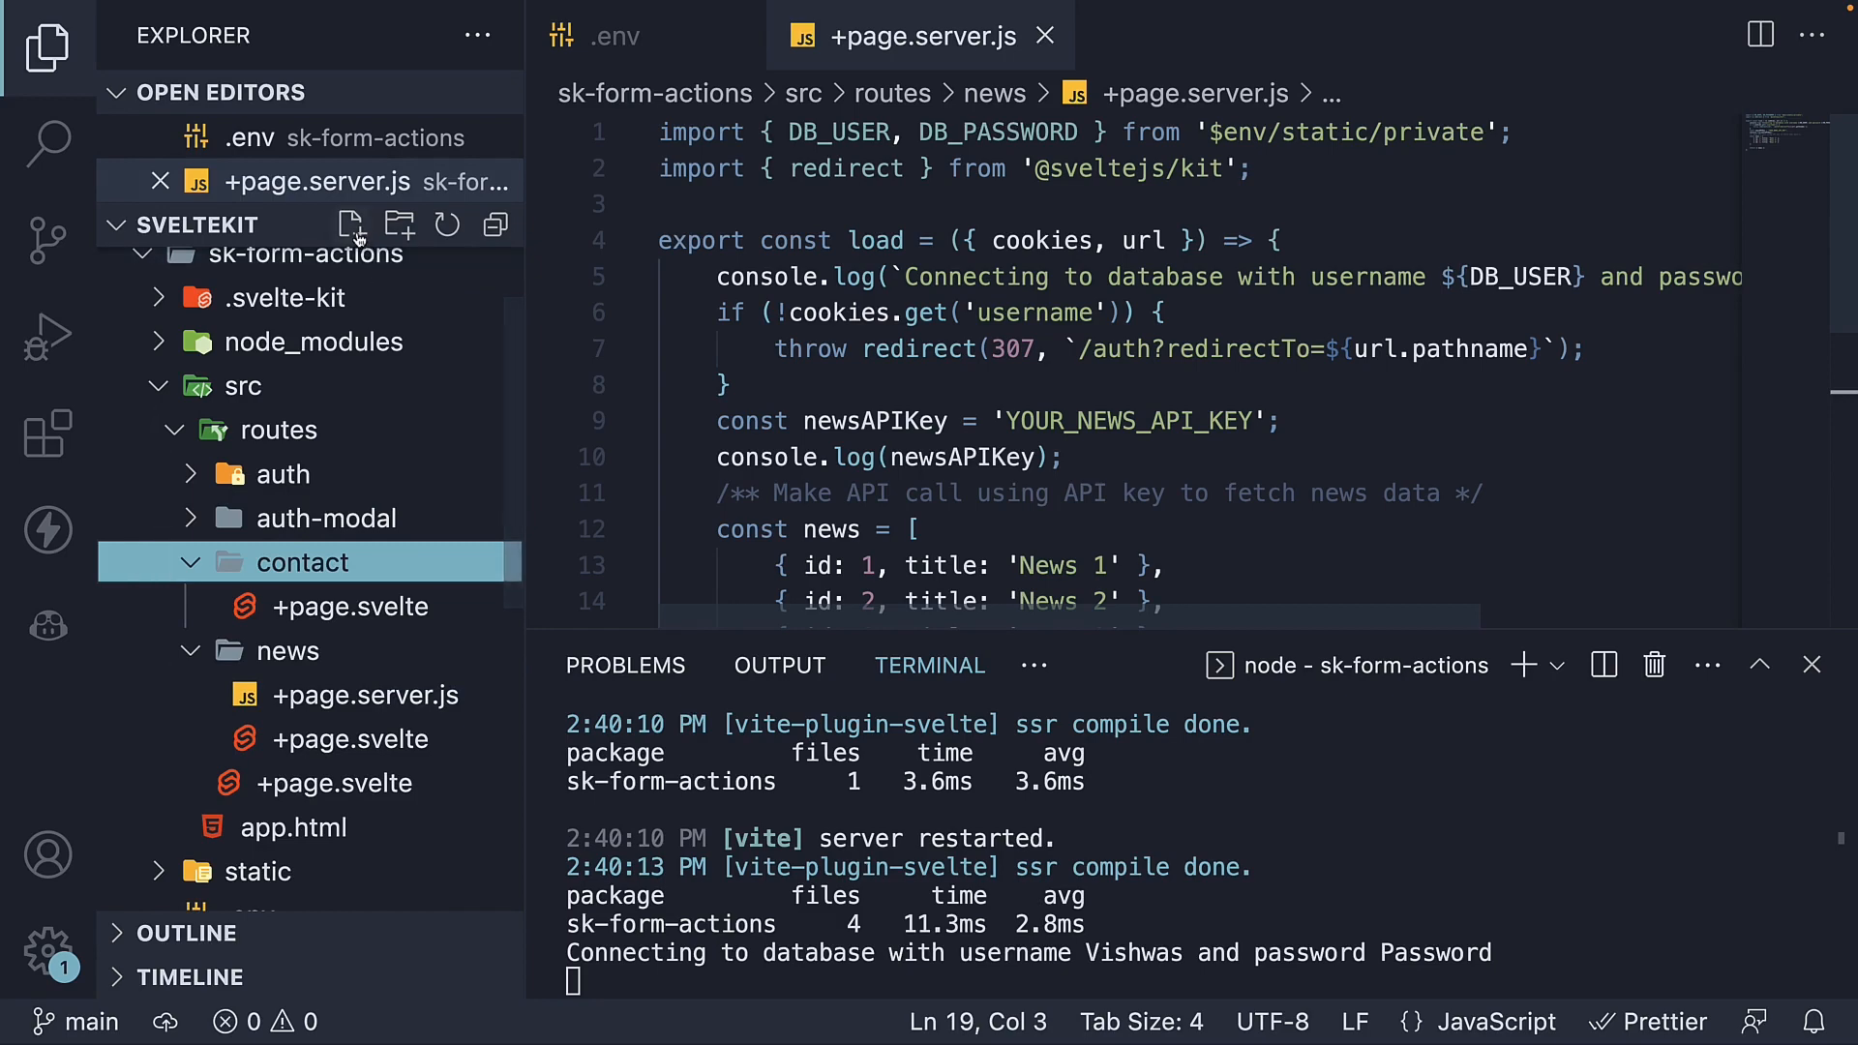
left_click(351, 225)
type("+page.js")
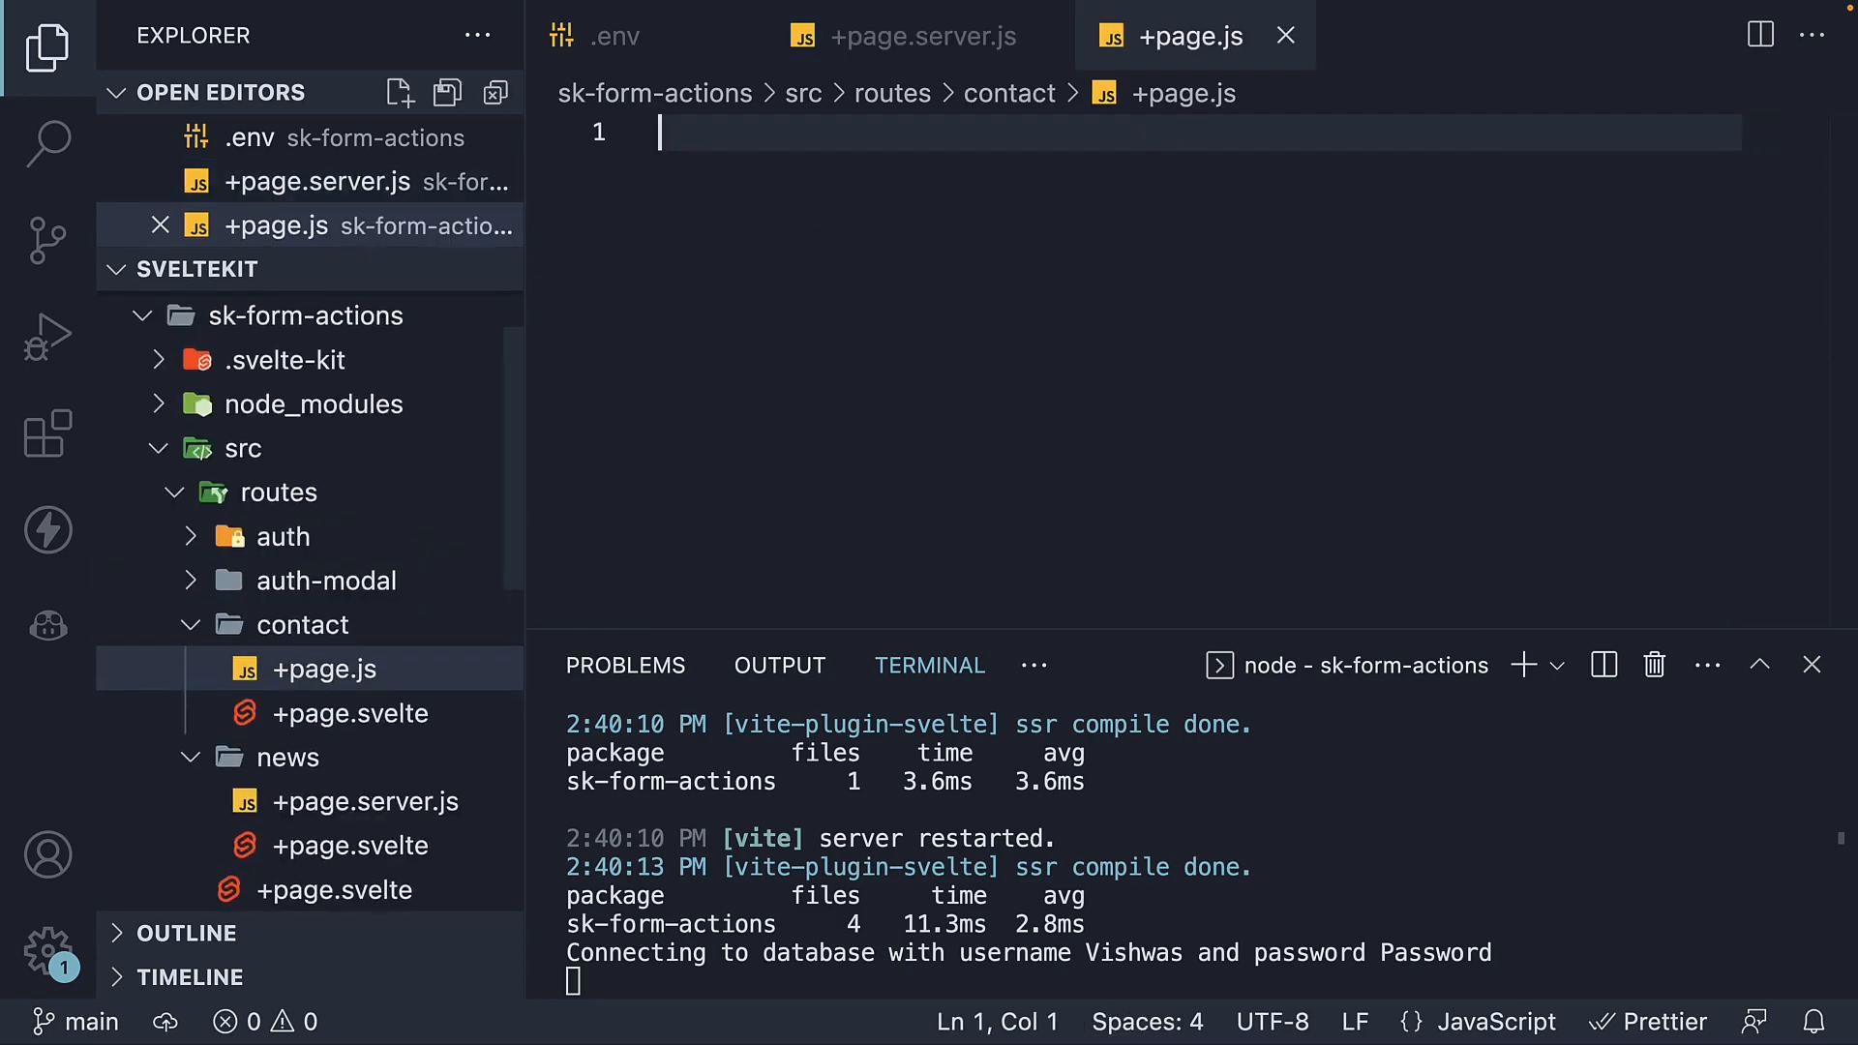
mouse_move(277, 225)
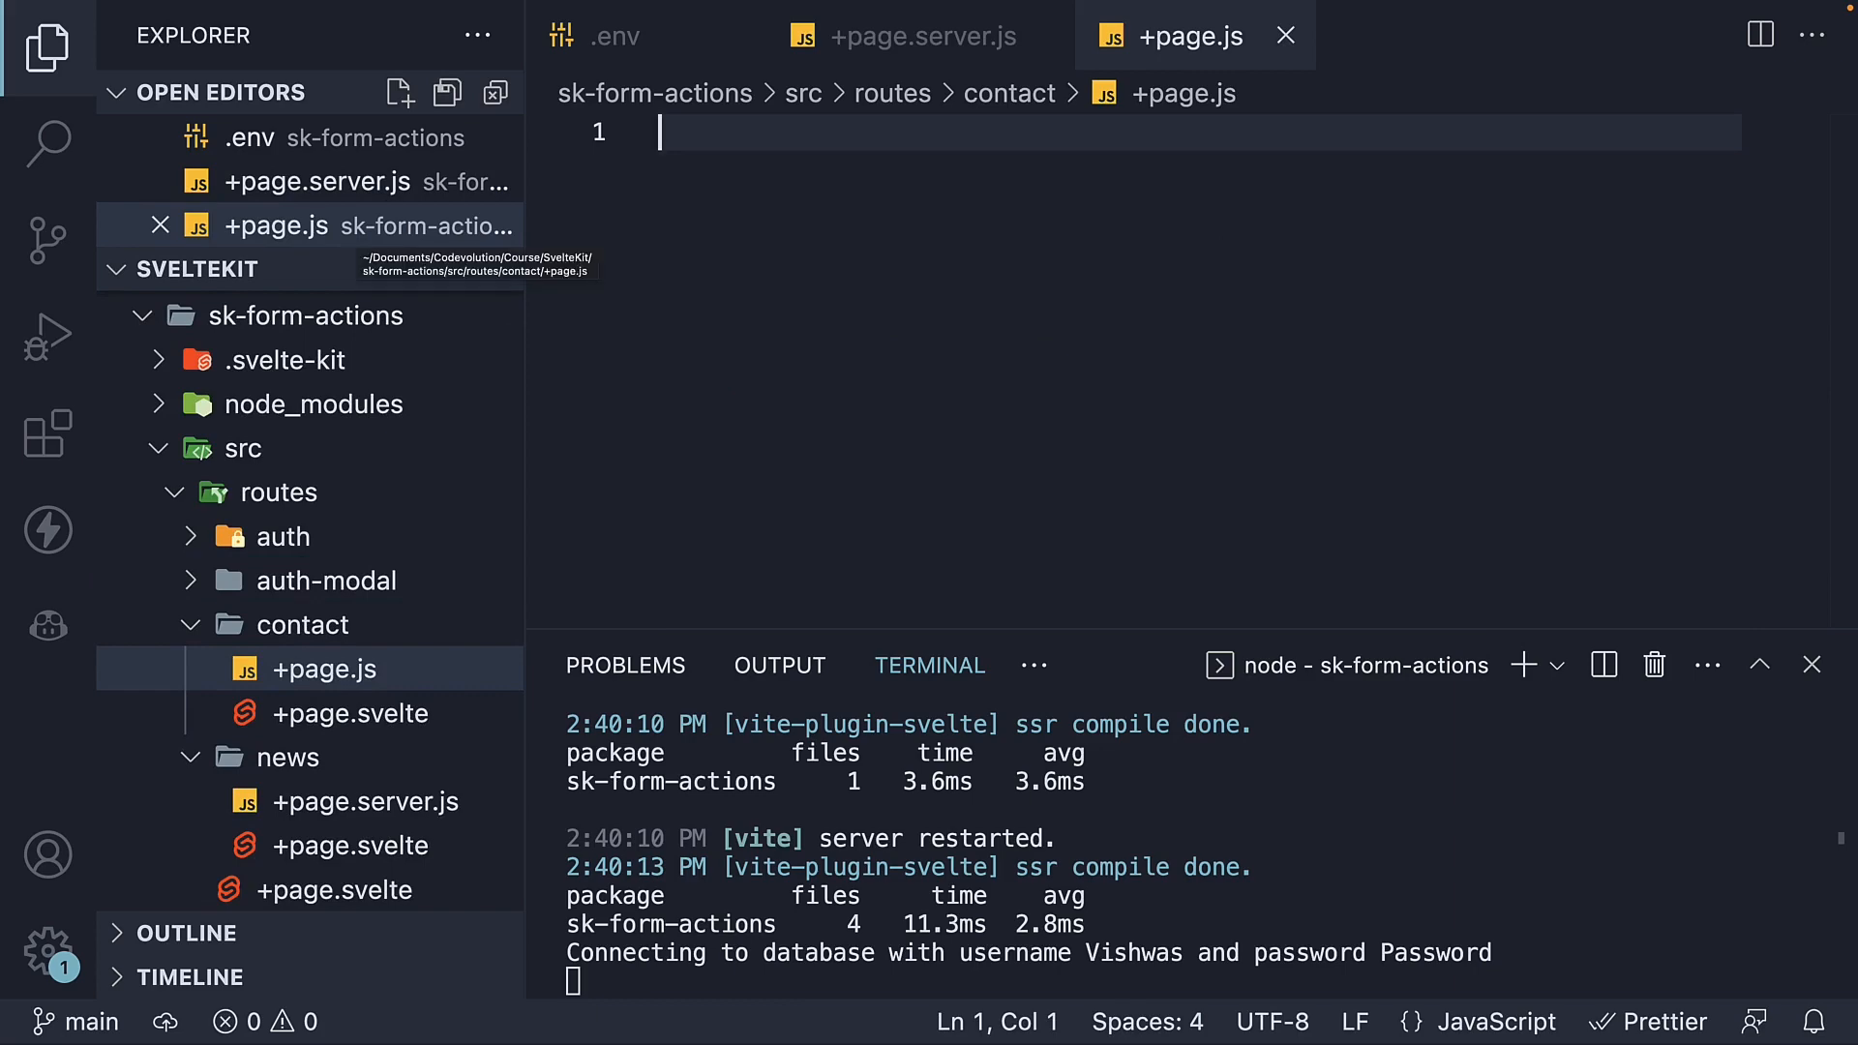
- Write export const load returning {} in contact/+page.js and copy the private import and log from +page.server.js
type("ex")
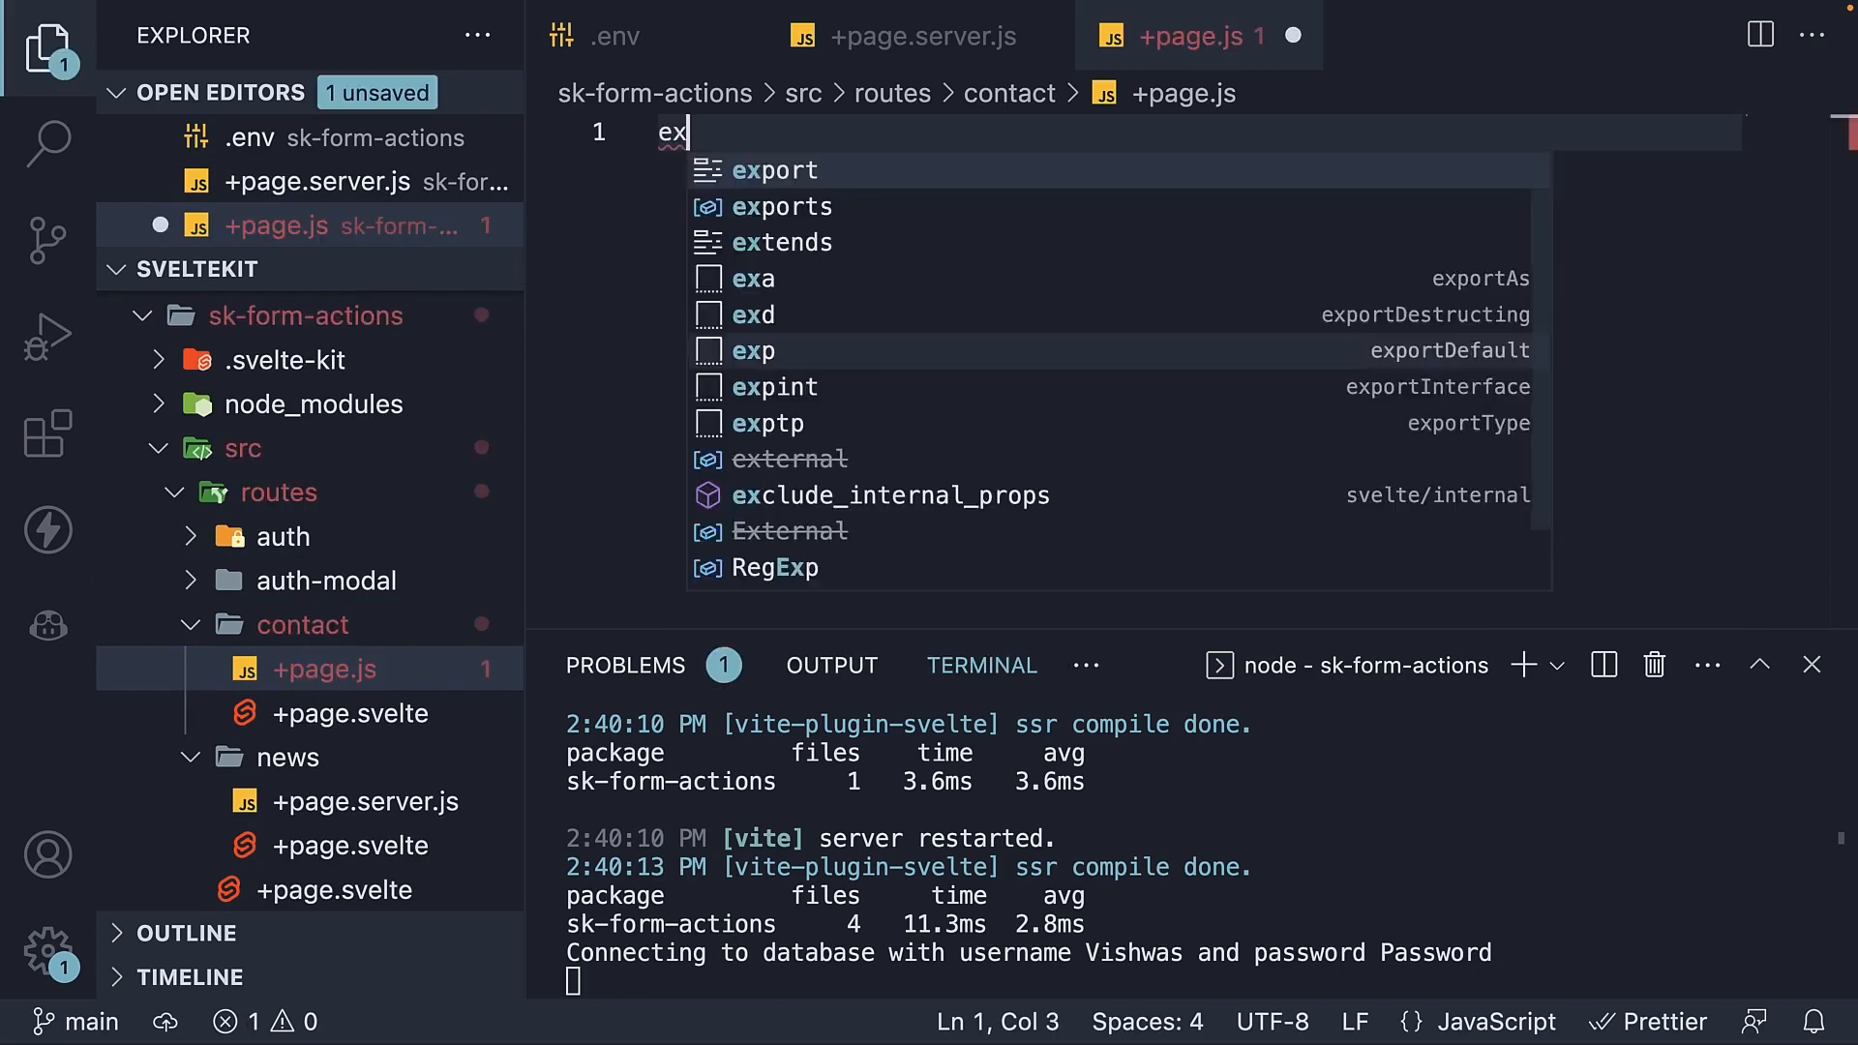
type("export const load = () =>")
type("return")
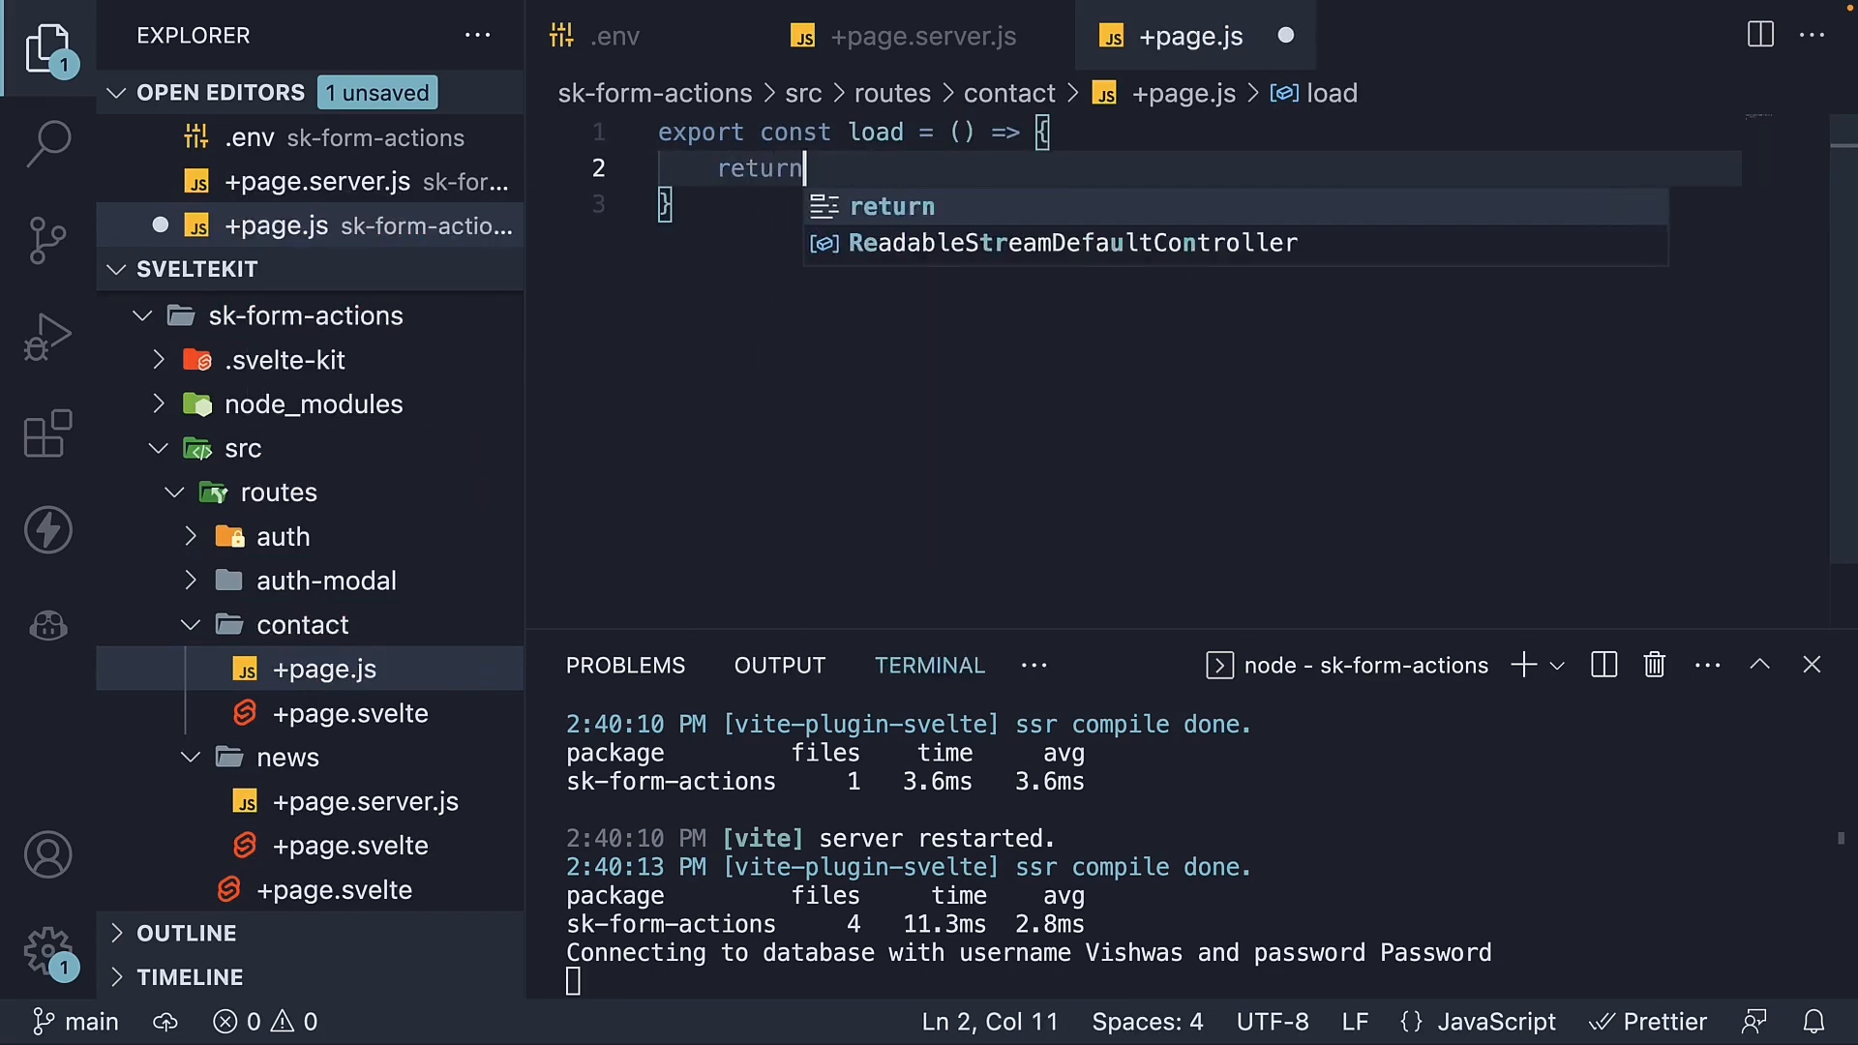
type("{}")
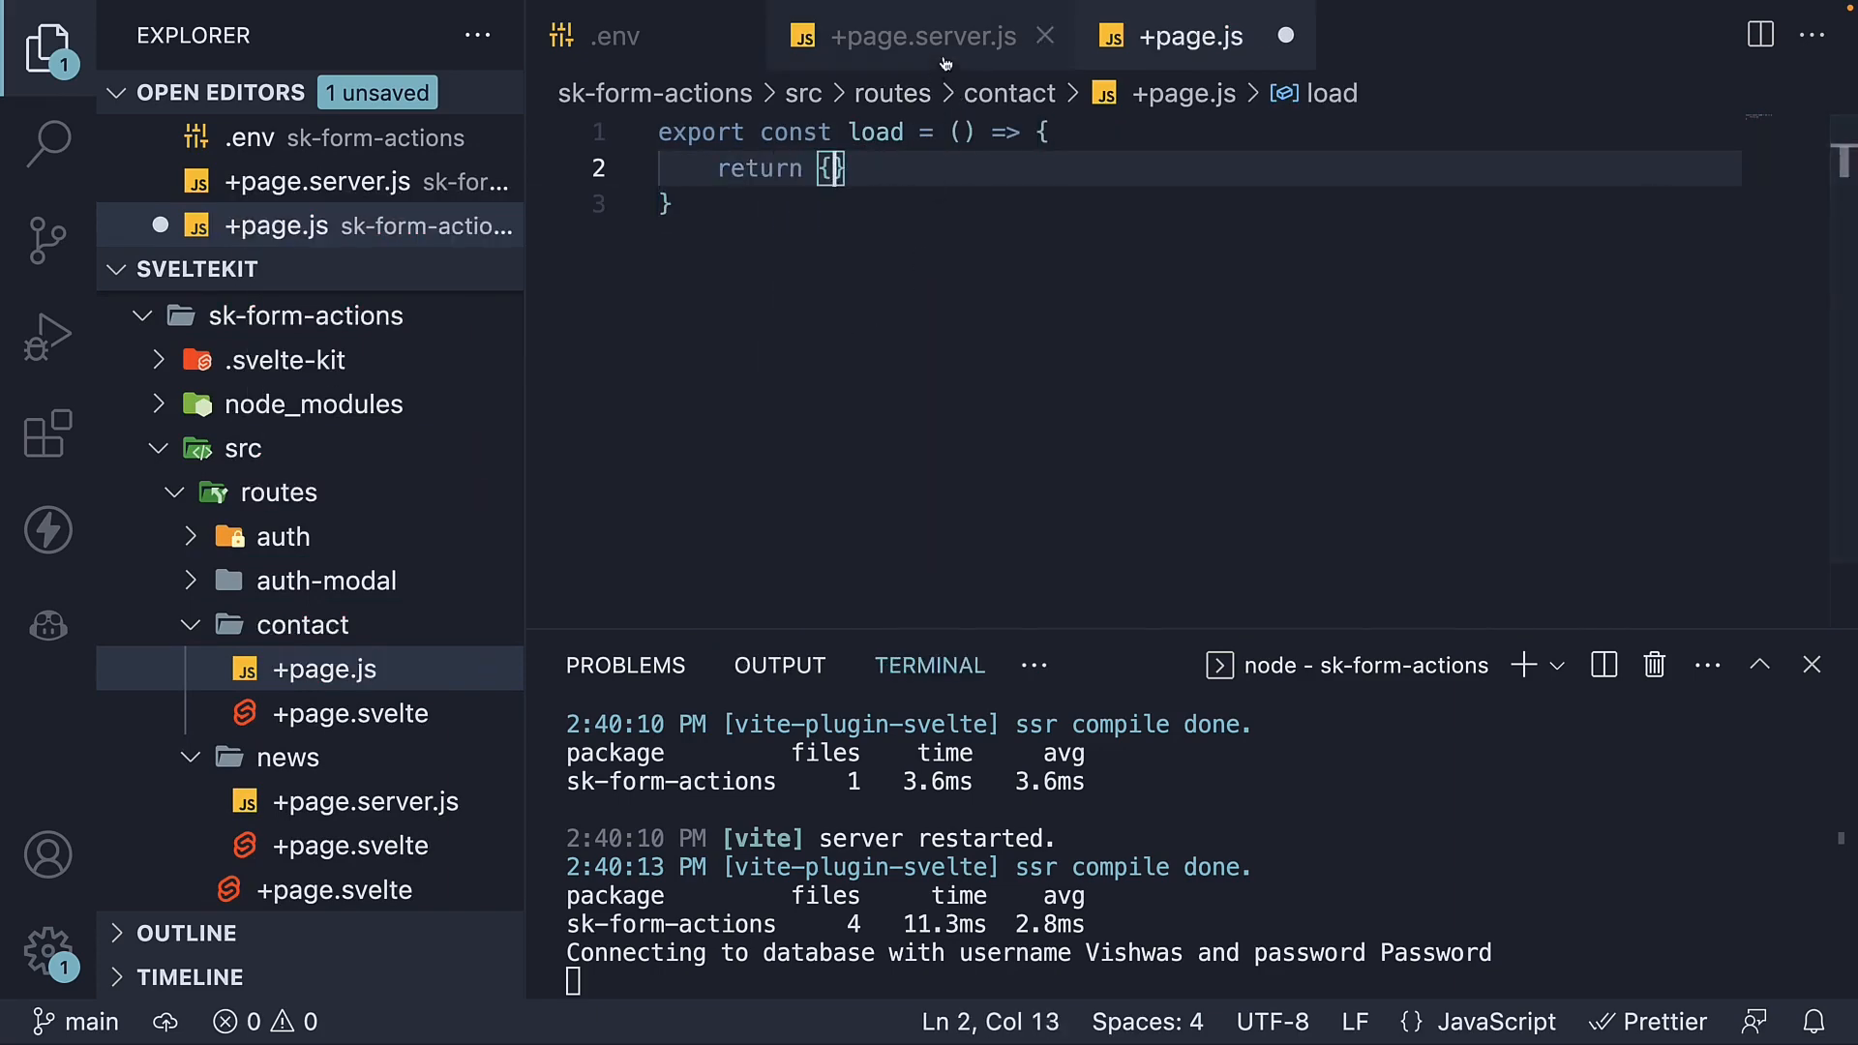
left_click(918, 34)
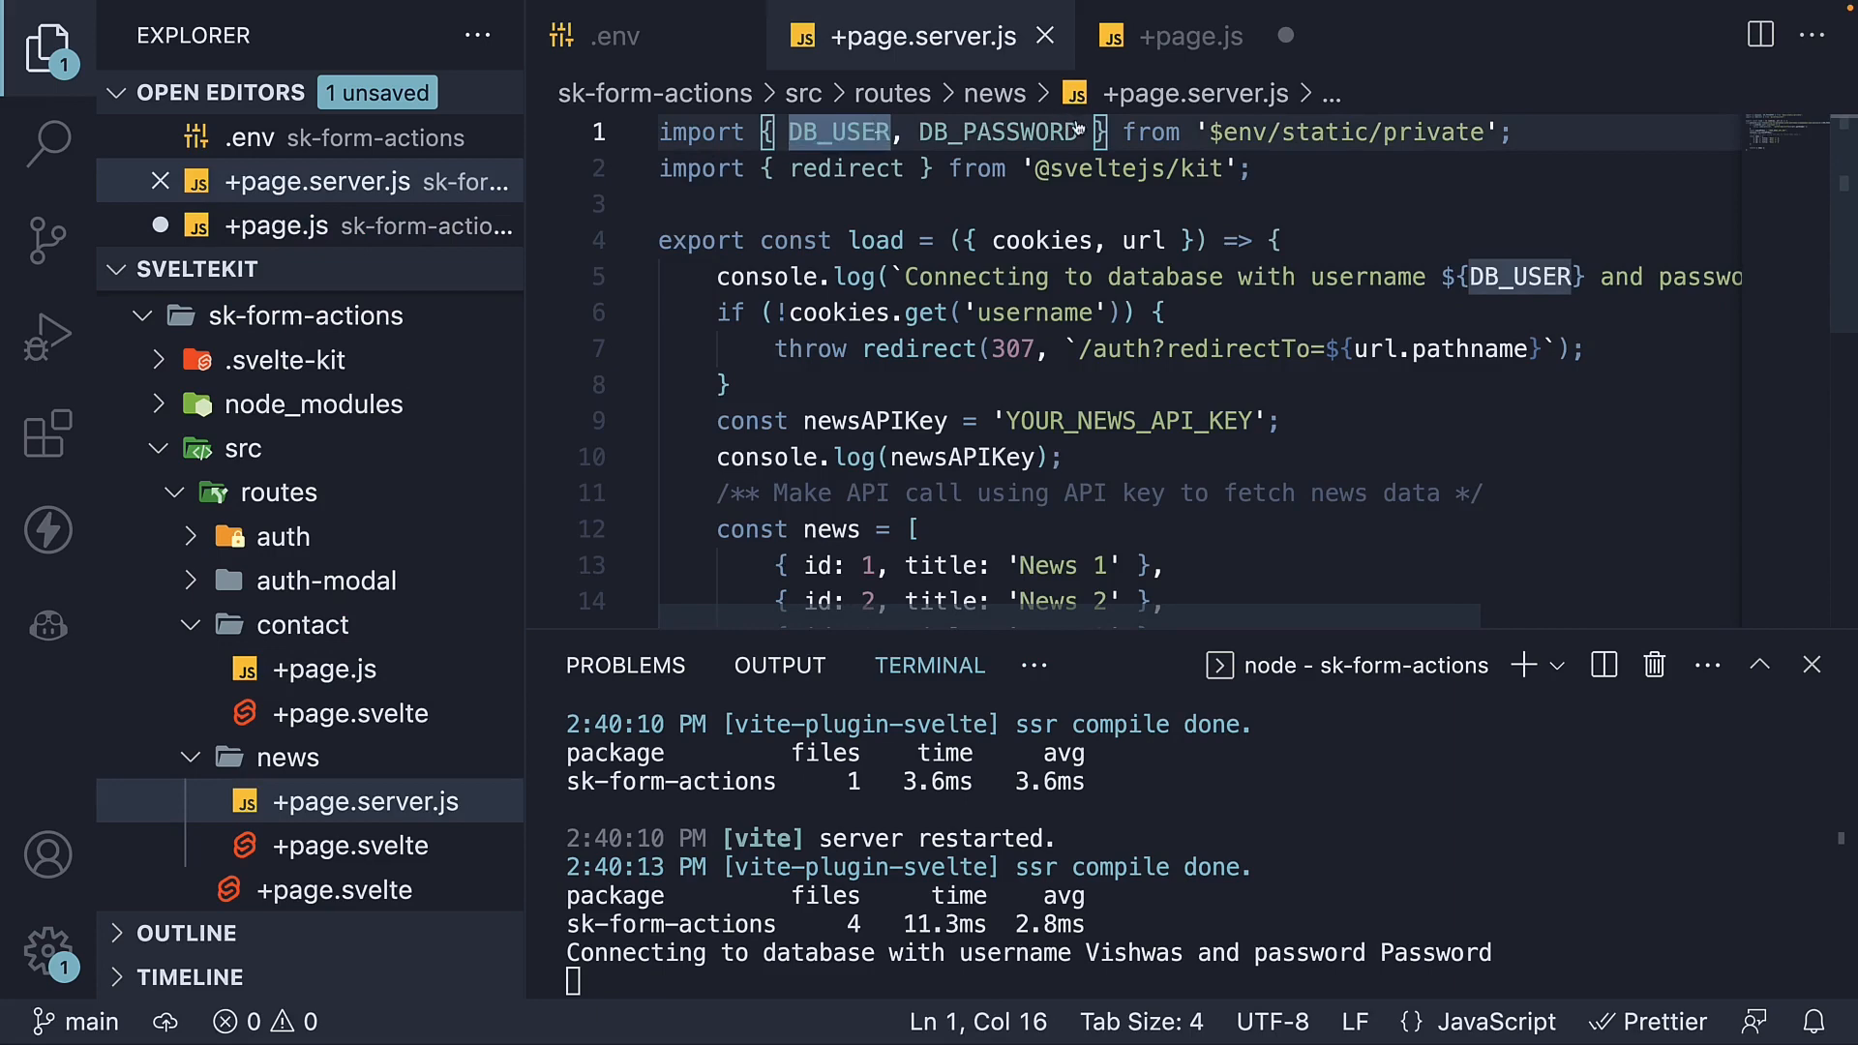
left_click(1189, 35)
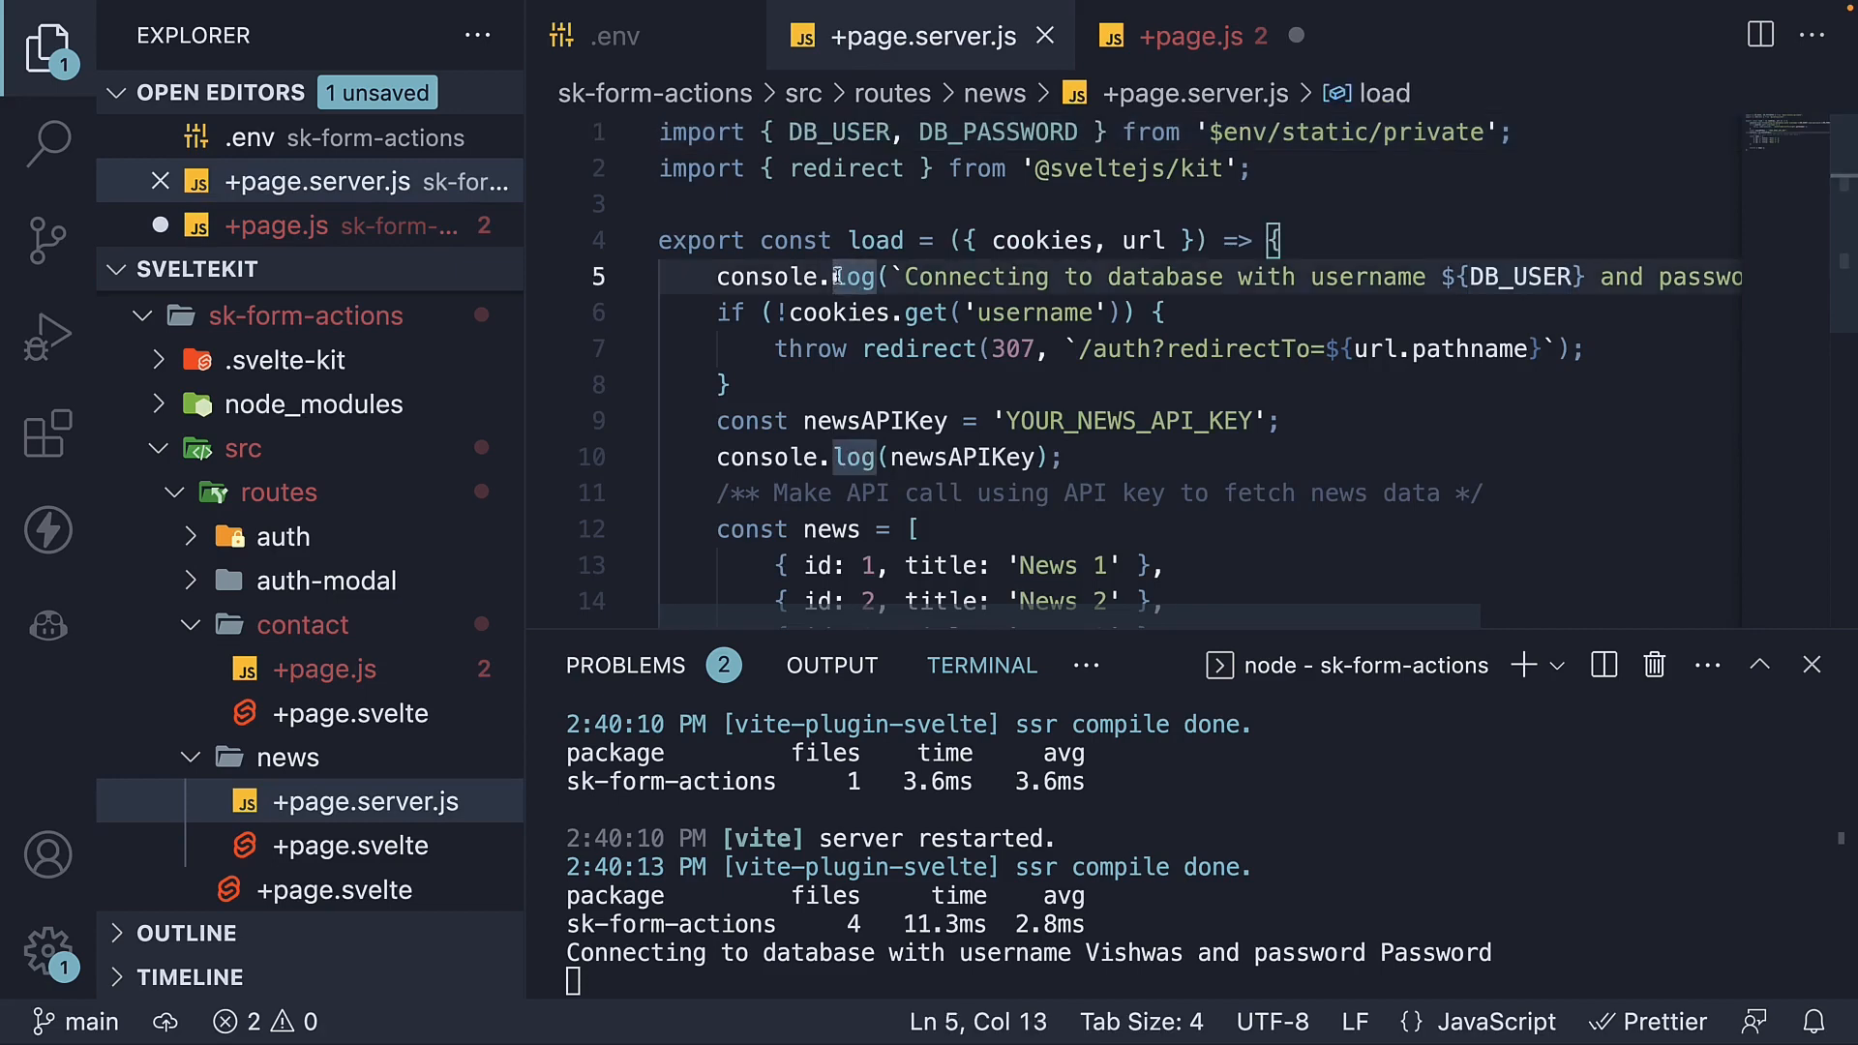
left_click(1180, 35)
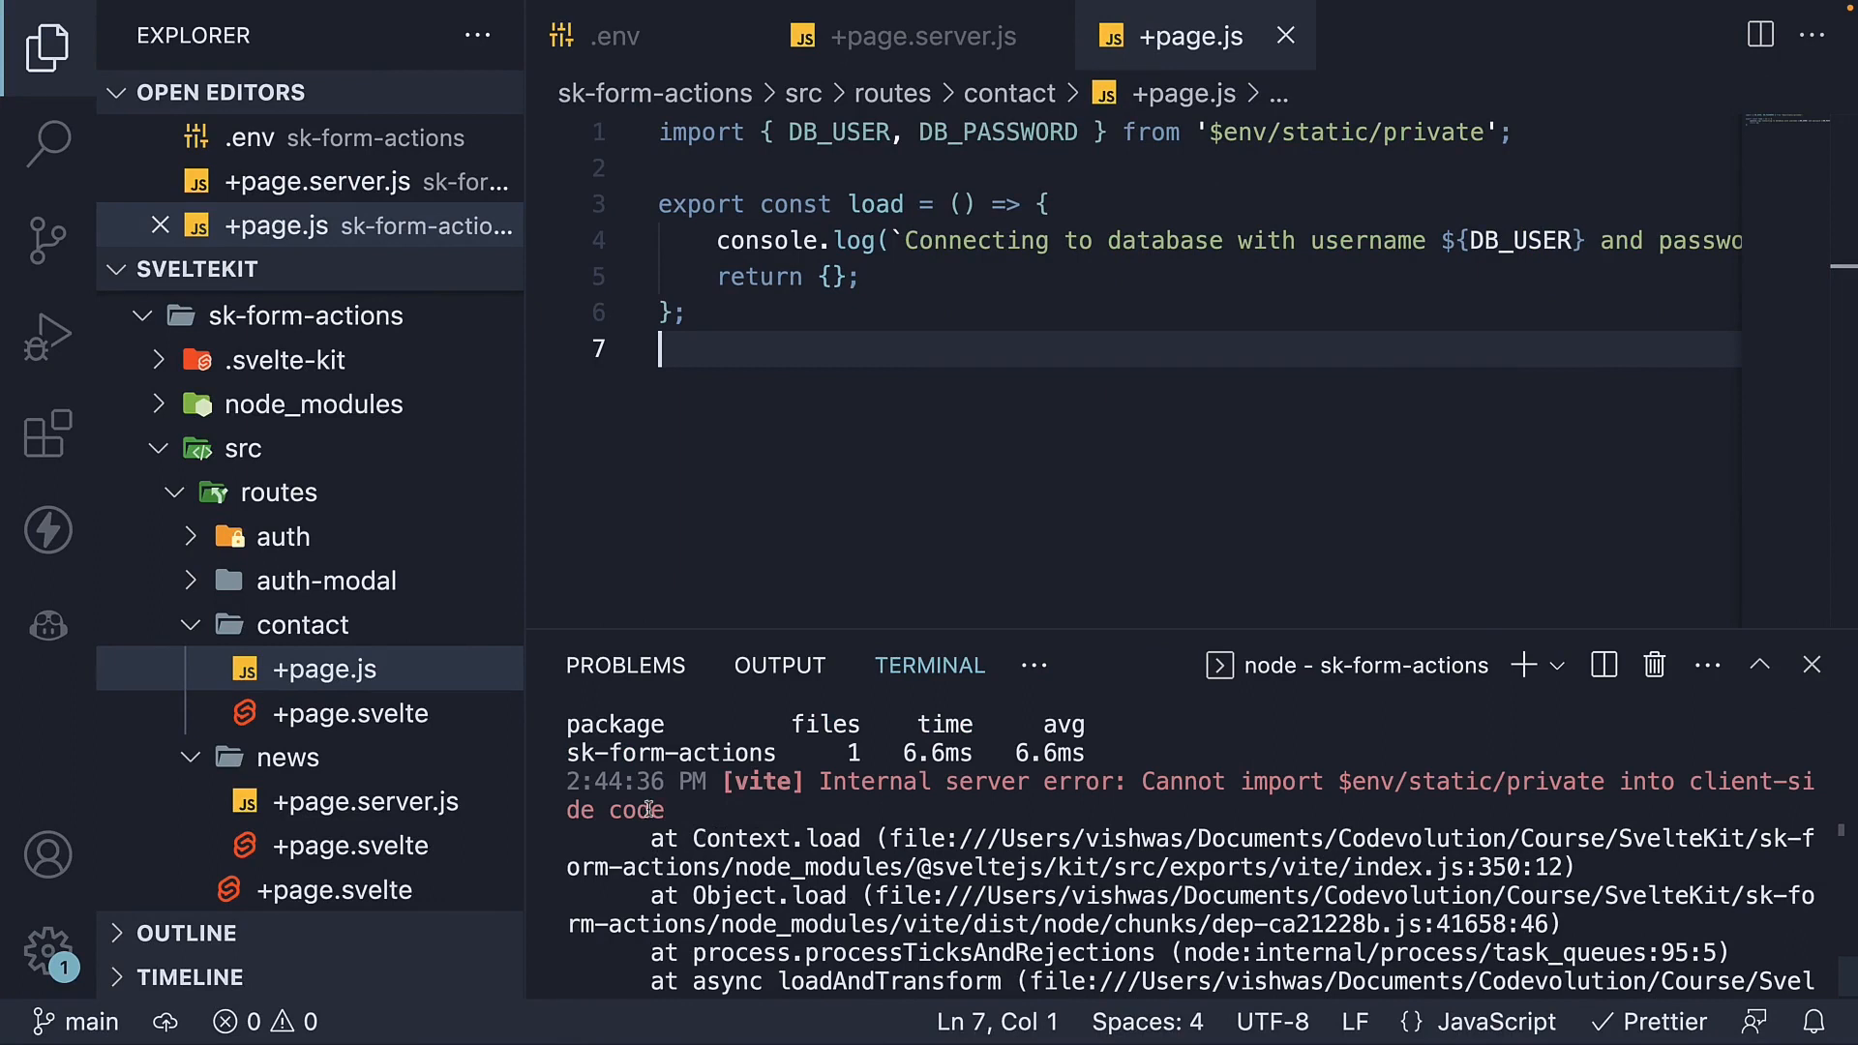
mouse_move(722, 815)
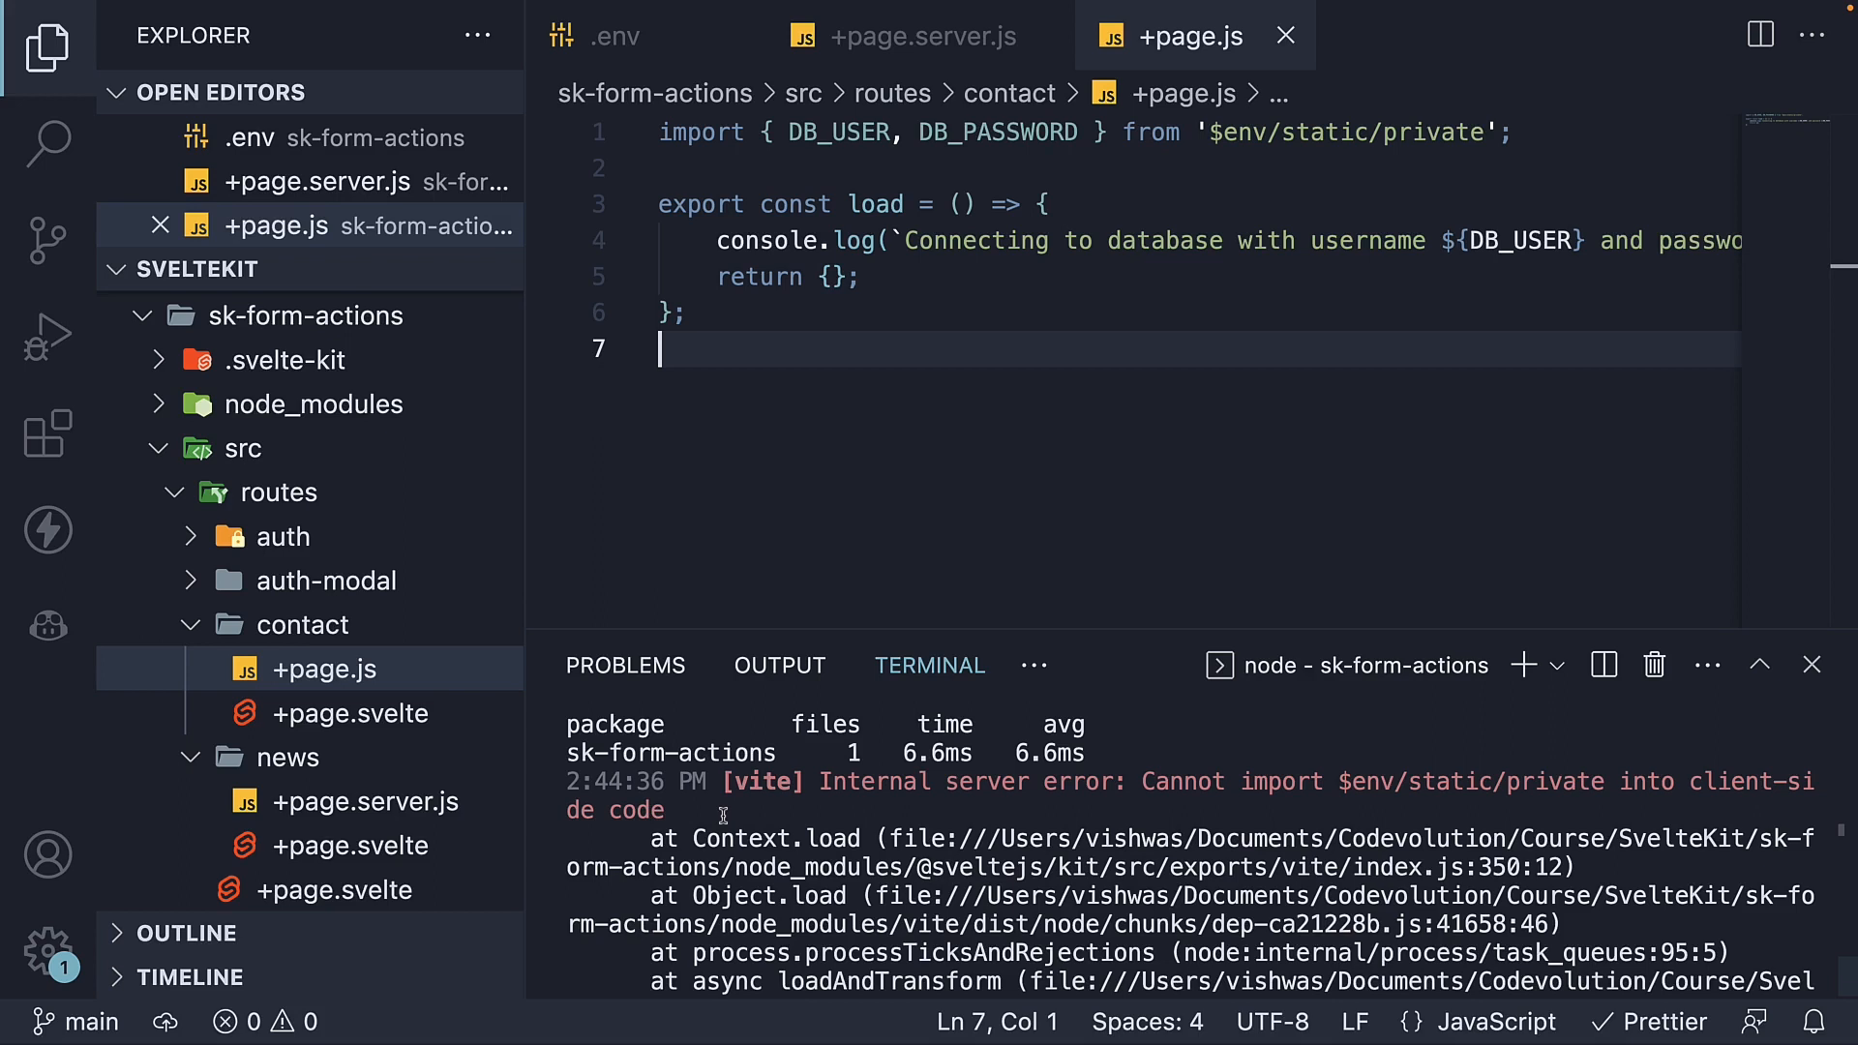
- Review the client-side import error in the terminal and reopen the .env file
scroll("down", 3)
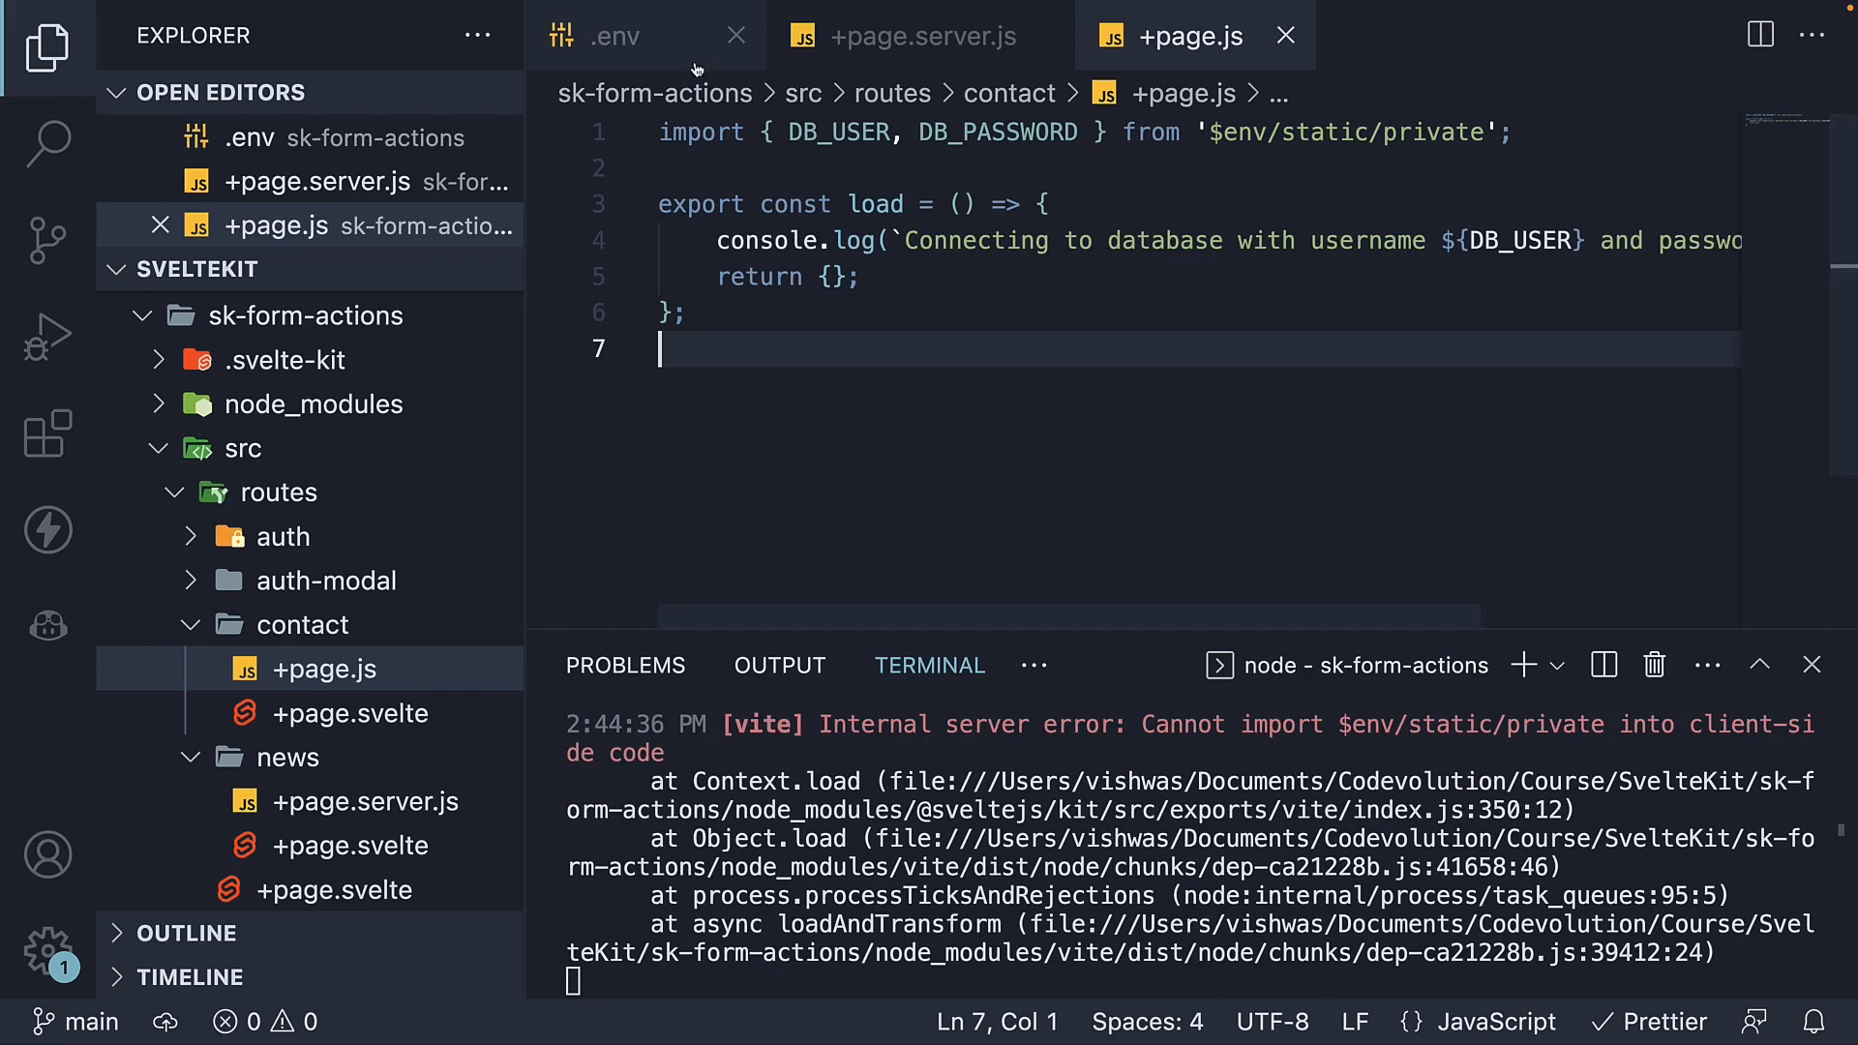
left_click(615, 34)
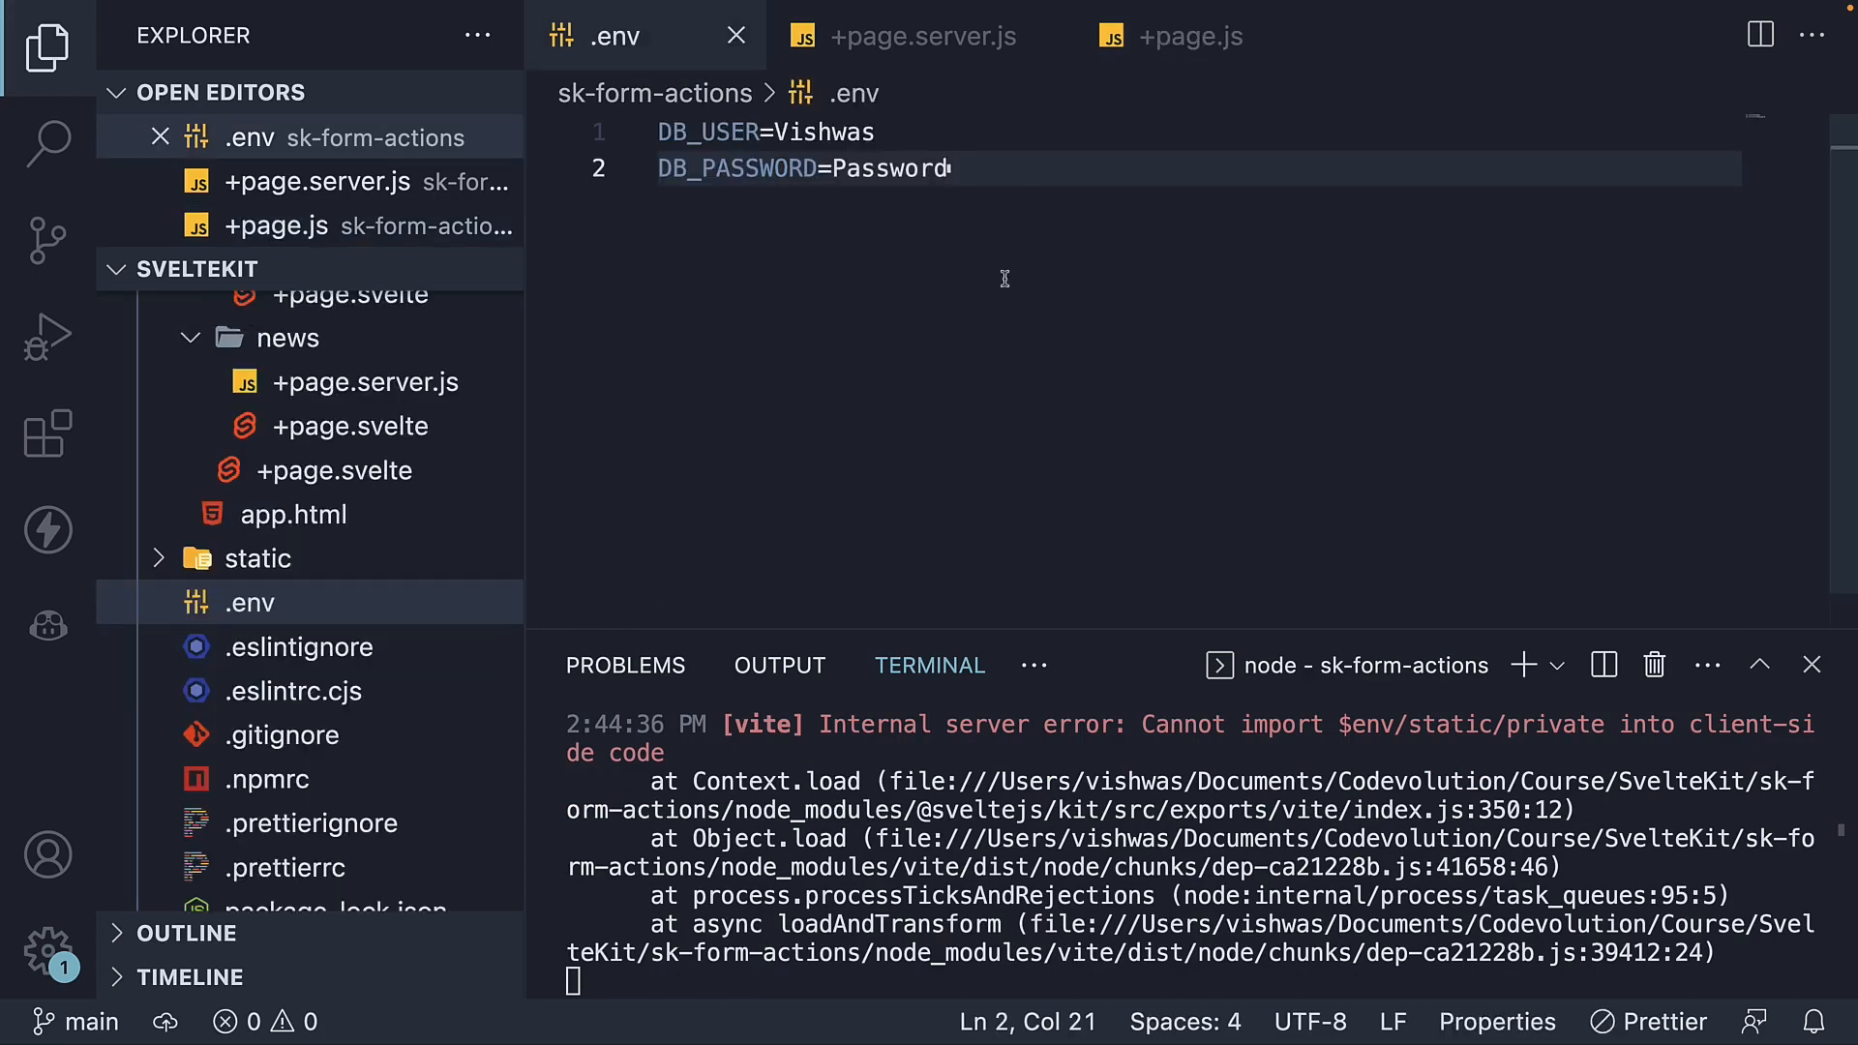
- Add PUBLIC_BASE_URL=example.com to .env and return to the contact load file
key("Enter")
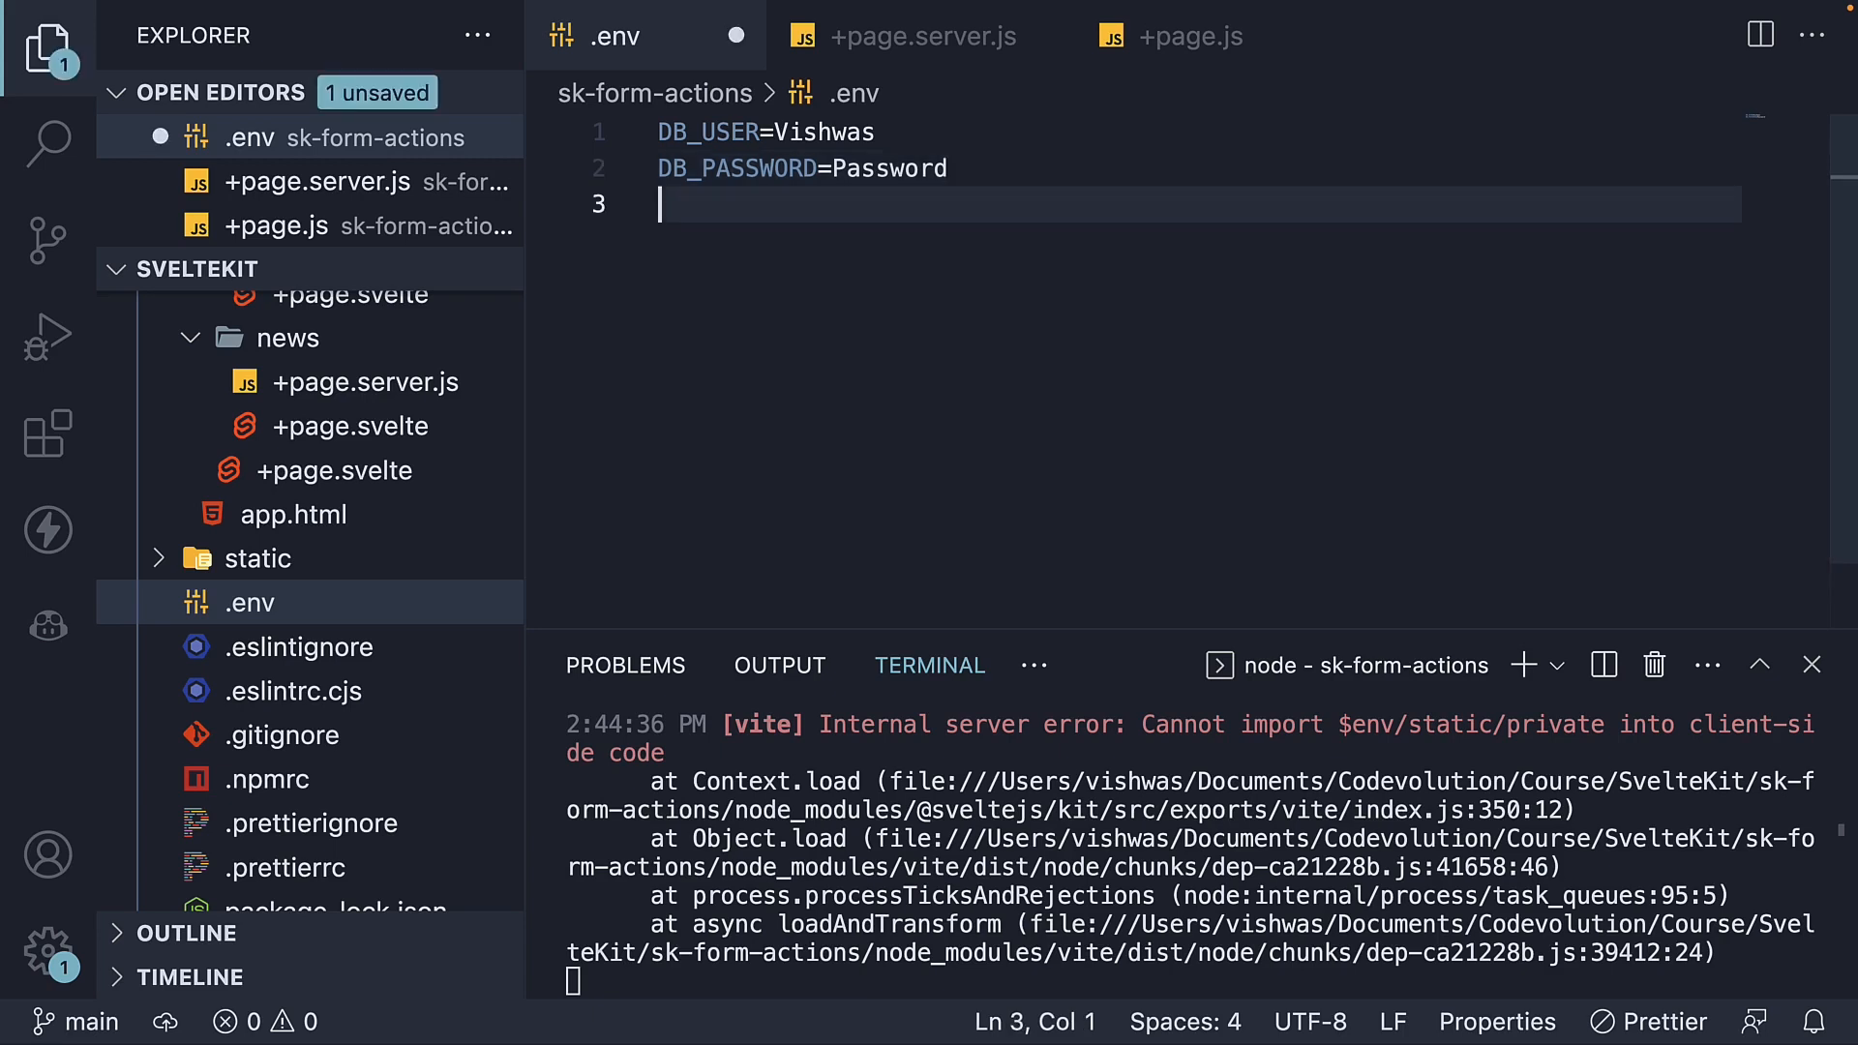
type("PUBLIC_")
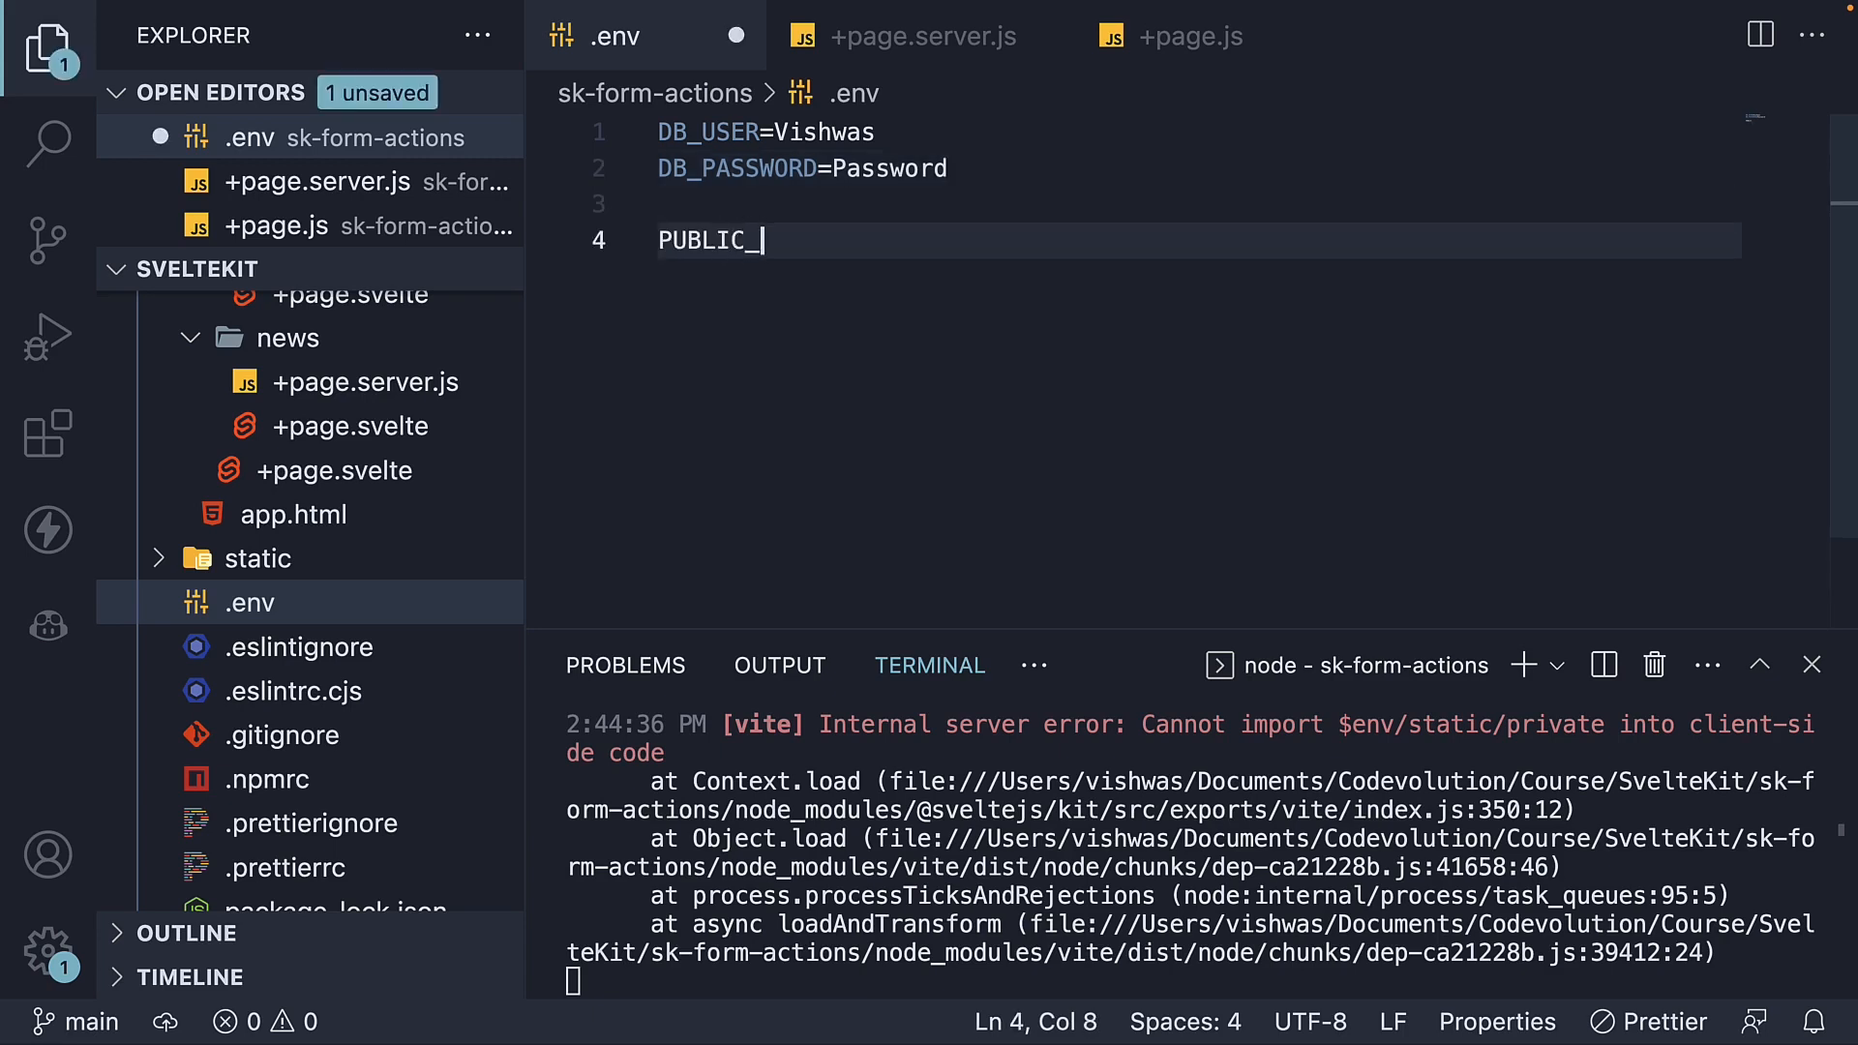
type("BASE_URL")
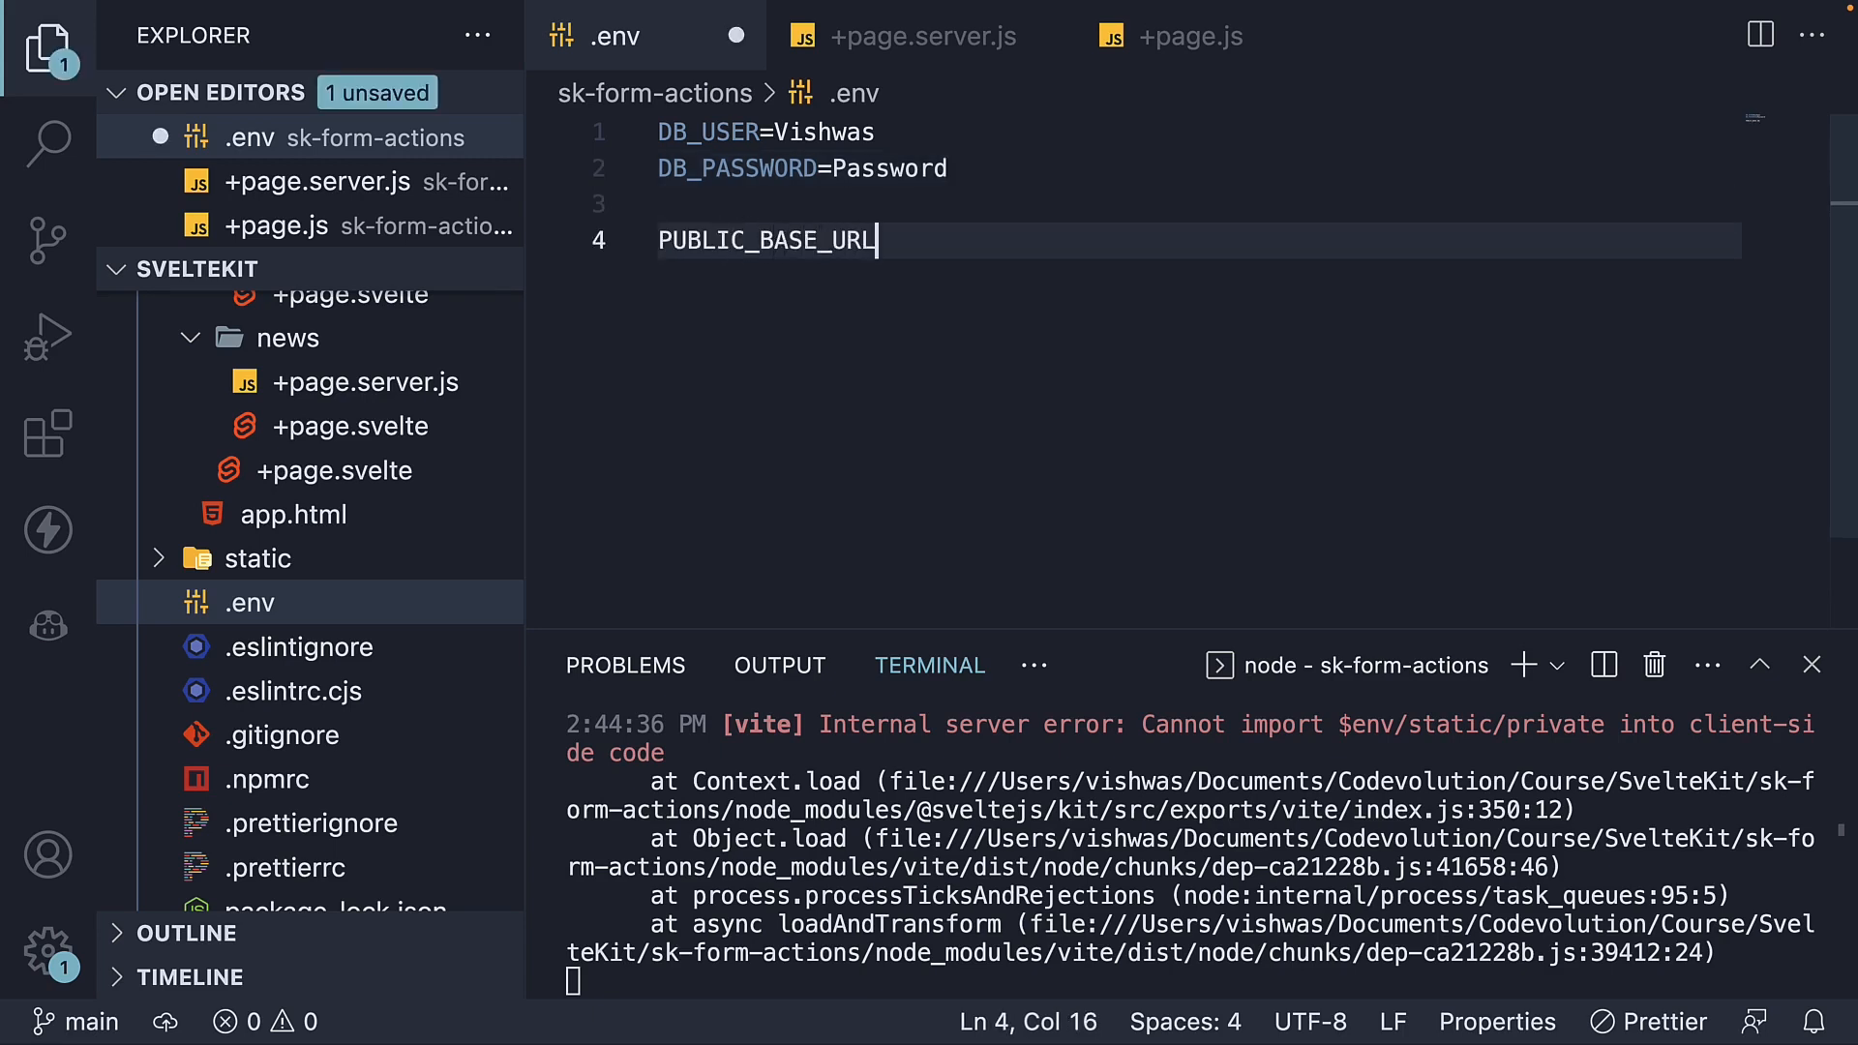
type("=ex")
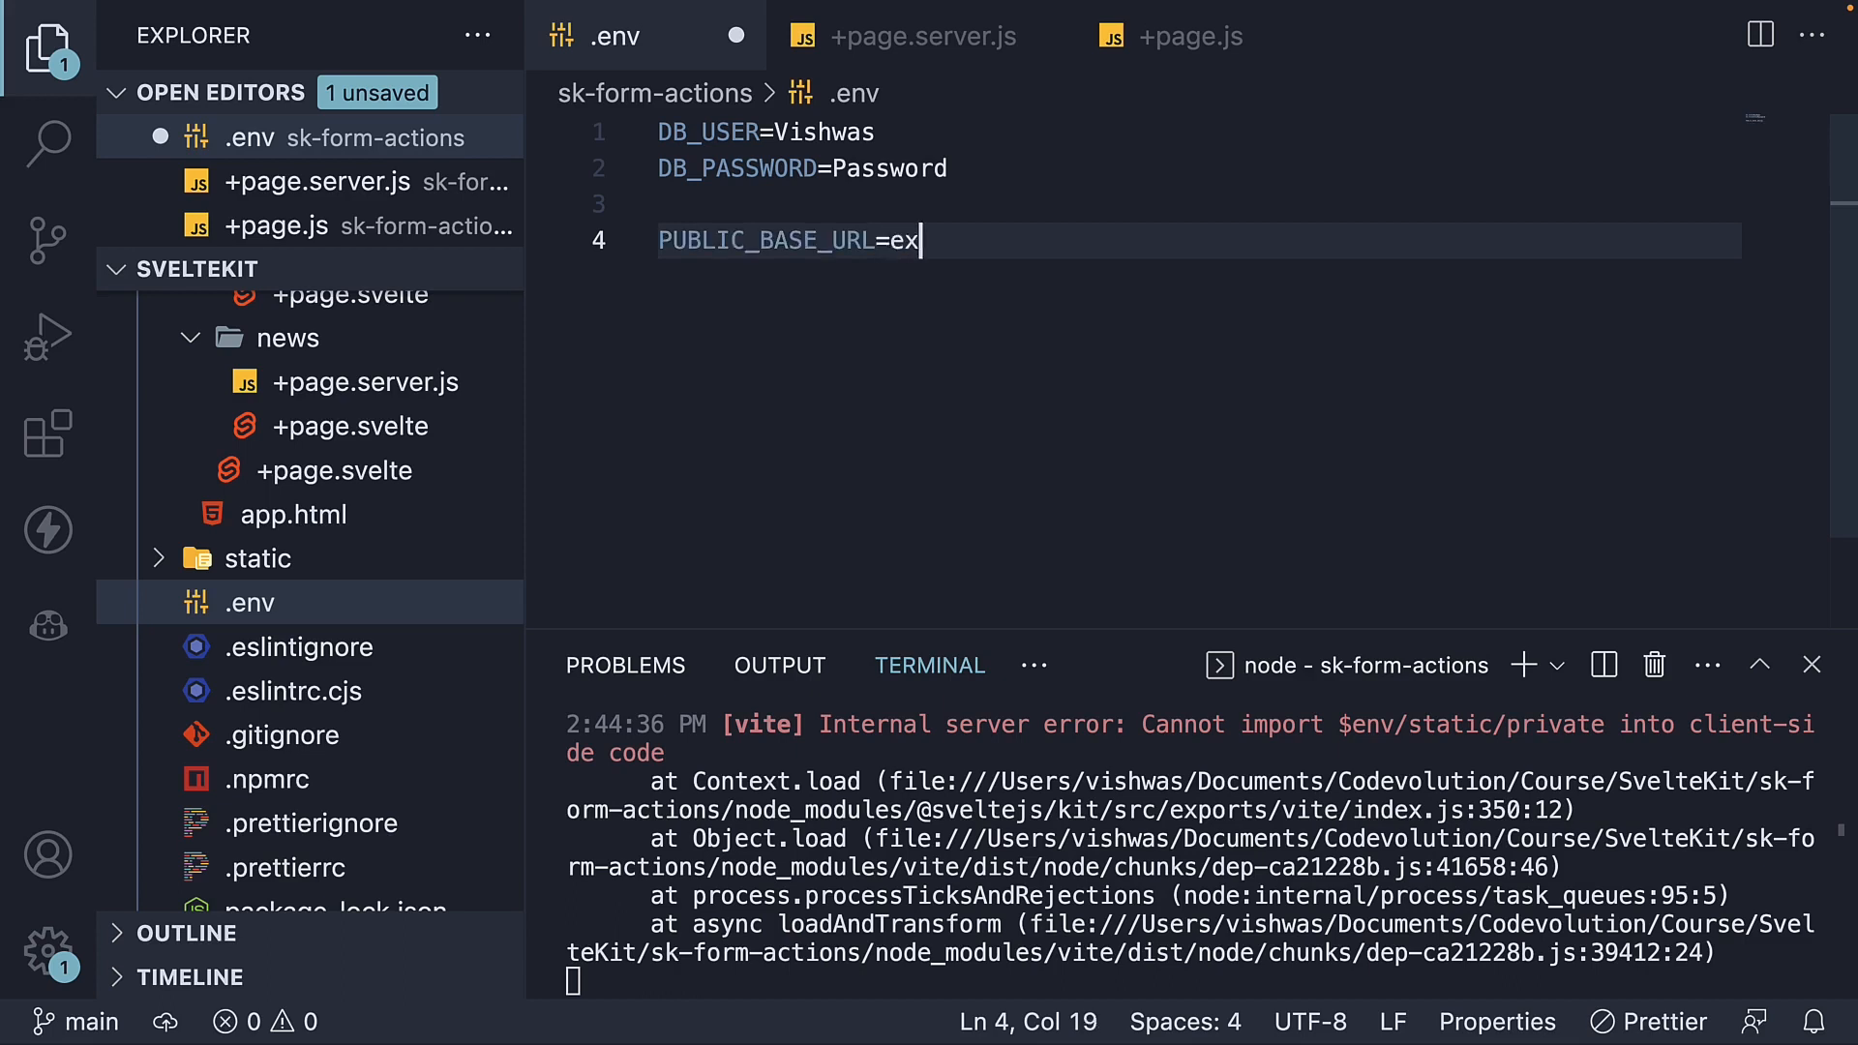
type("ample.com")
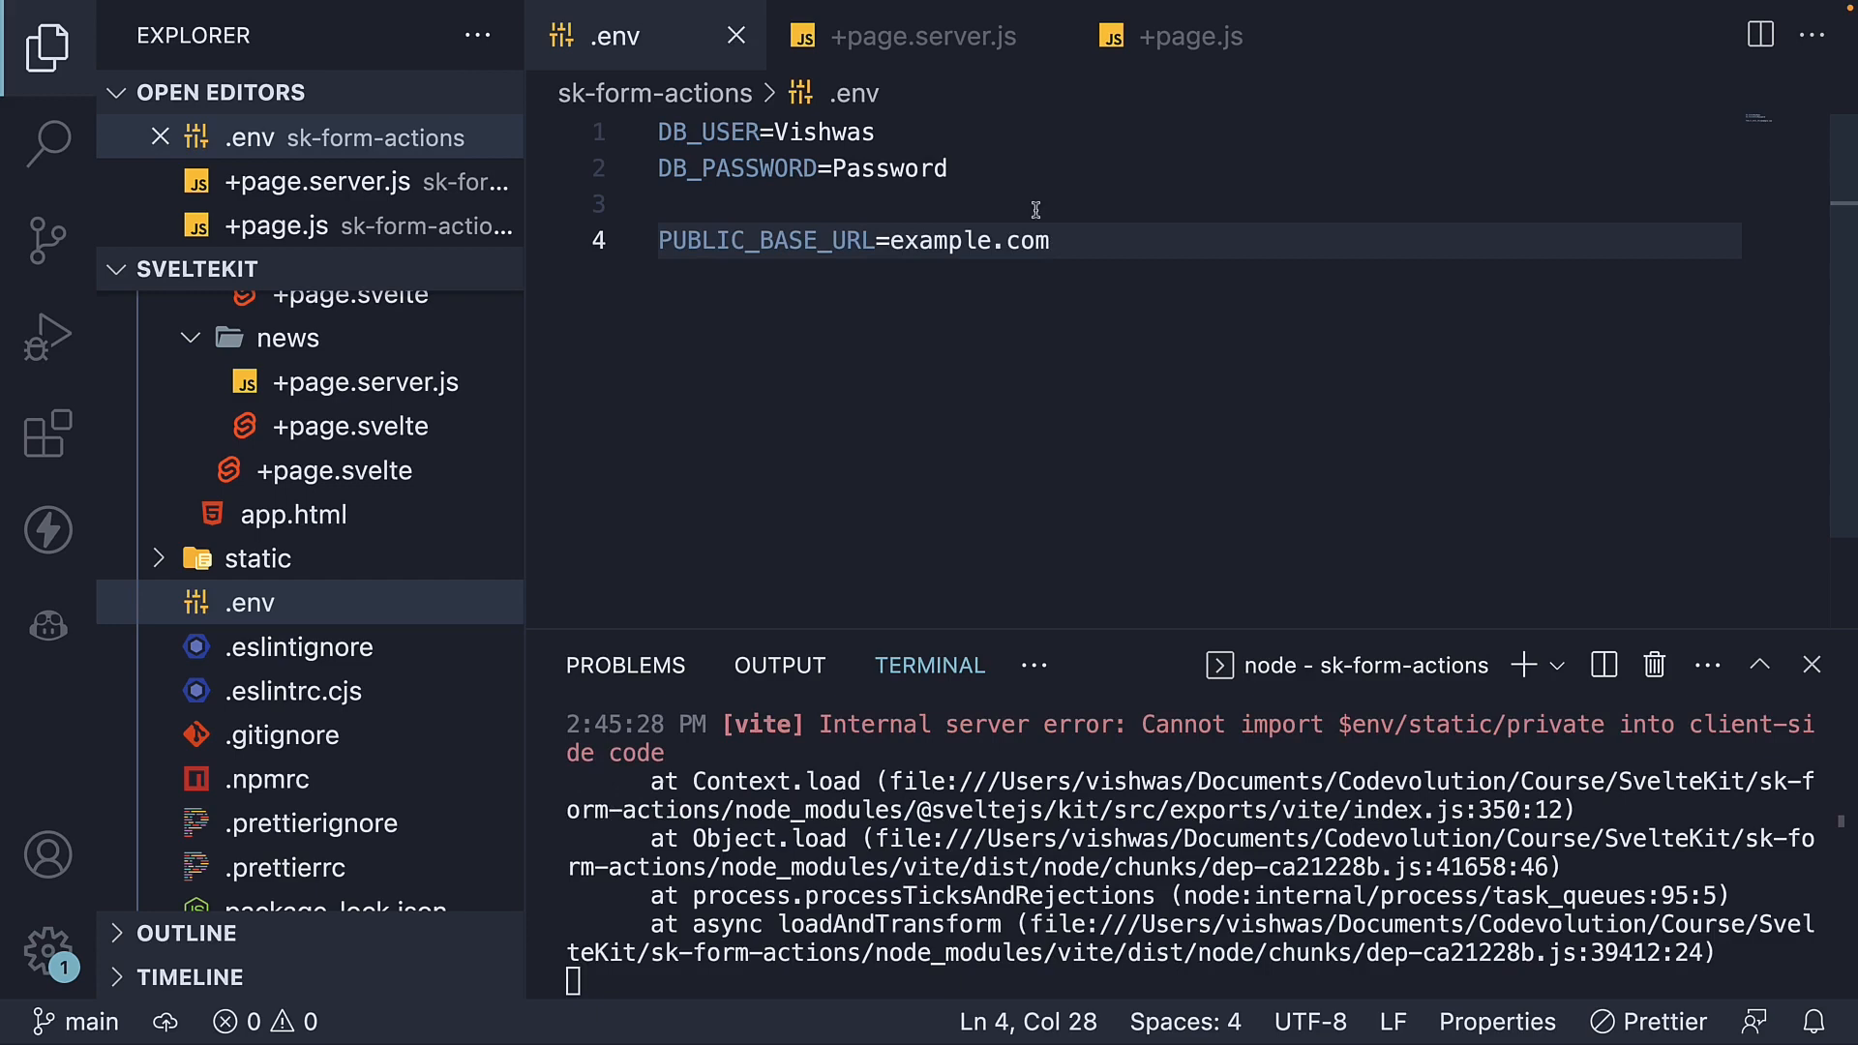
left_click(1190, 35)
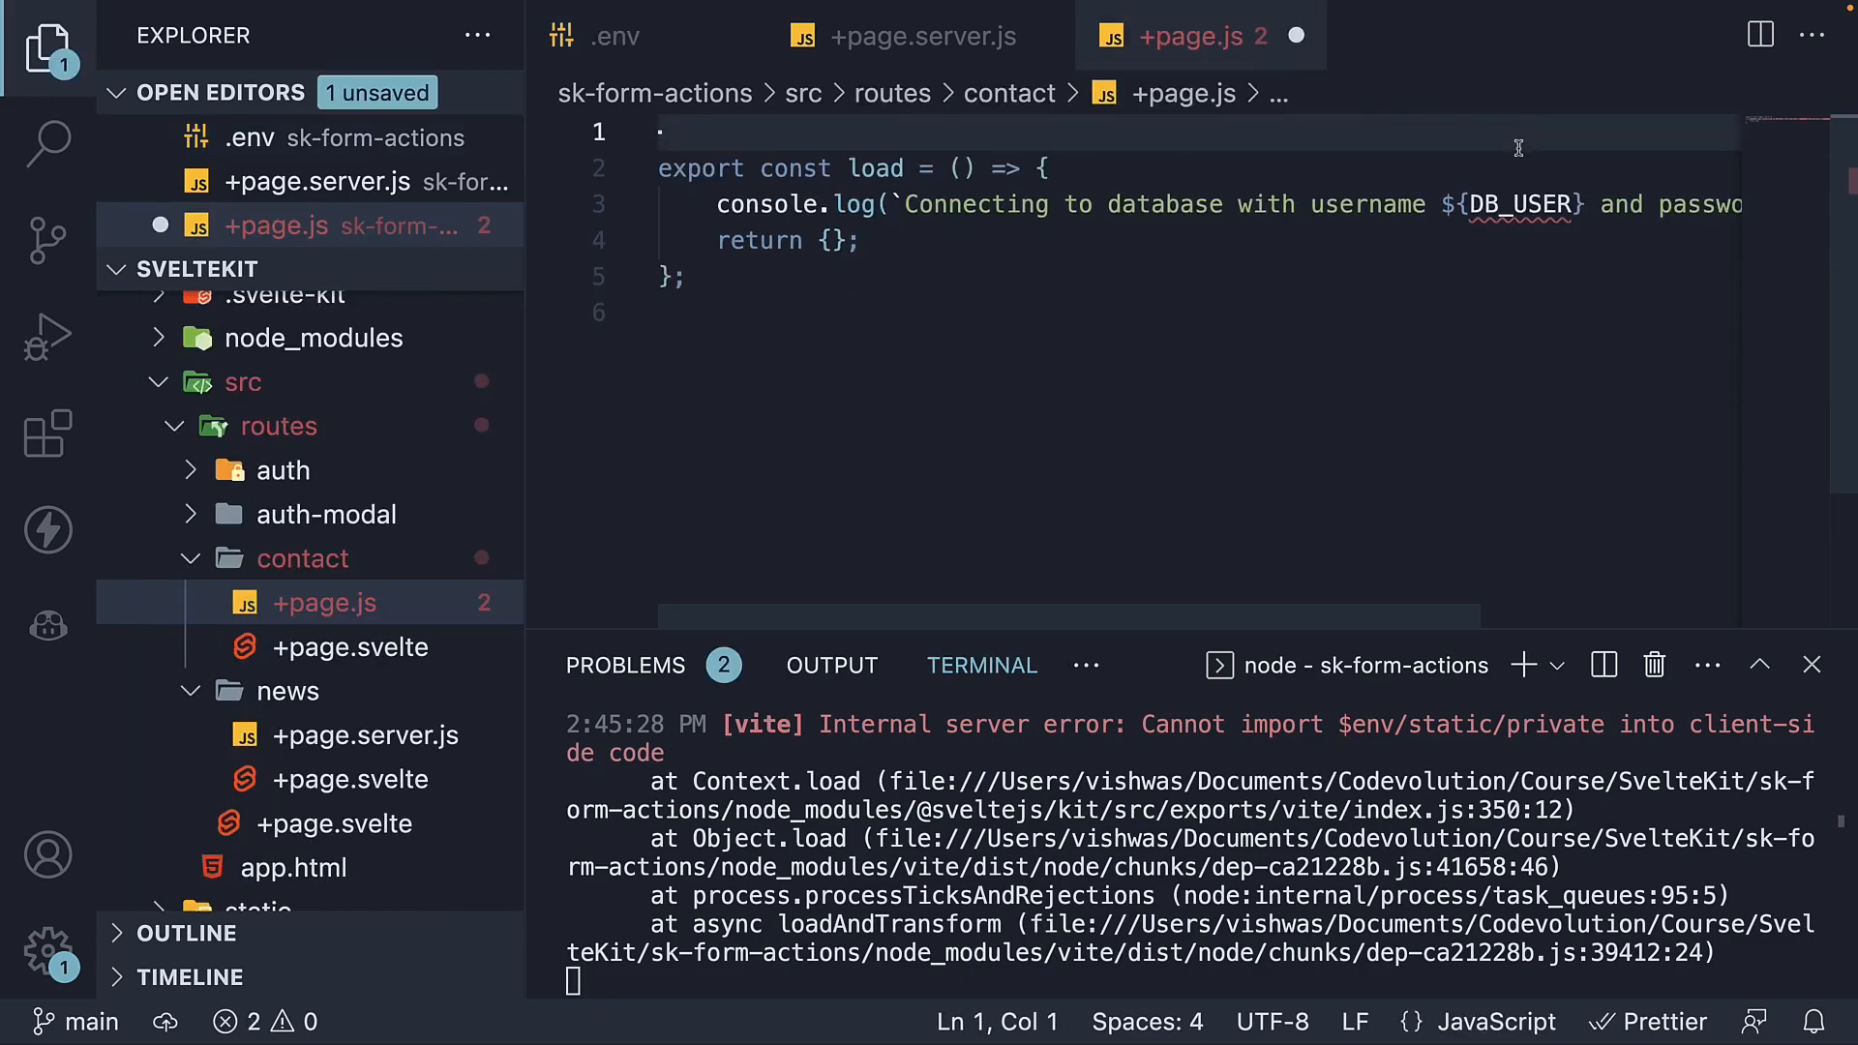
- Import PUBLIC_BASE_URL from '$env/static/public' and log `Base url ${PUBLIC_BASE_URL}` in contact/+page.js
key("Enter")
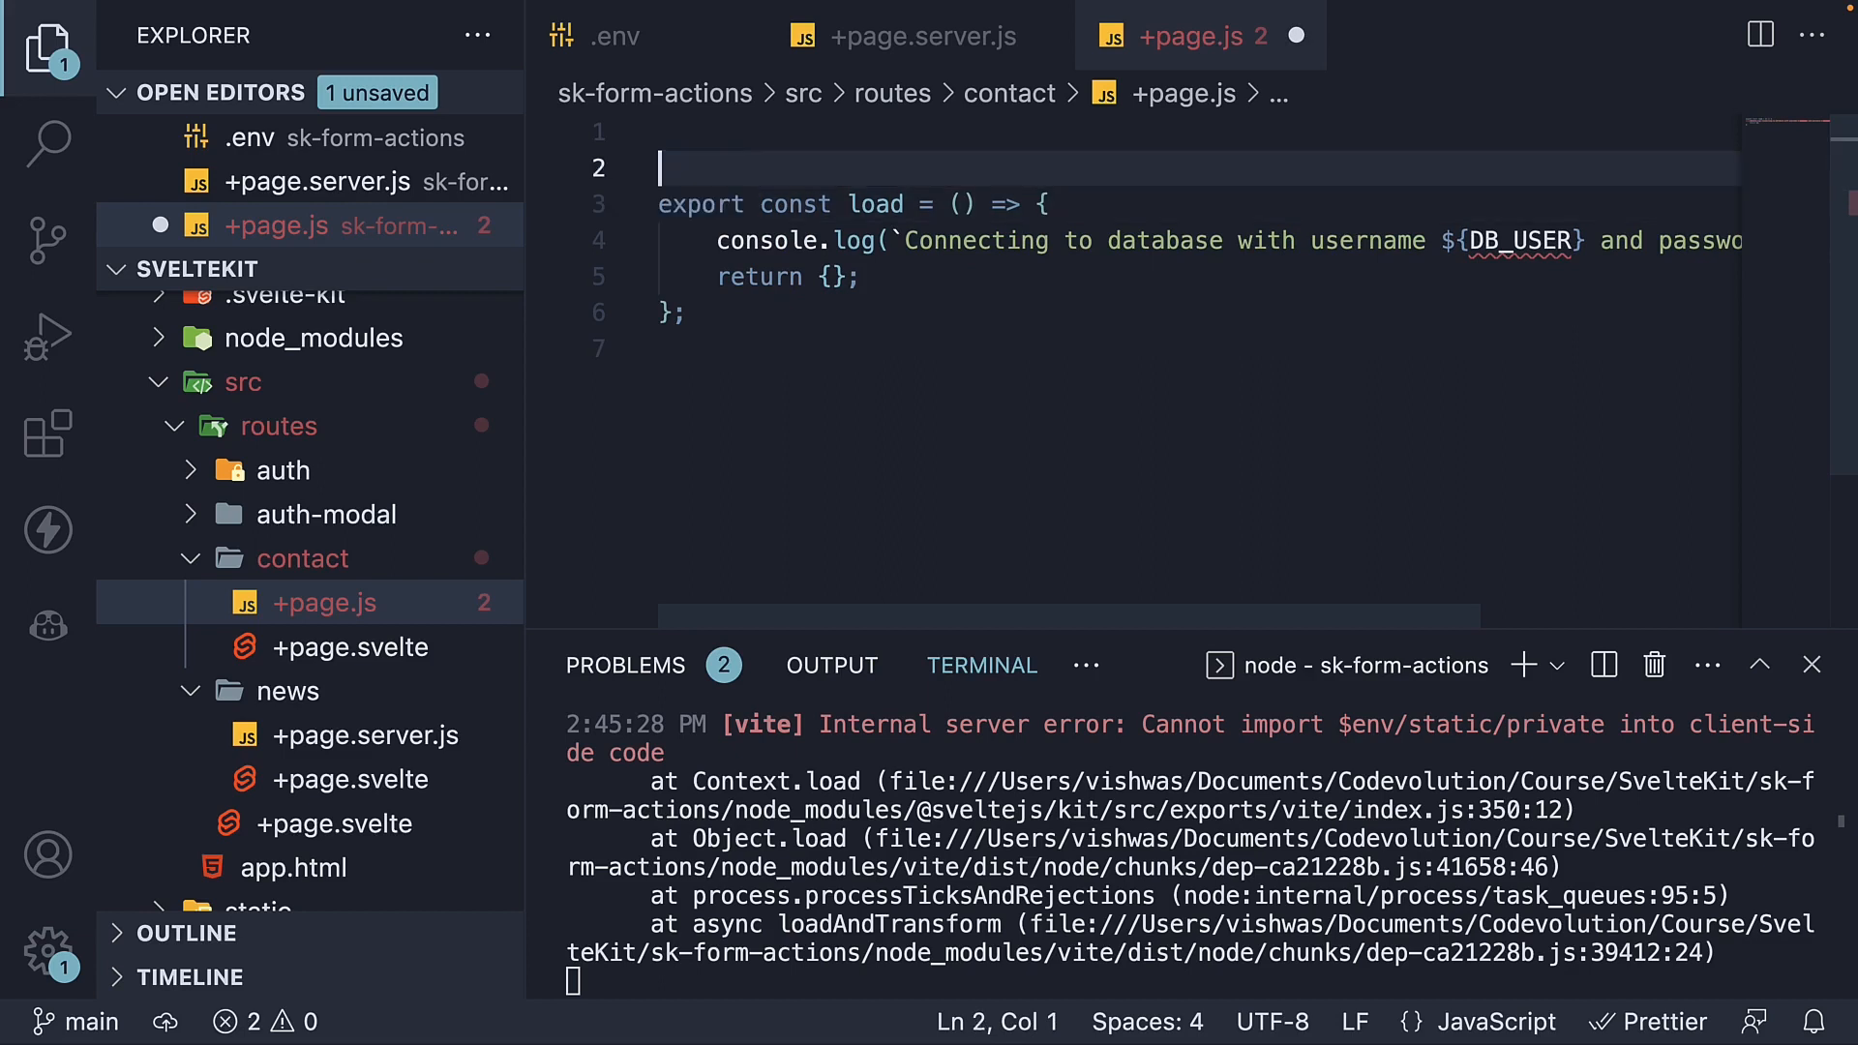
type("import { PUBLIC_")
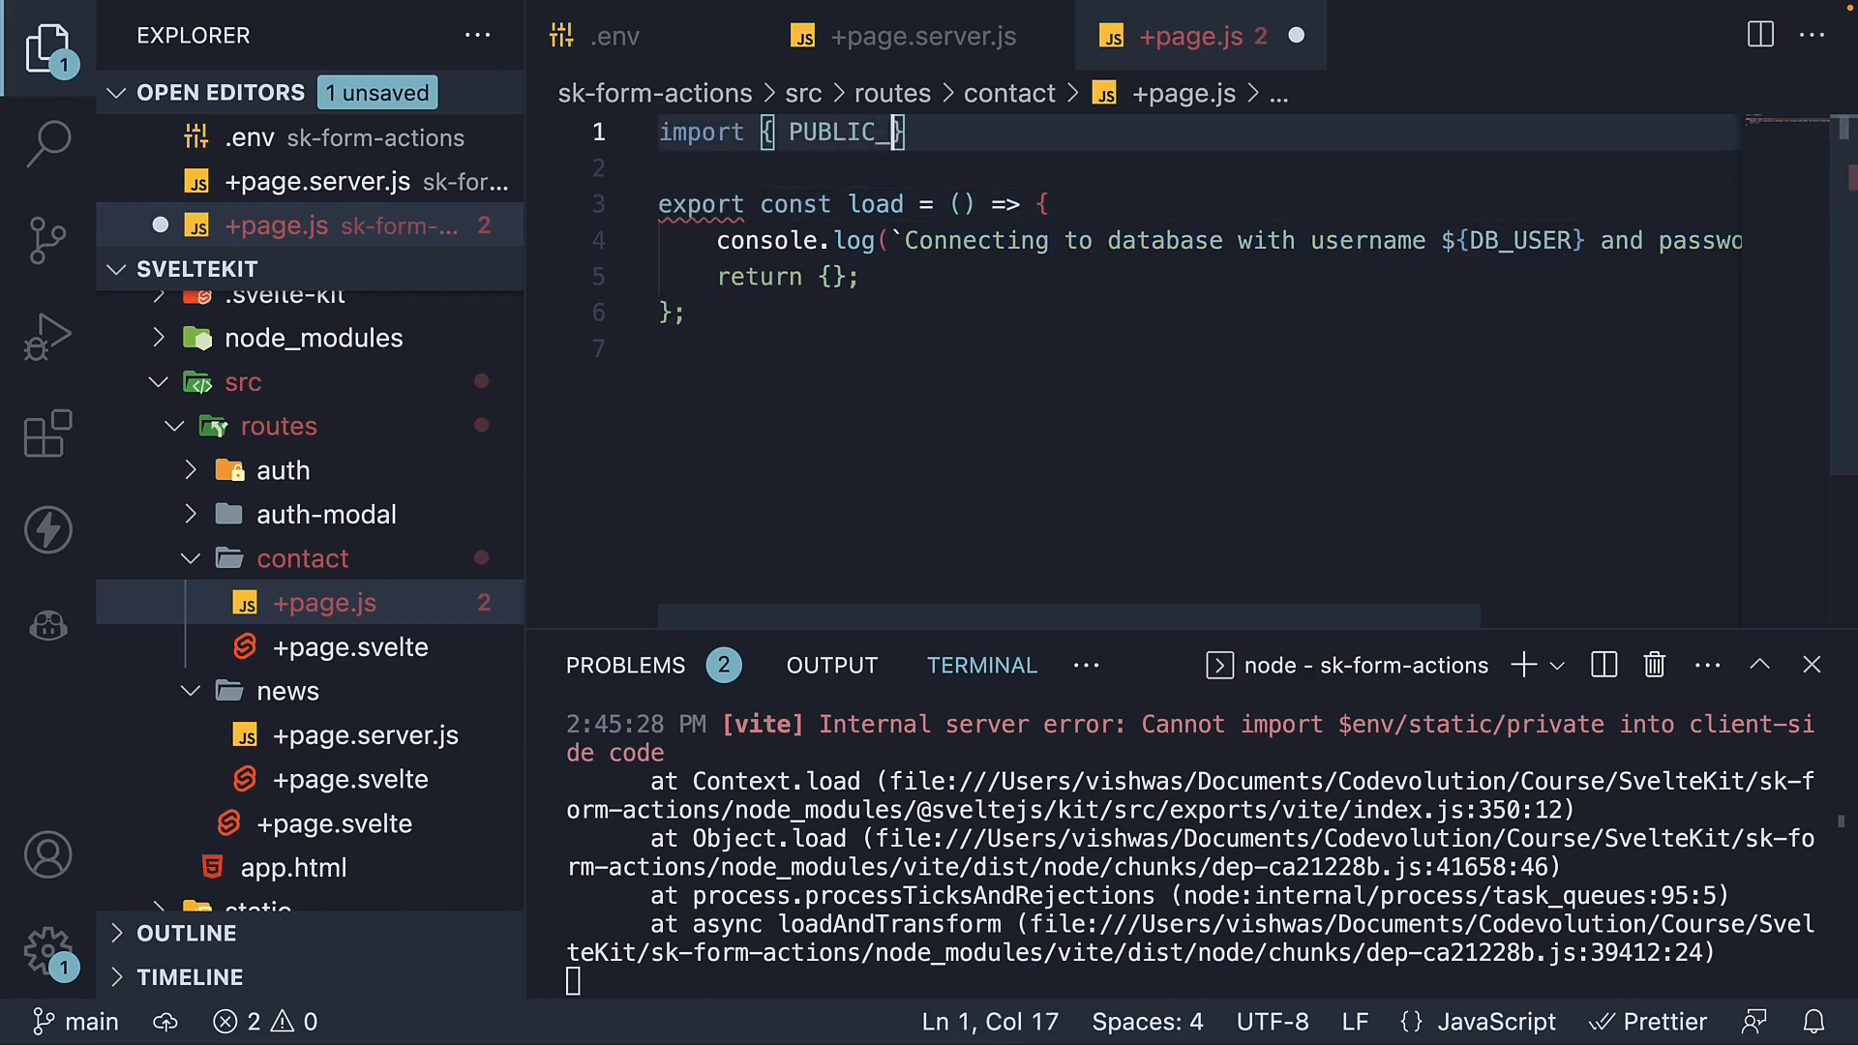
type("BASE_URL")
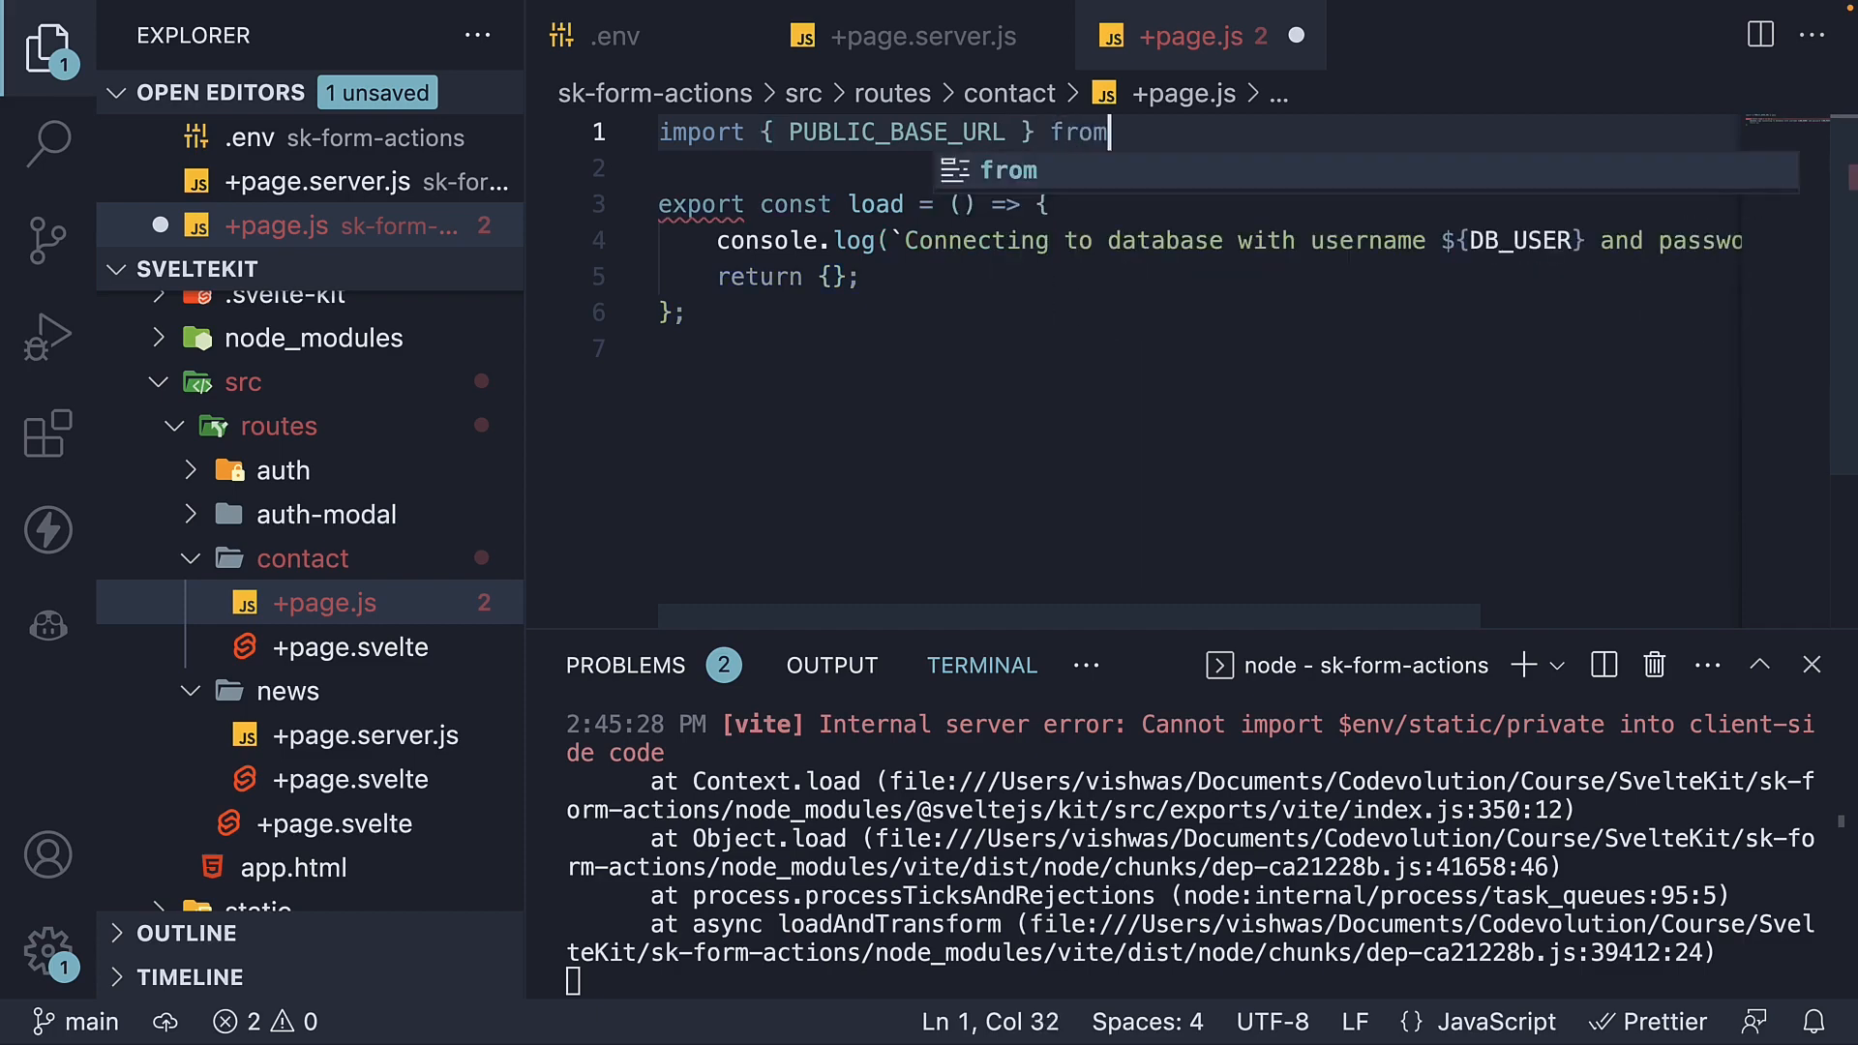
type("'")
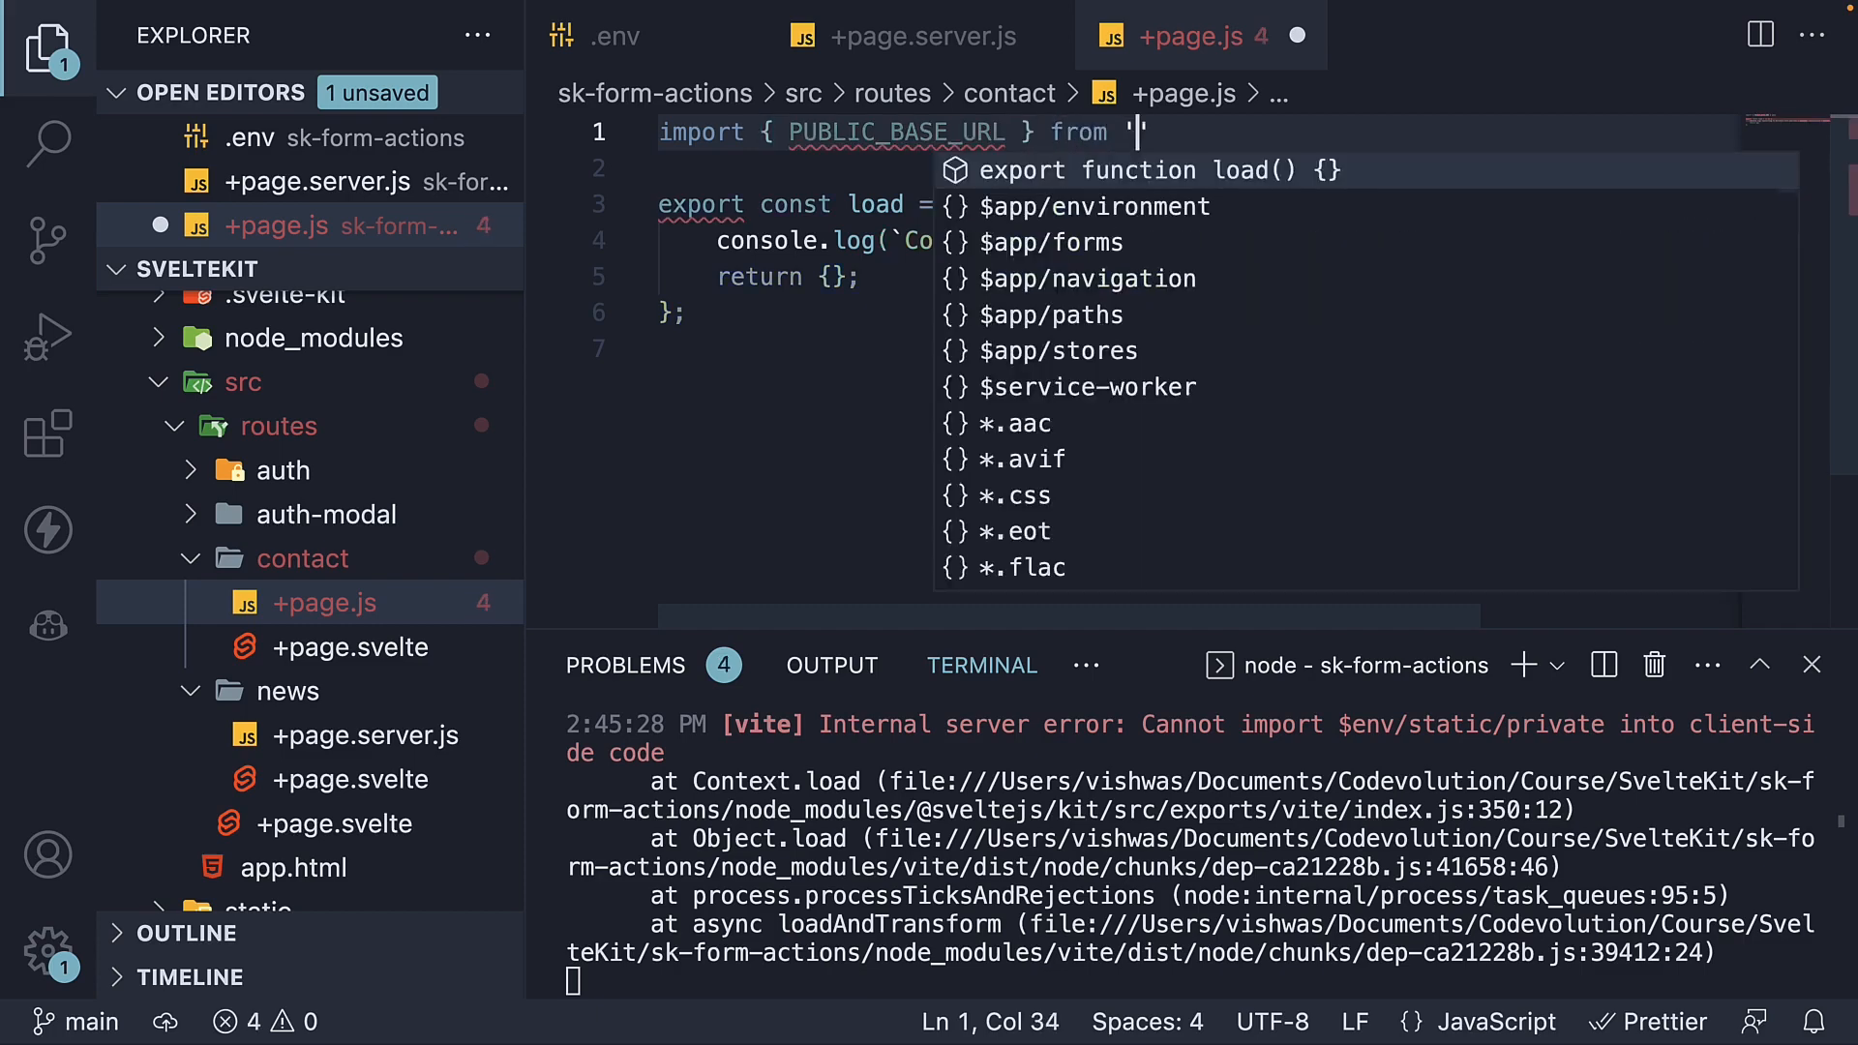
type("$env/")
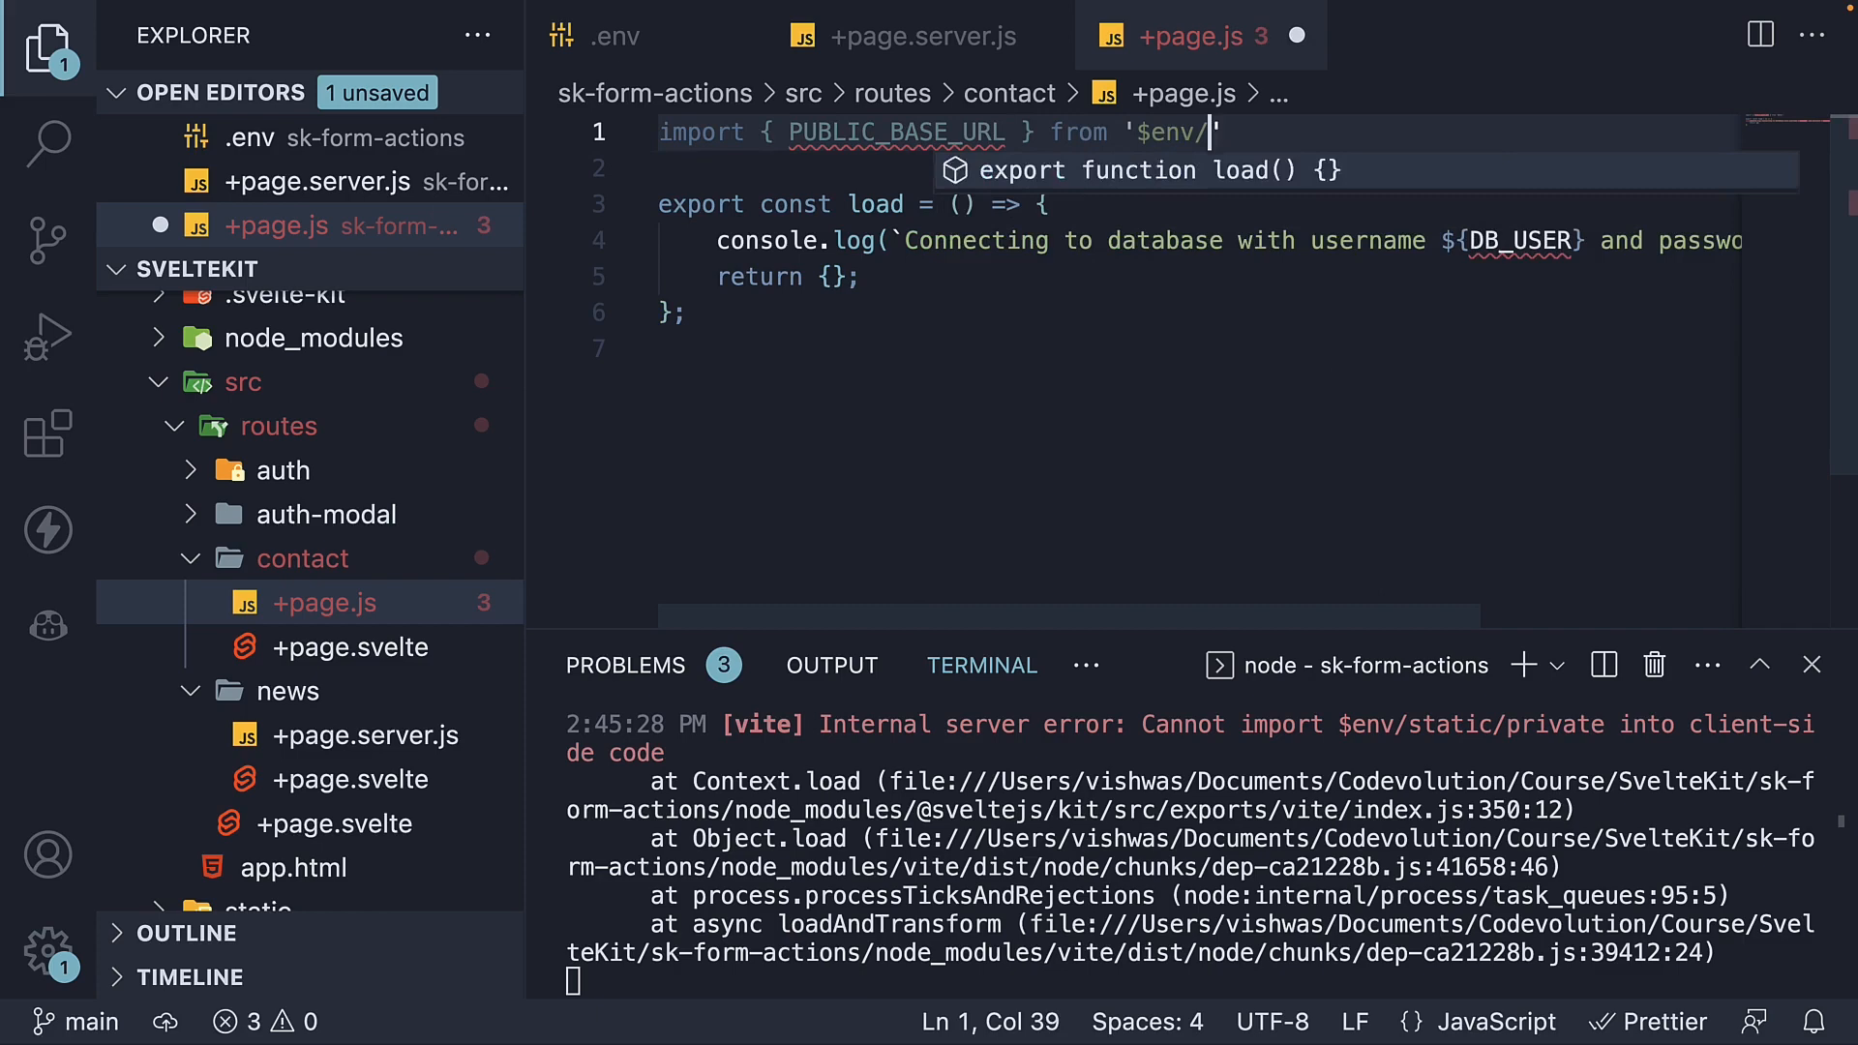
type("static/")
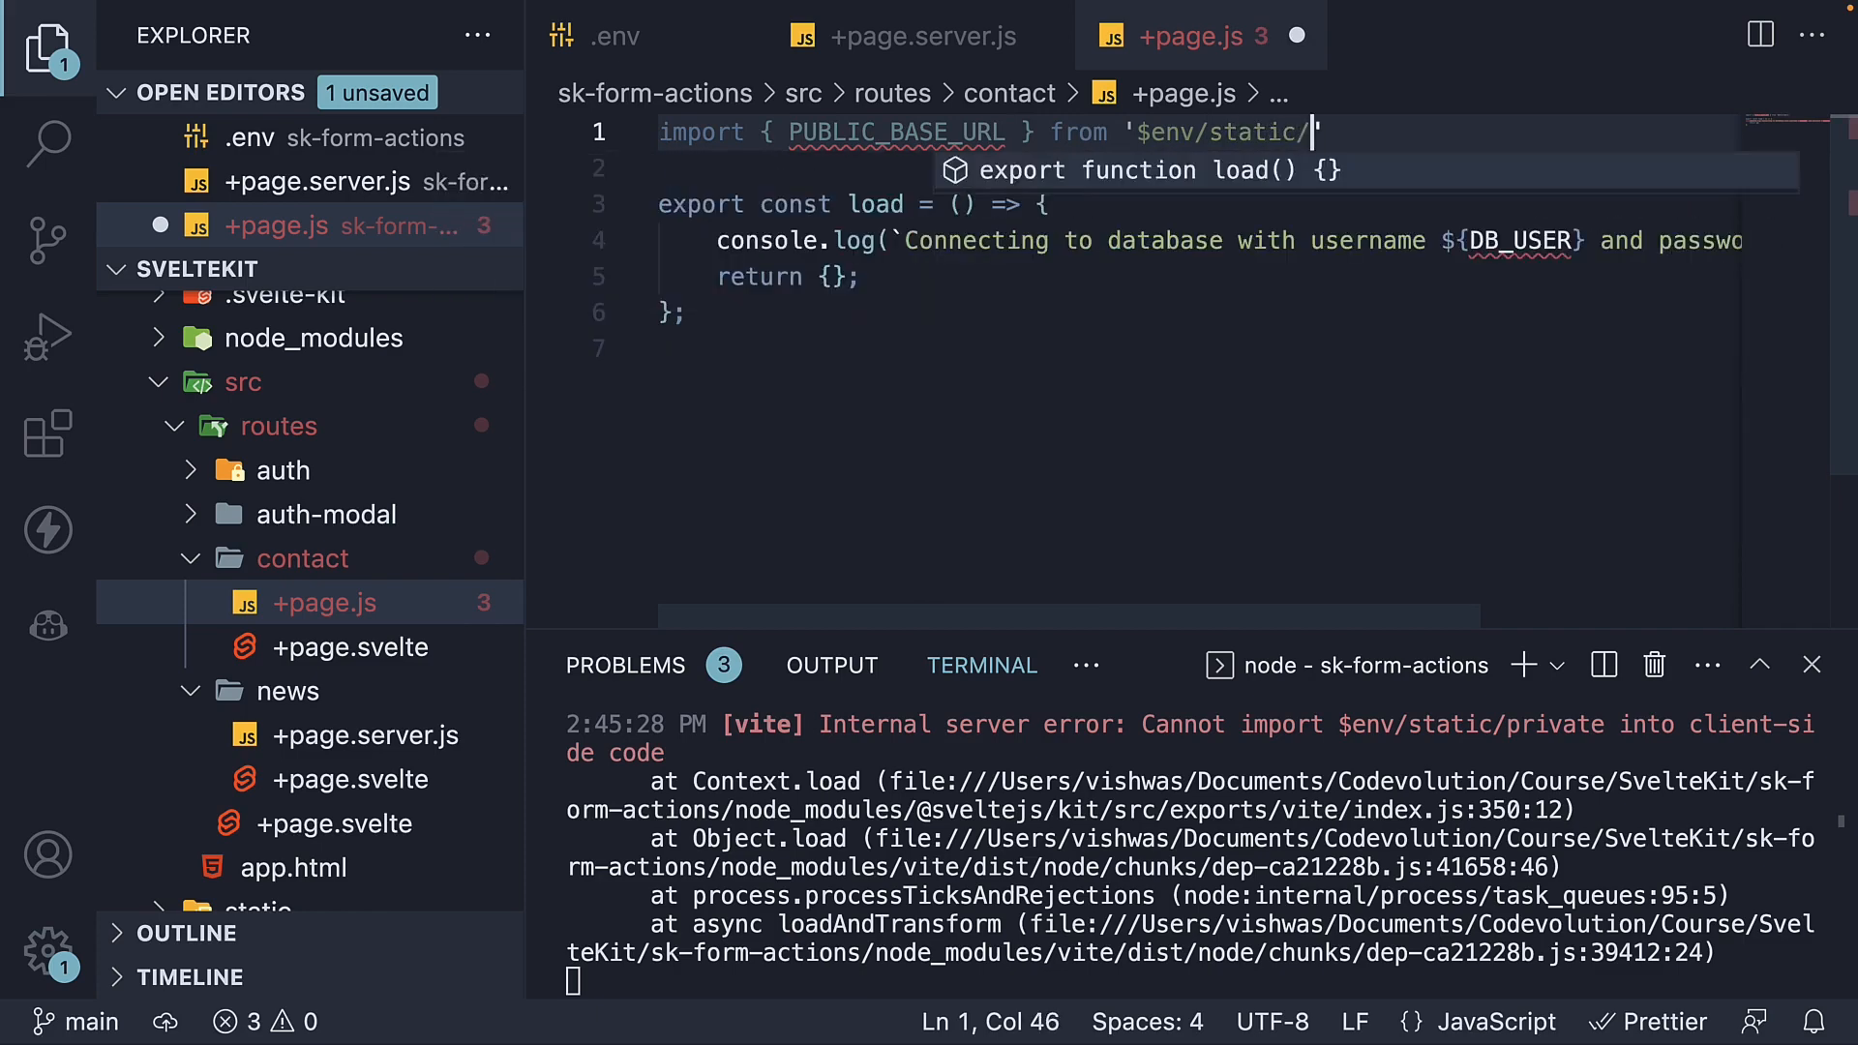
type("publ")
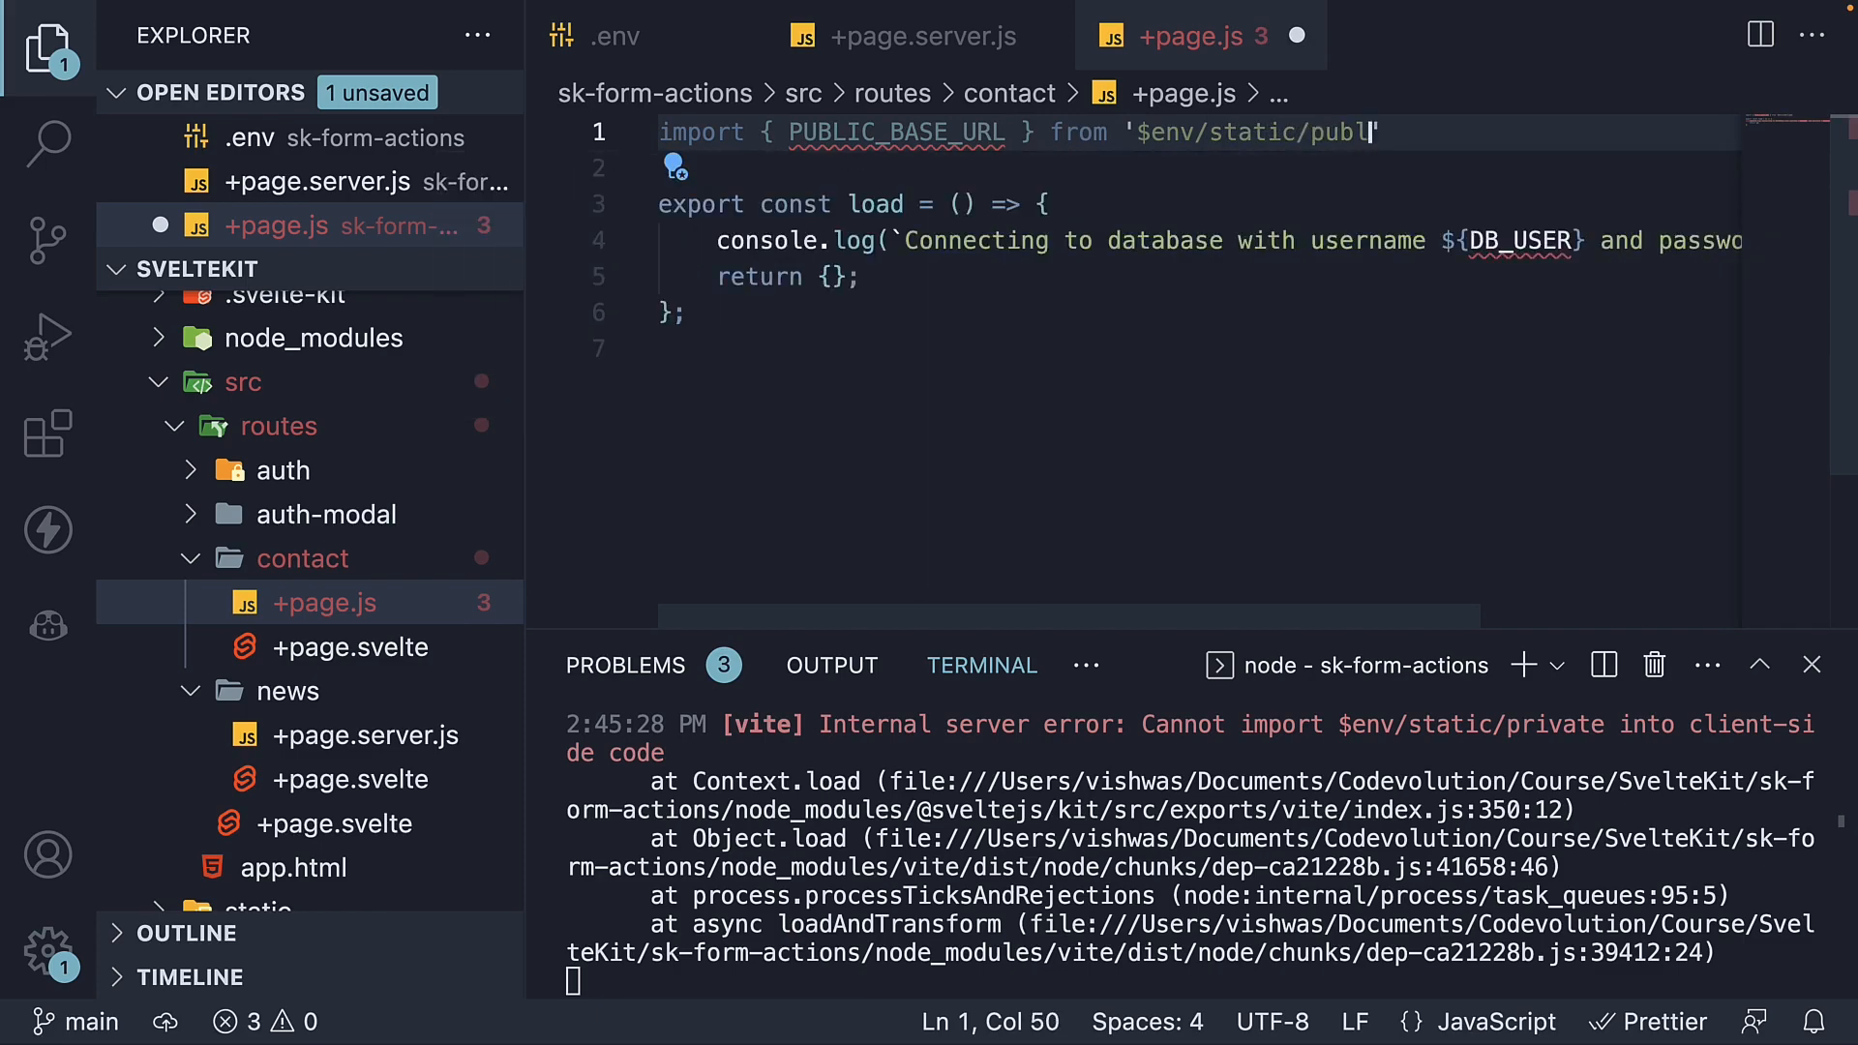
type("ic")
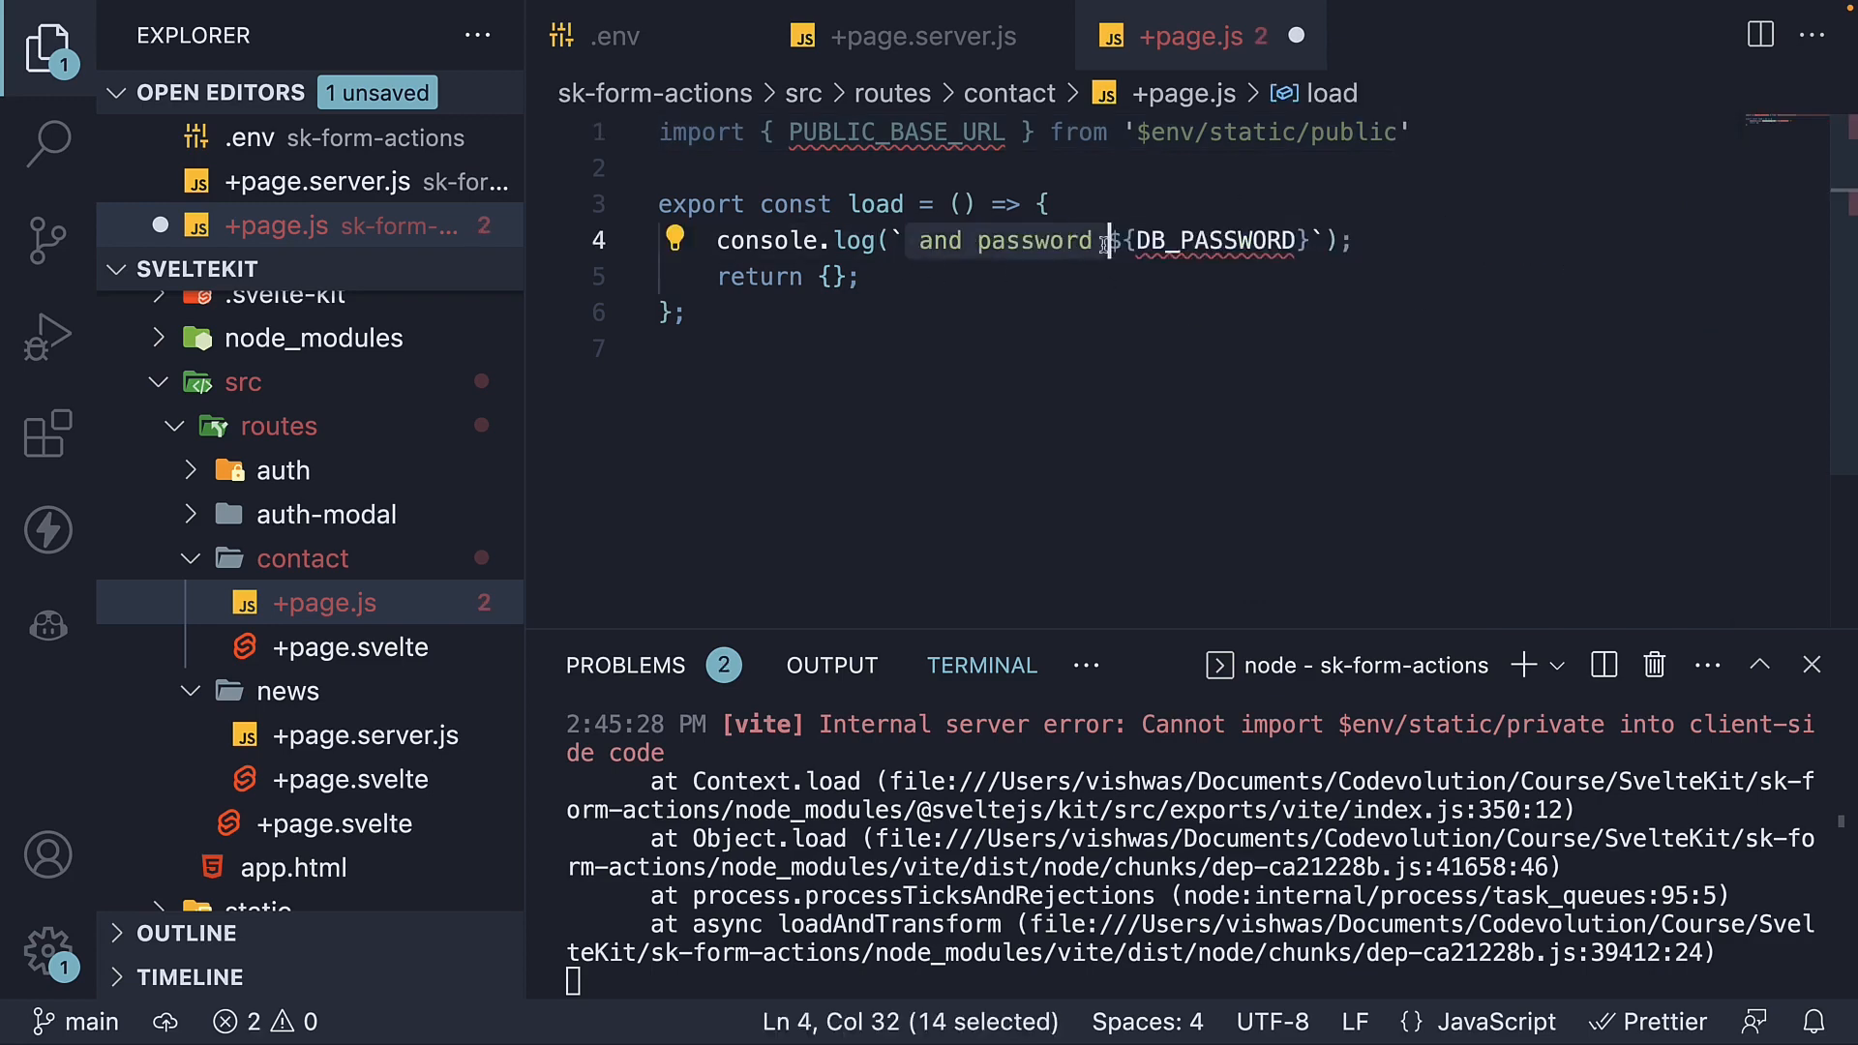
type("Base url")
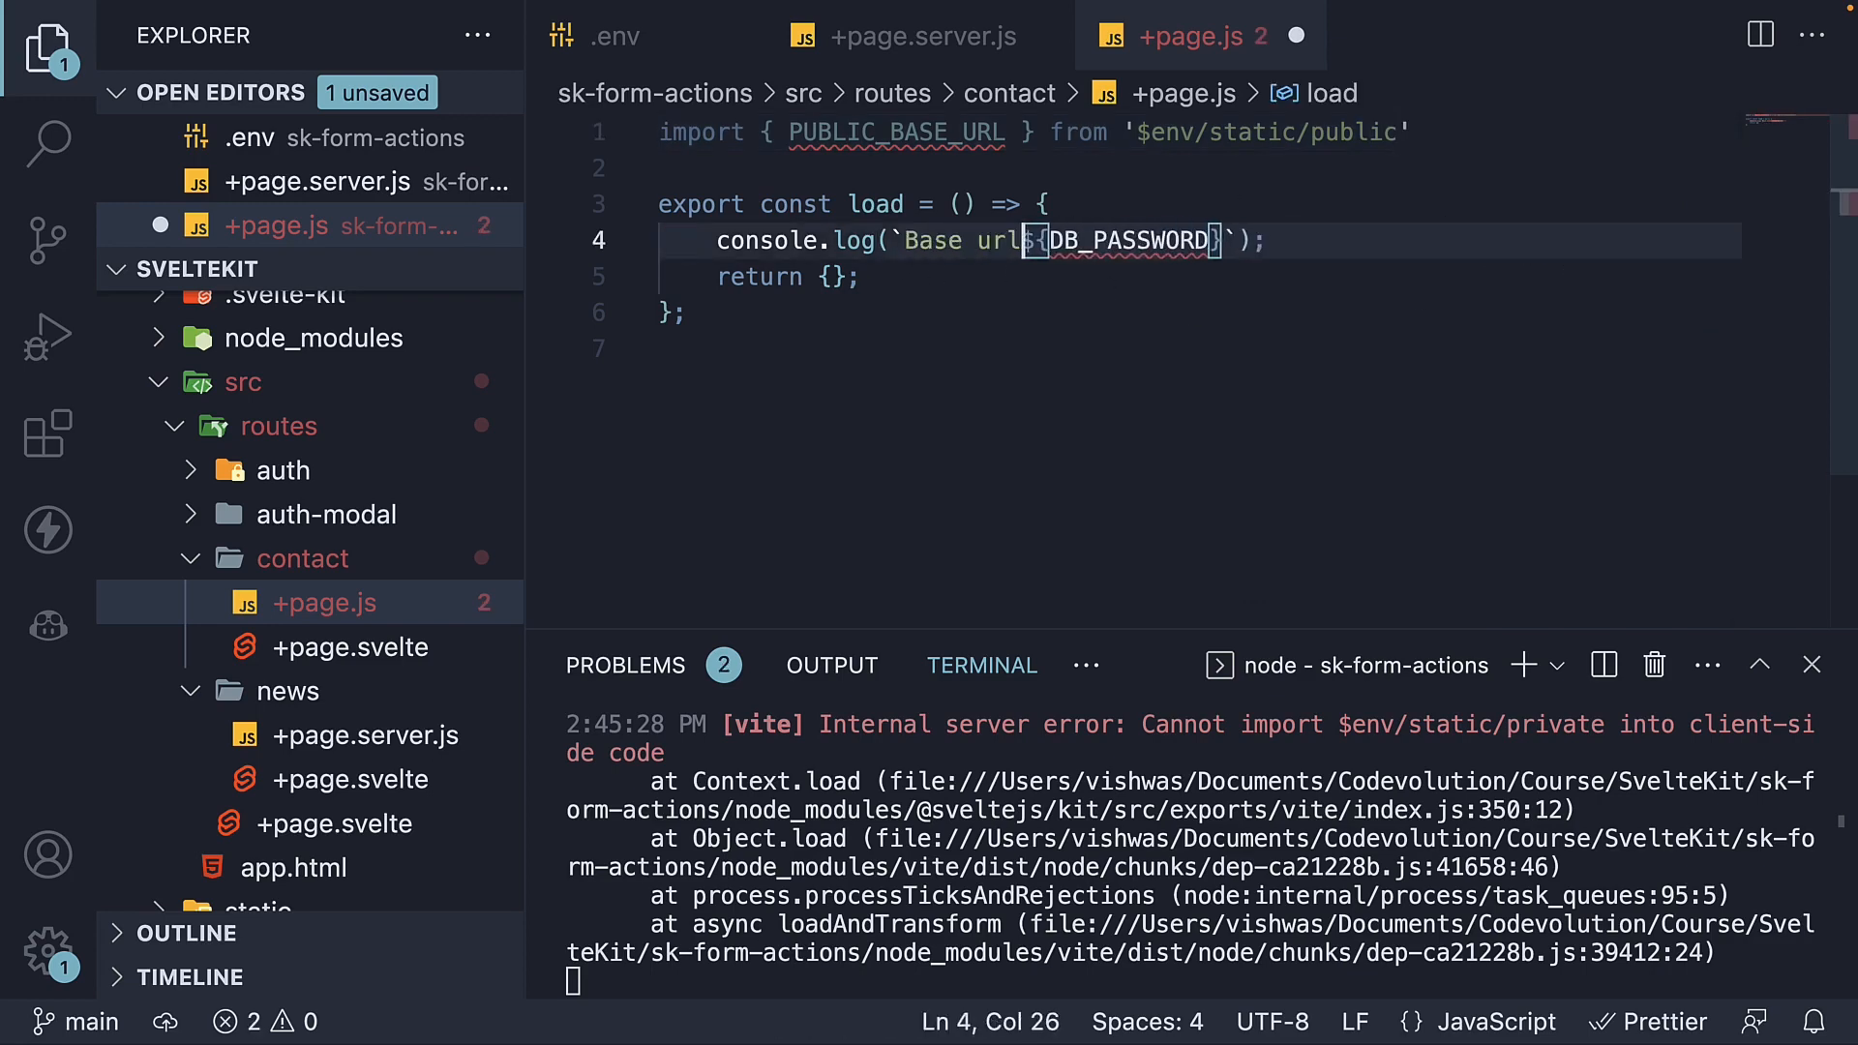
type("PUBLIC_BASE_URL")
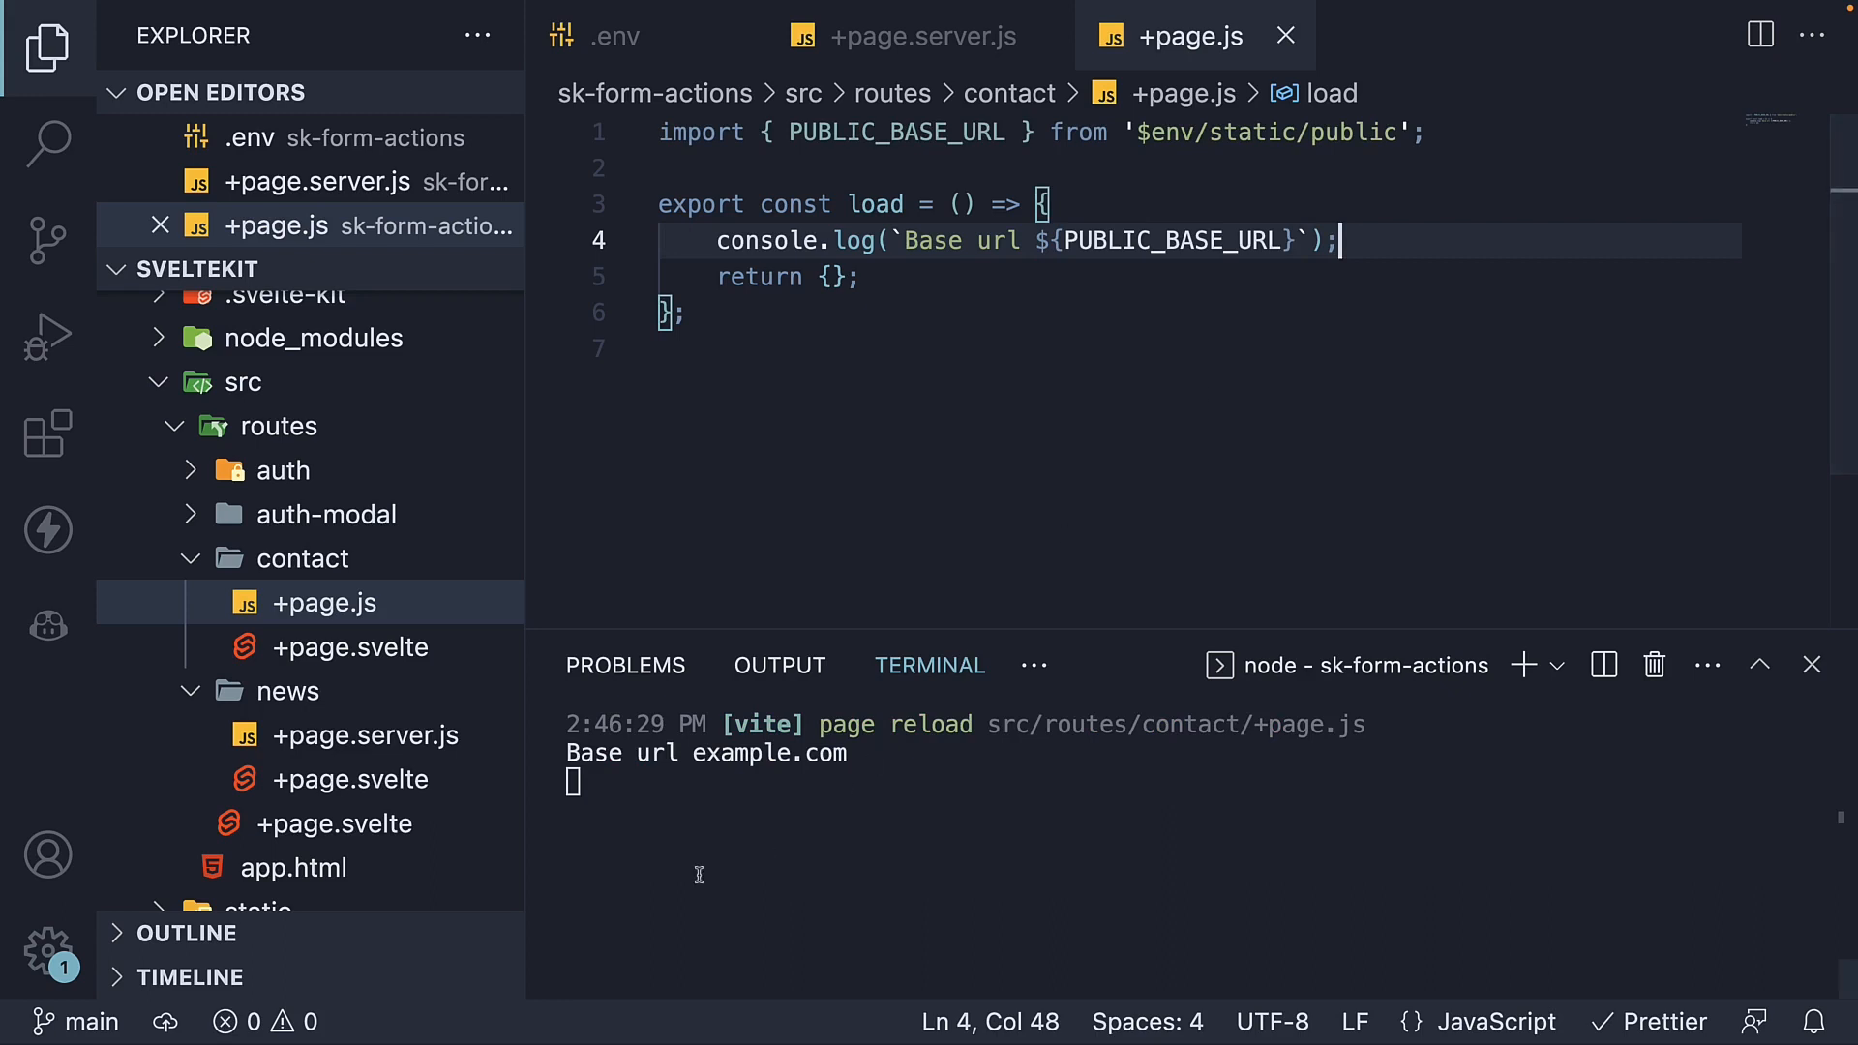
mouse_move(817, 773)
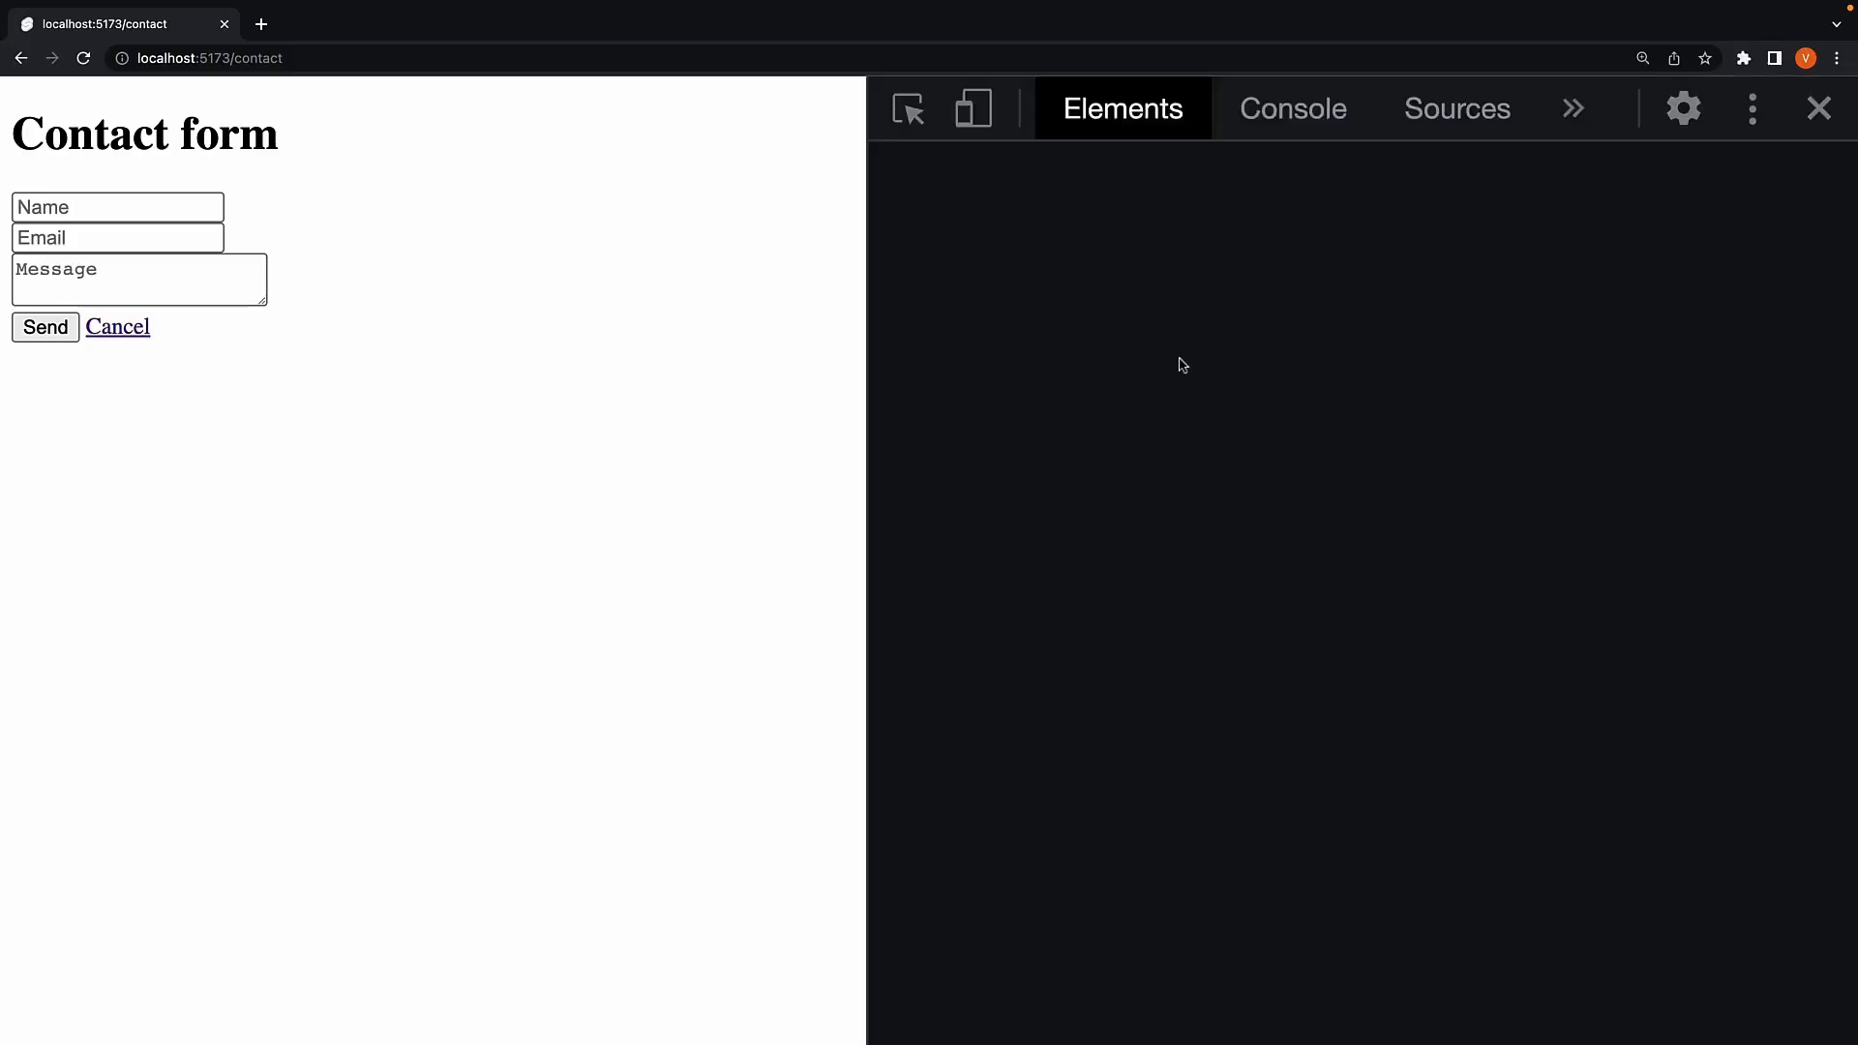
- Inspect the reloaded contact page in Chrome DevTools before the Environment Variables summary slide
left_click(1291, 108)
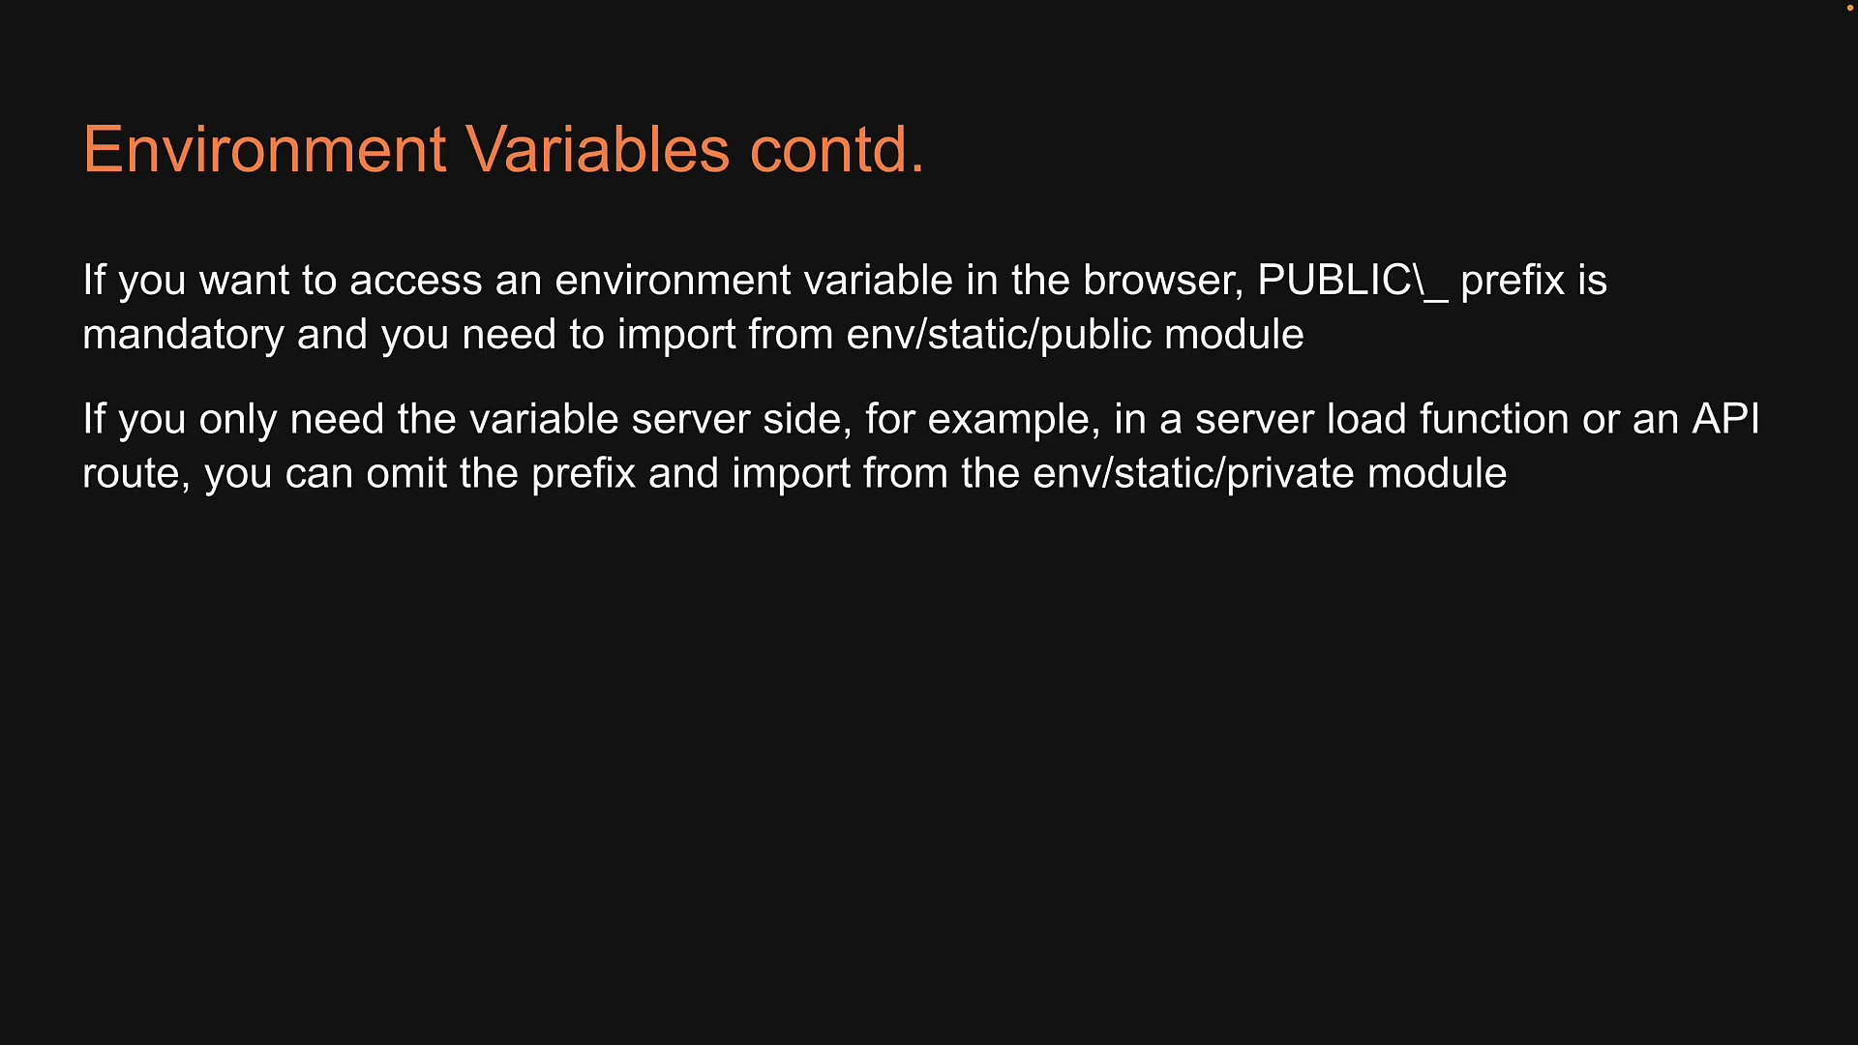
- Advance the slides to reveal the build-time injection and dynamic-module-for-runtime summary points
key("right")
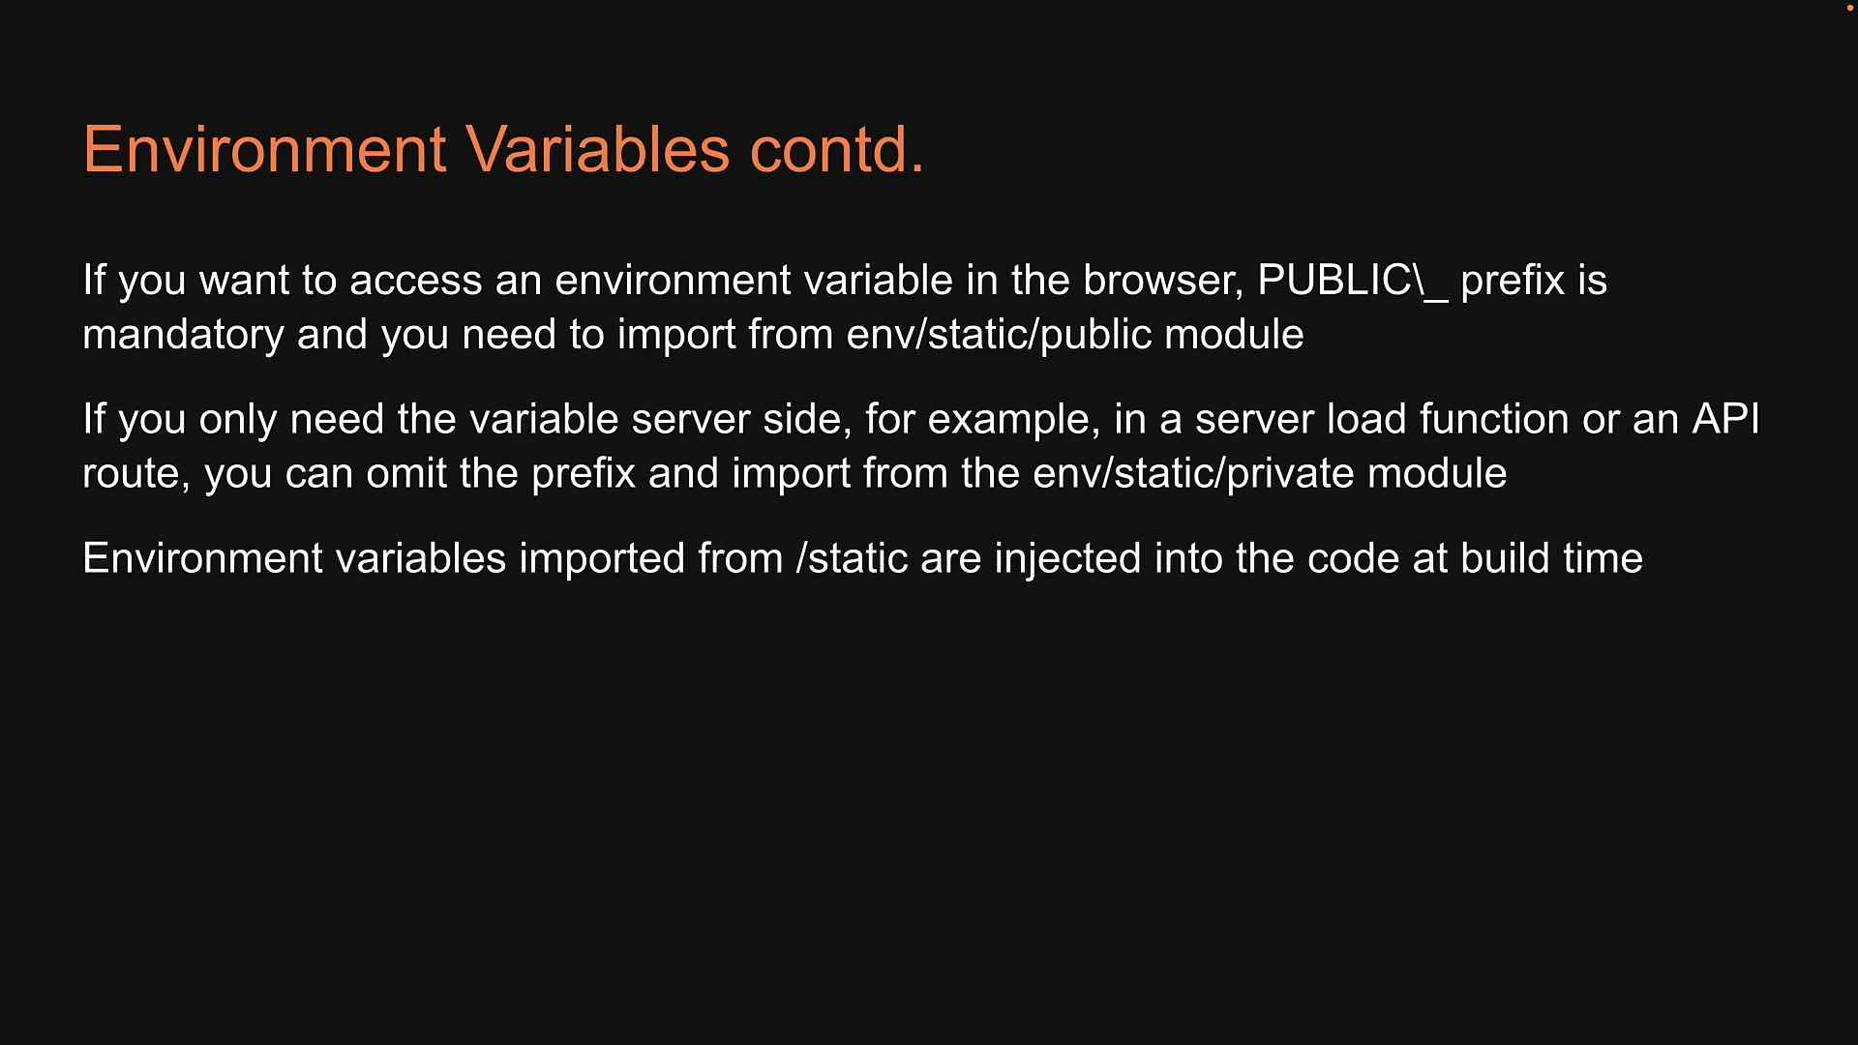
key("right")
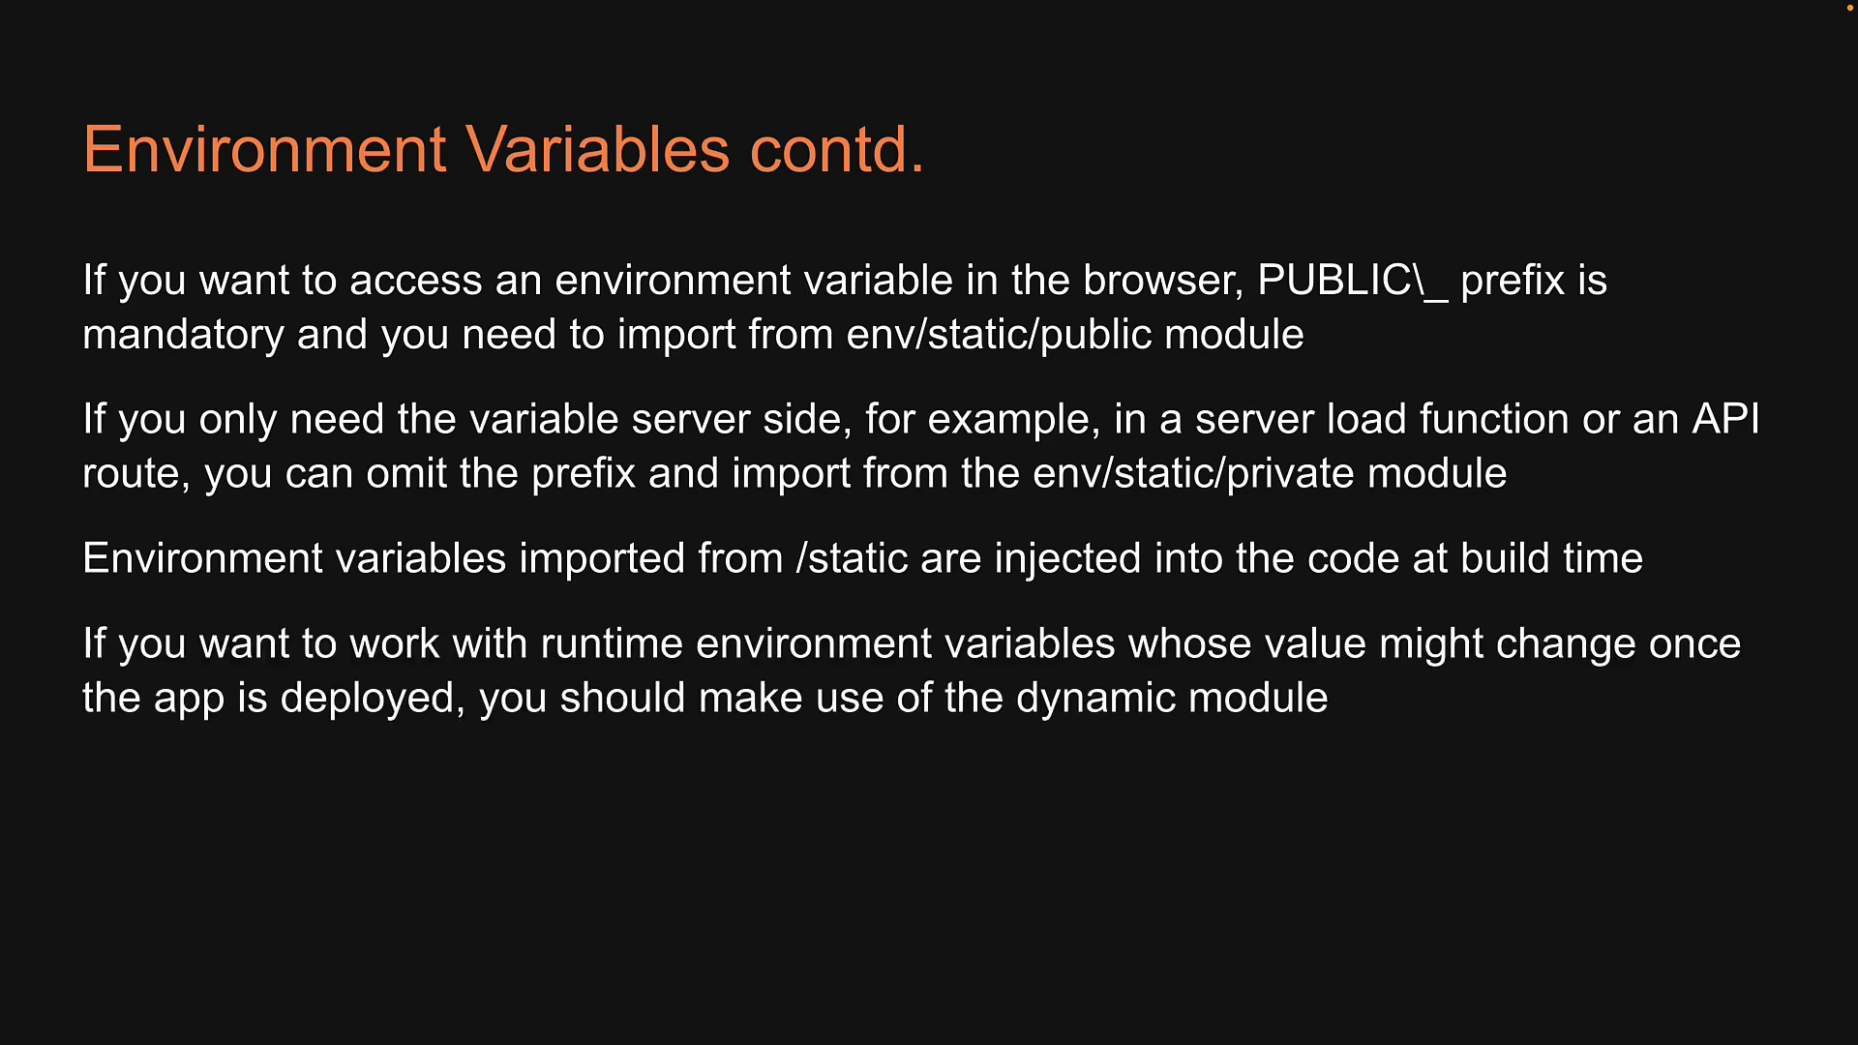